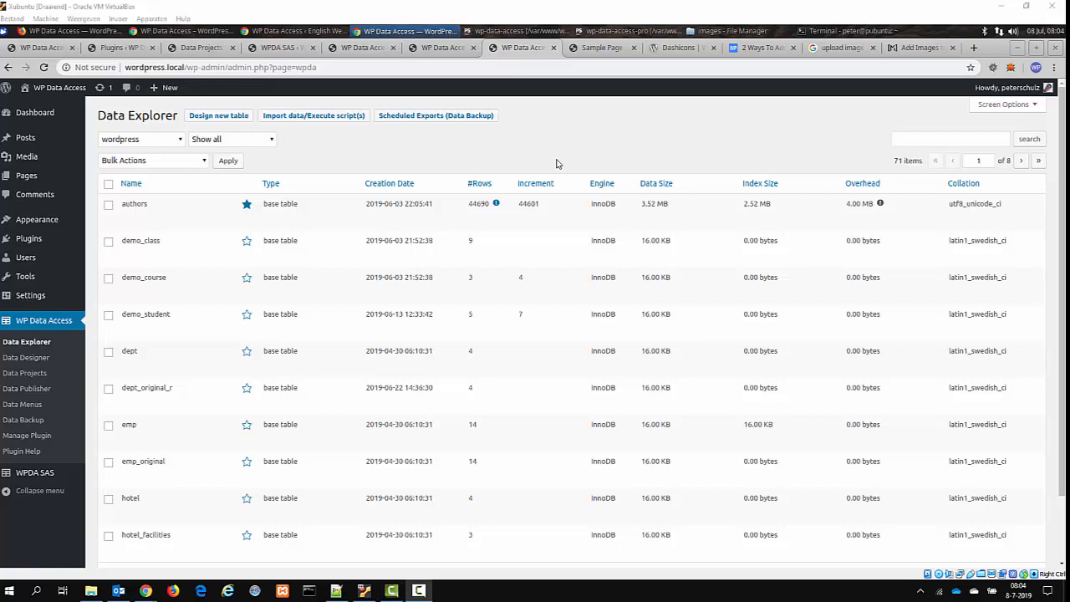
mouse_move(588, 164)
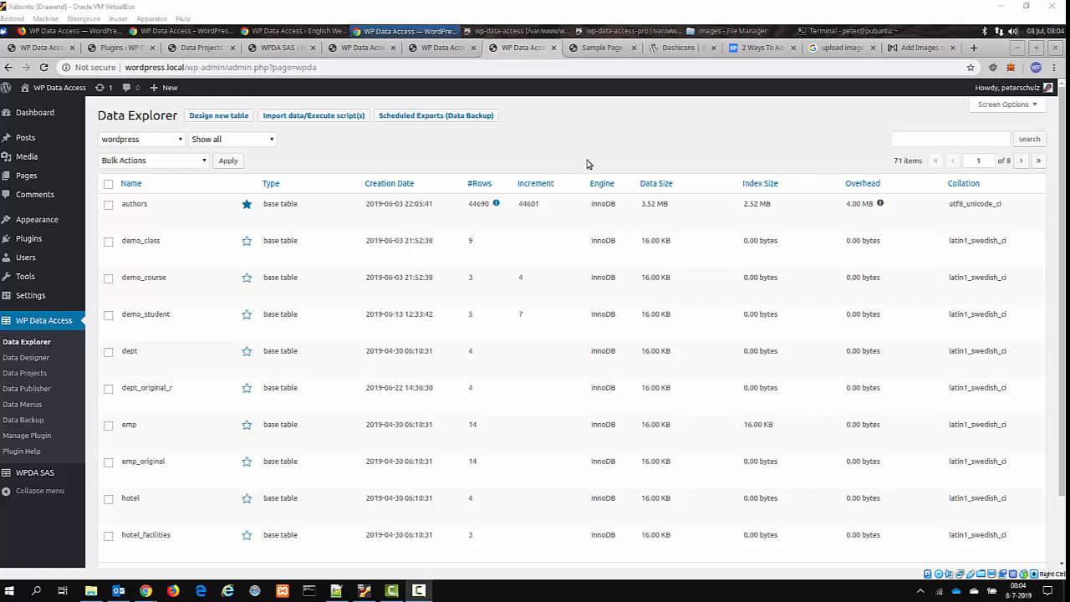
mouse_move(560, 150)
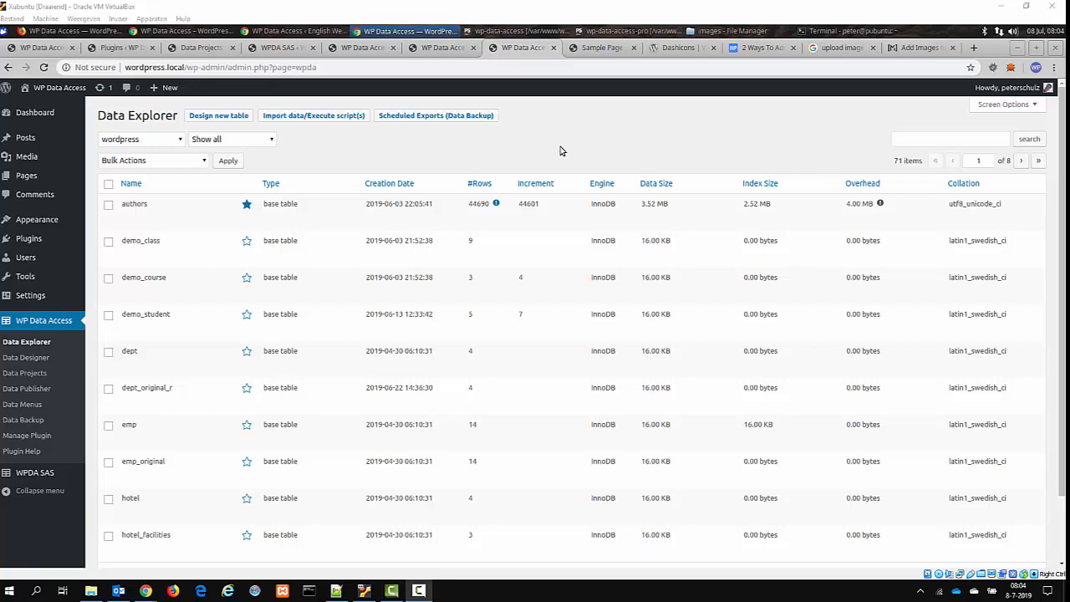
mouse_move(543, 150)
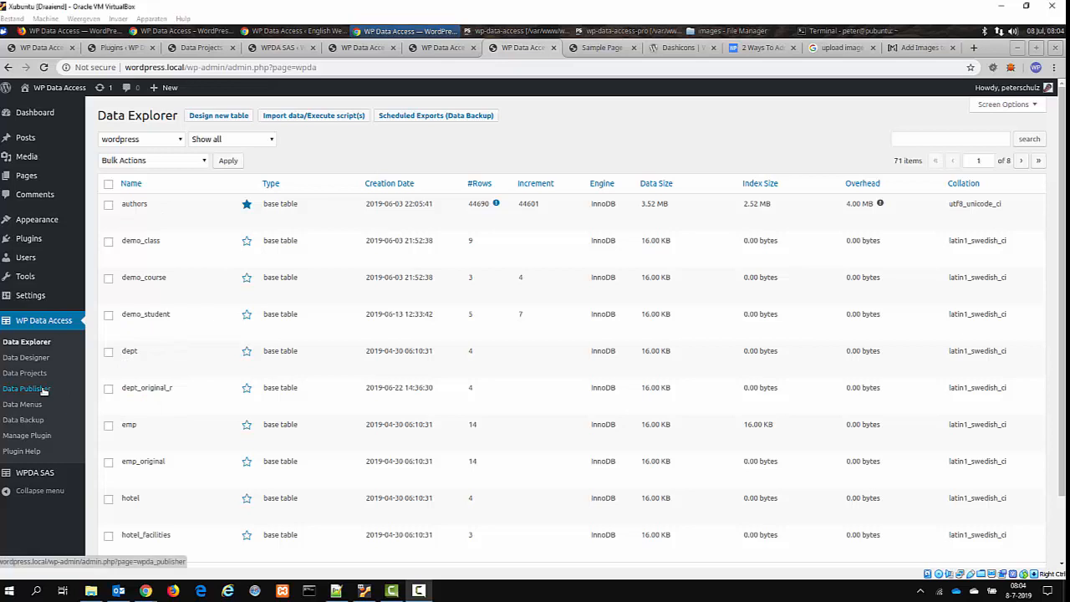
Start a new Data Publisher publication named Customers.
click(27, 388)
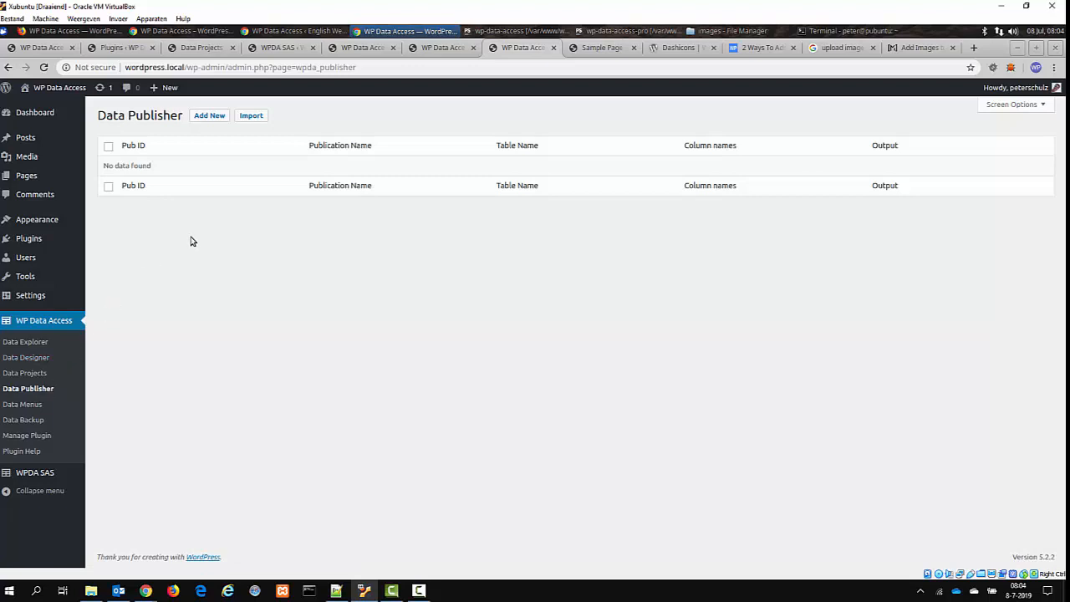
mouse_move(210, 133)
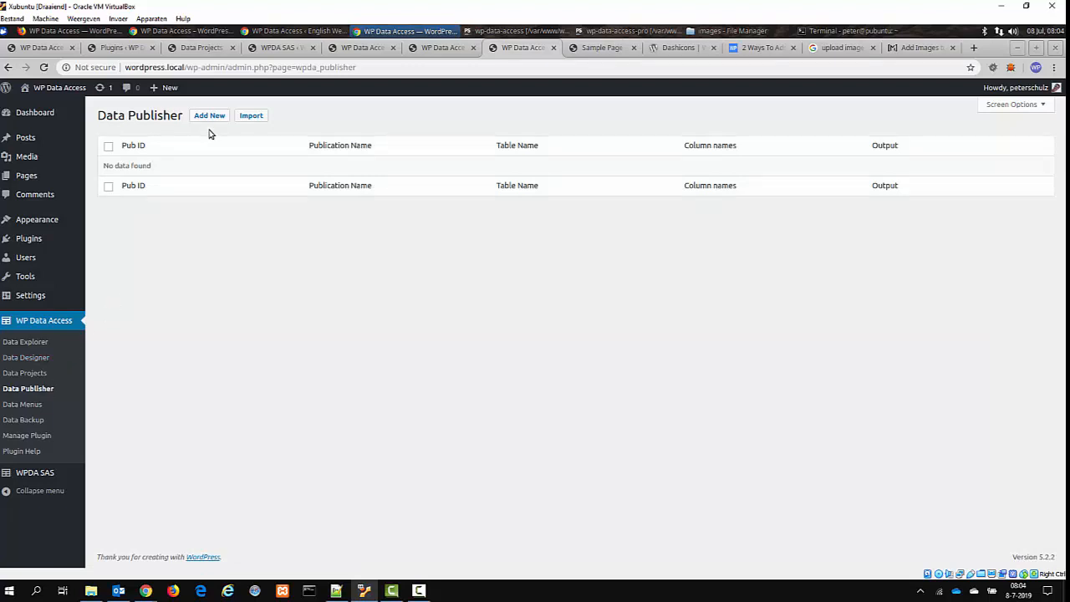
click(209, 116)
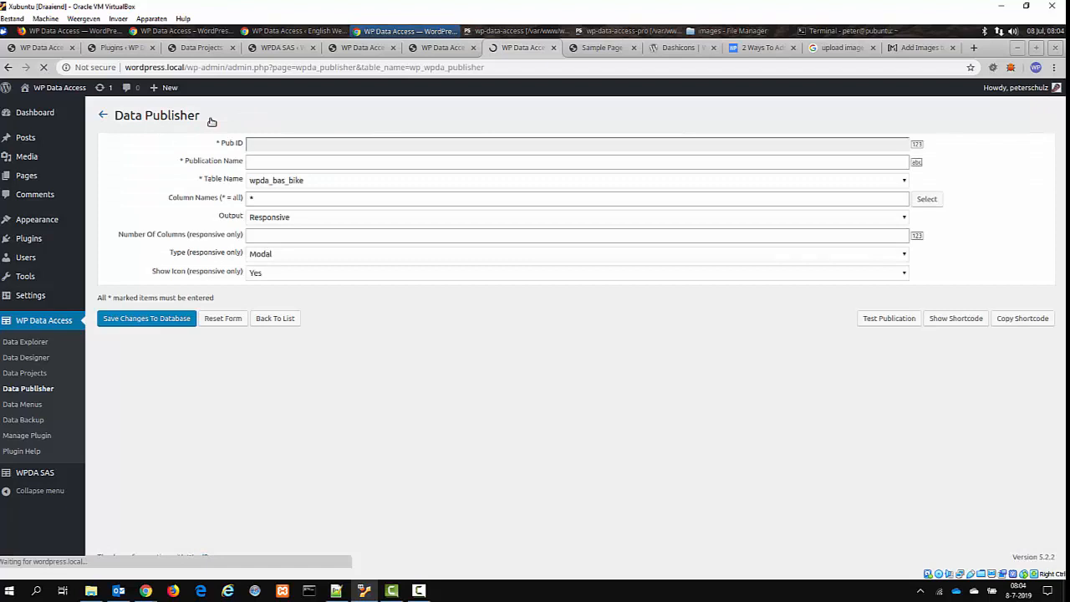
click(577, 161)
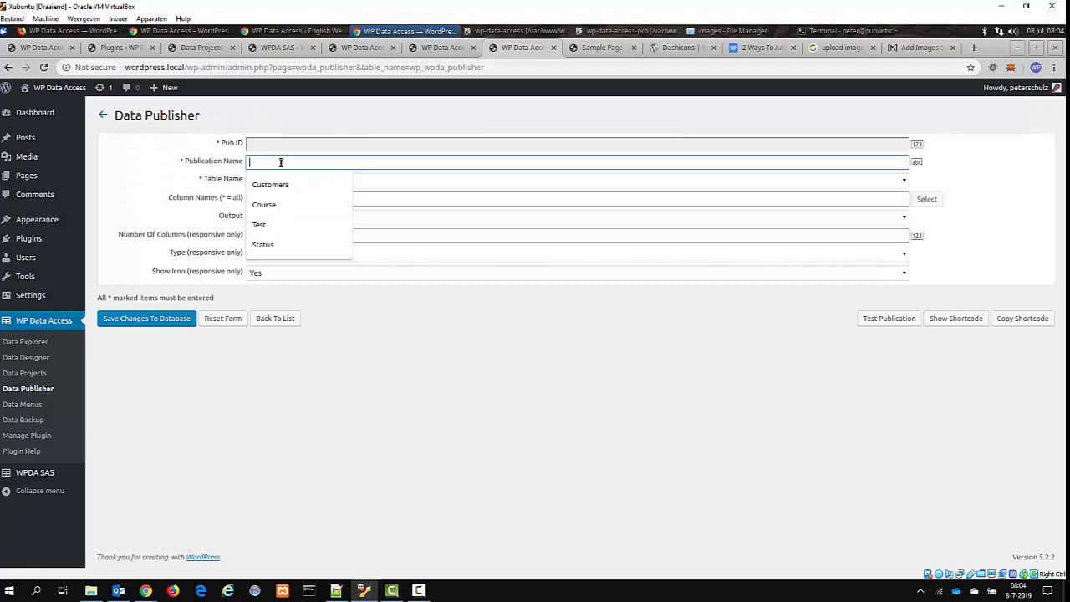
click(271, 184)
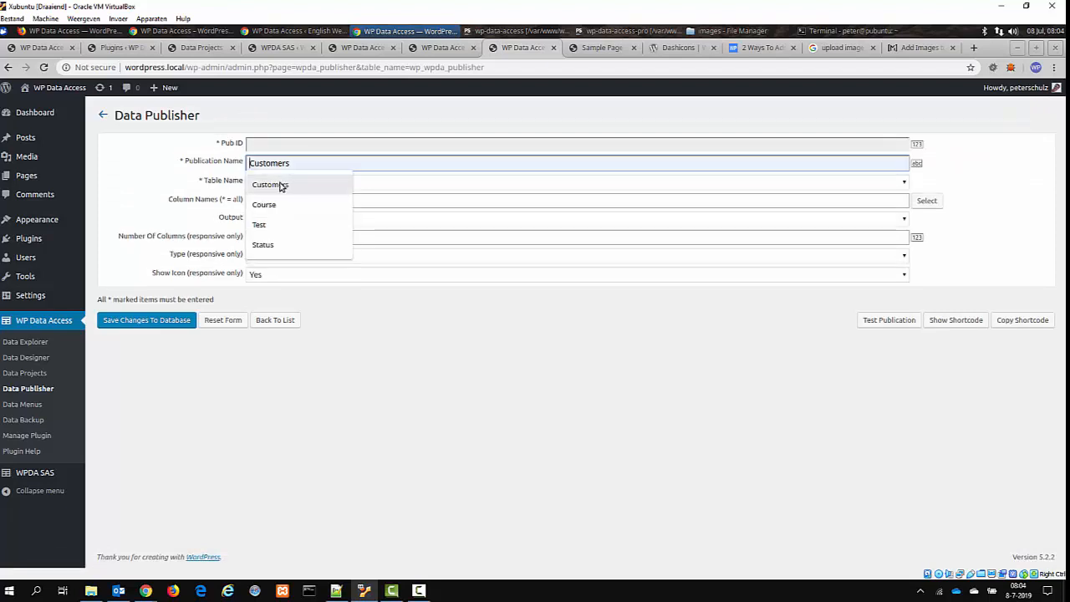
Choose table wp_customers with all columns and Flat output.
click(276, 181)
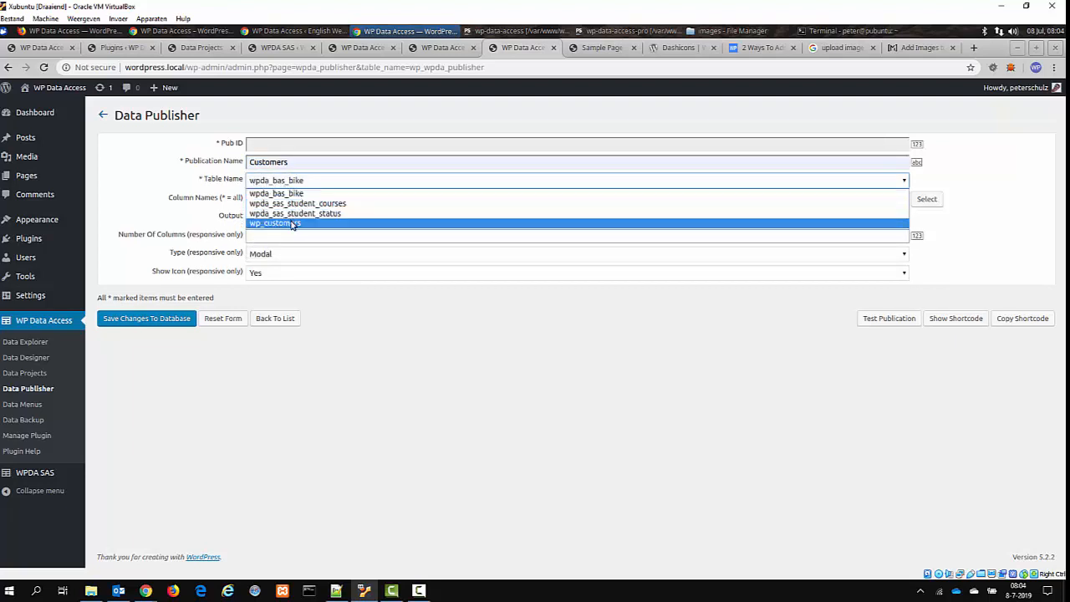
click(276, 224)
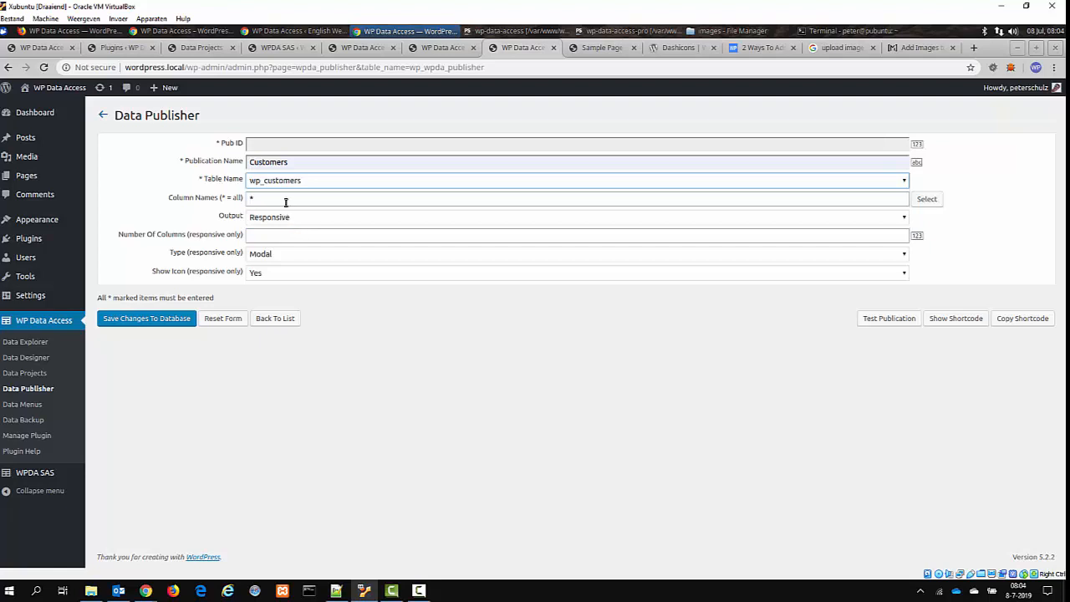
mouse_move(289, 197)
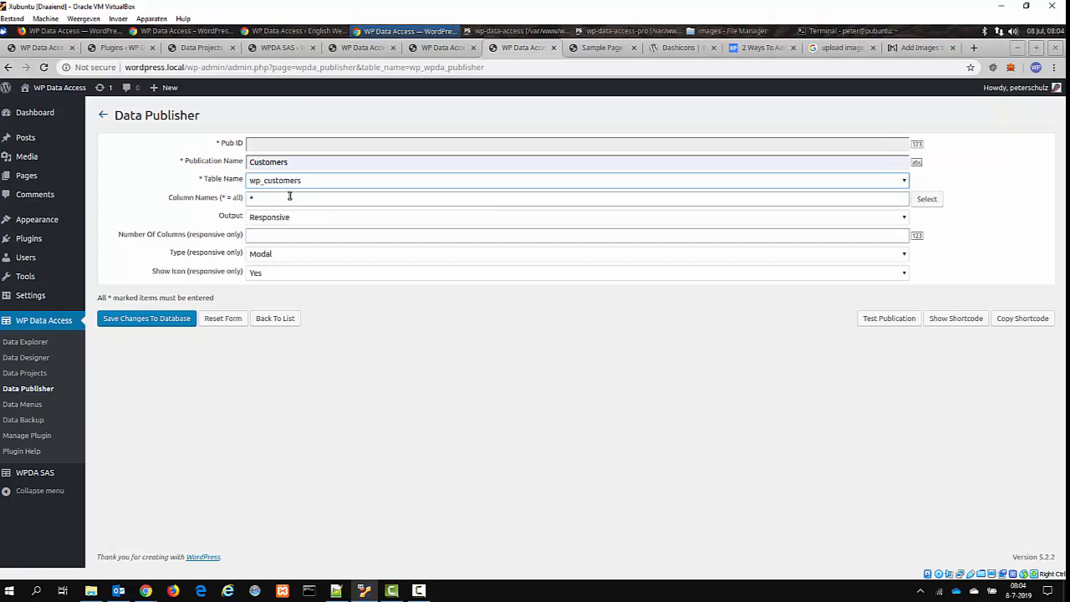
click(577, 217)
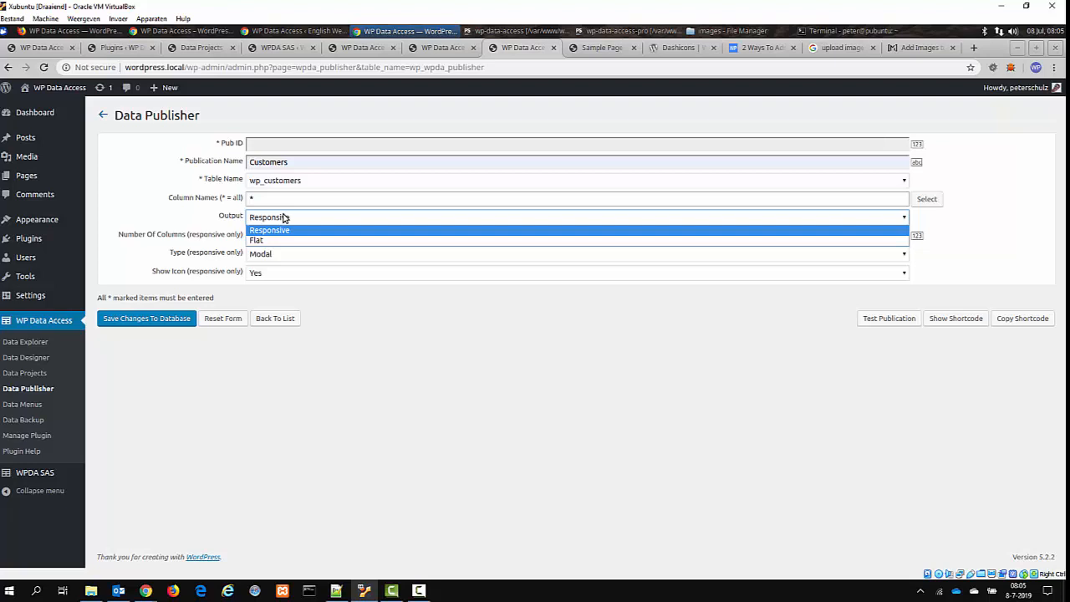
click(258, 241)
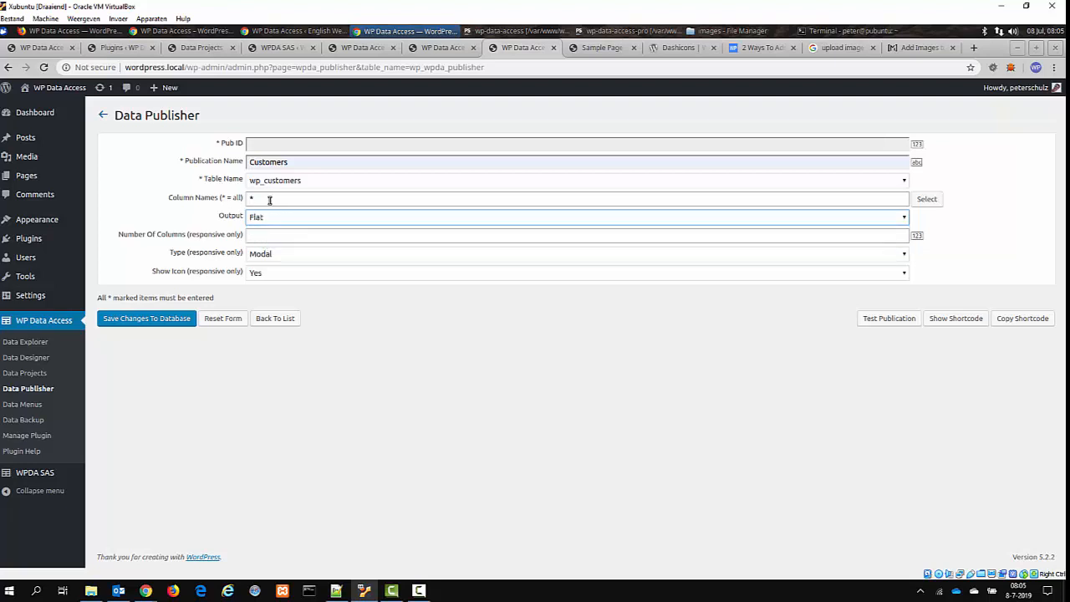
click(147, 318)
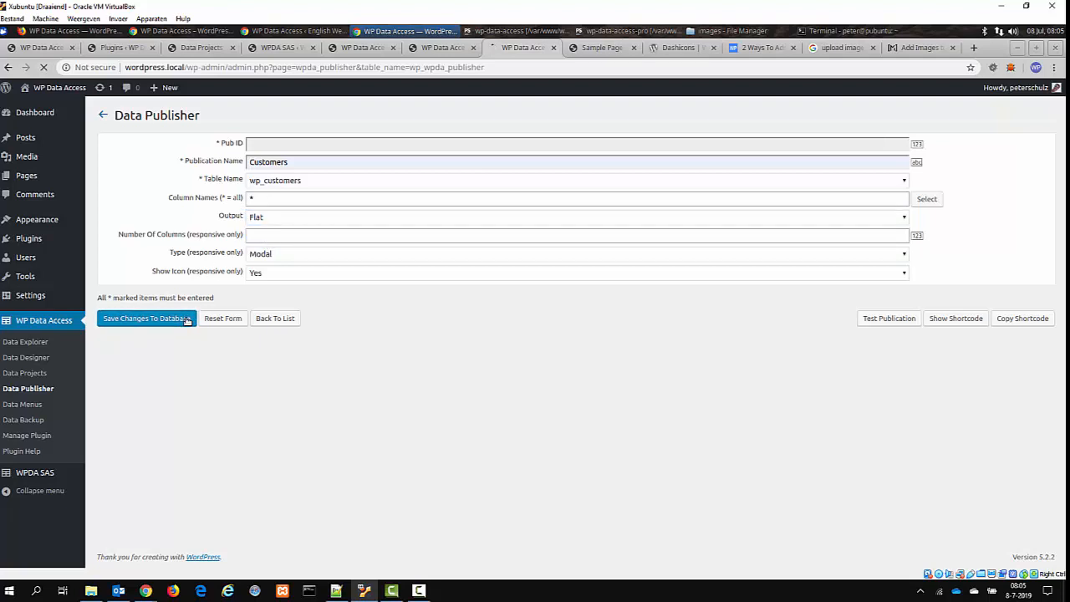
Save the Customers publication to the database as ID 7 and preview it sorted by address.
click(147, 318)
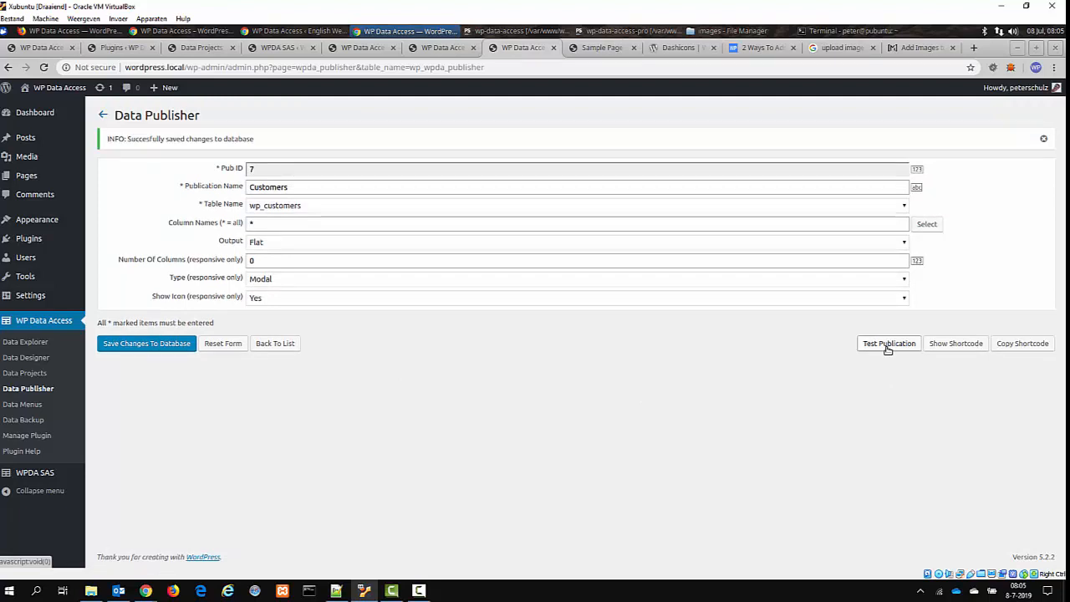
click(889, 342)
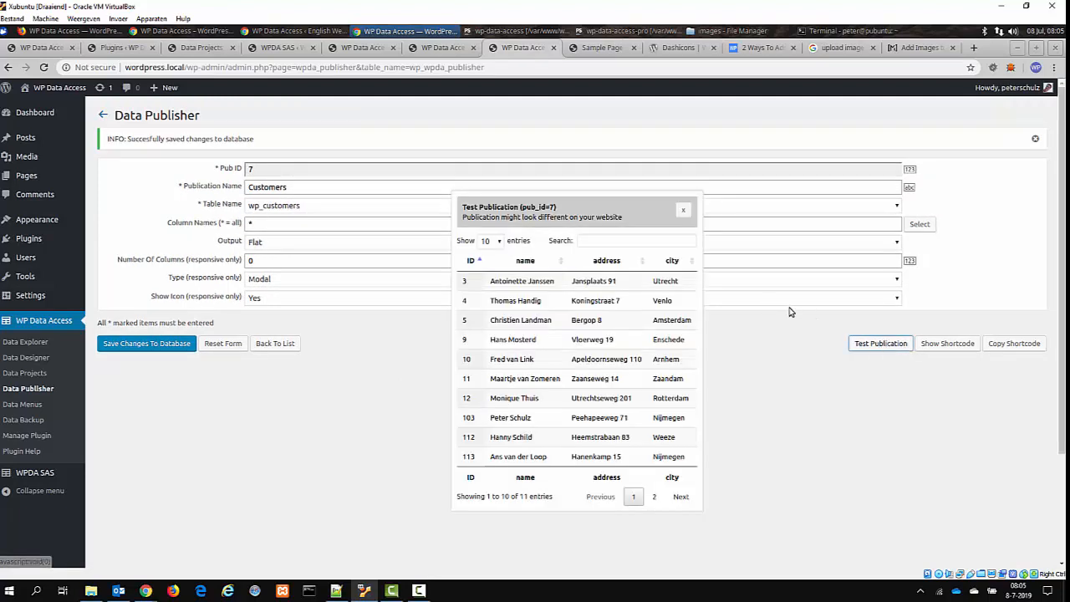
mouse_move(712, 294)
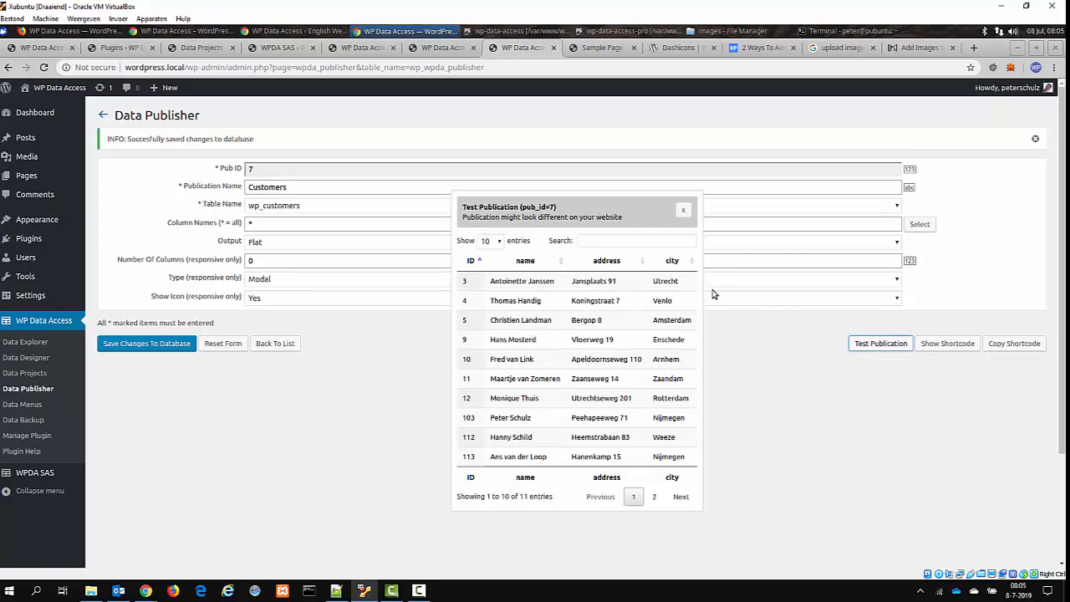
mouse_move(631, 310)
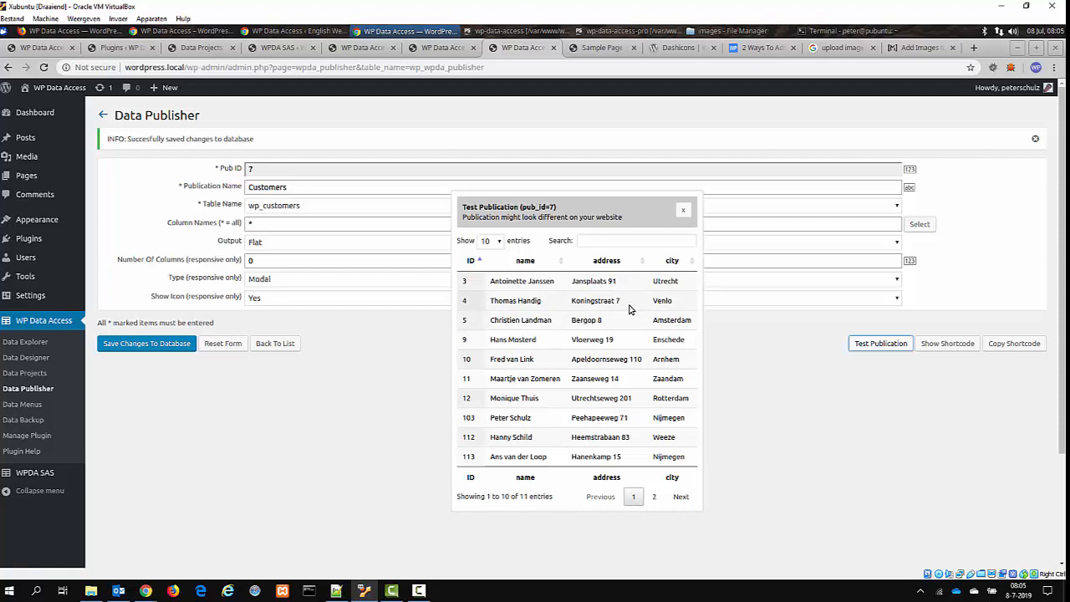
click(636, 240)
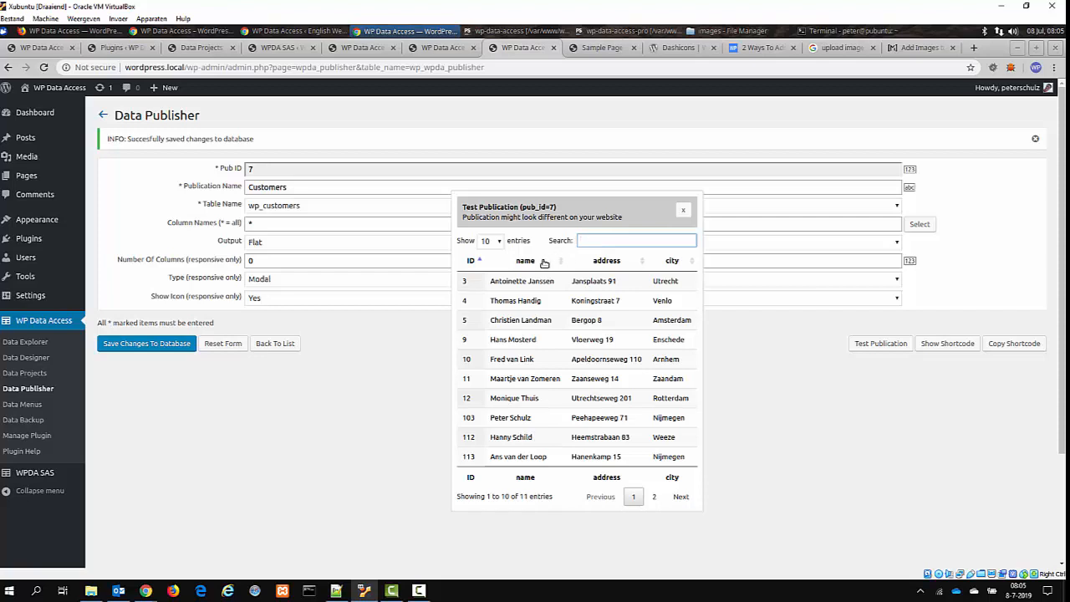
click(525, 261)
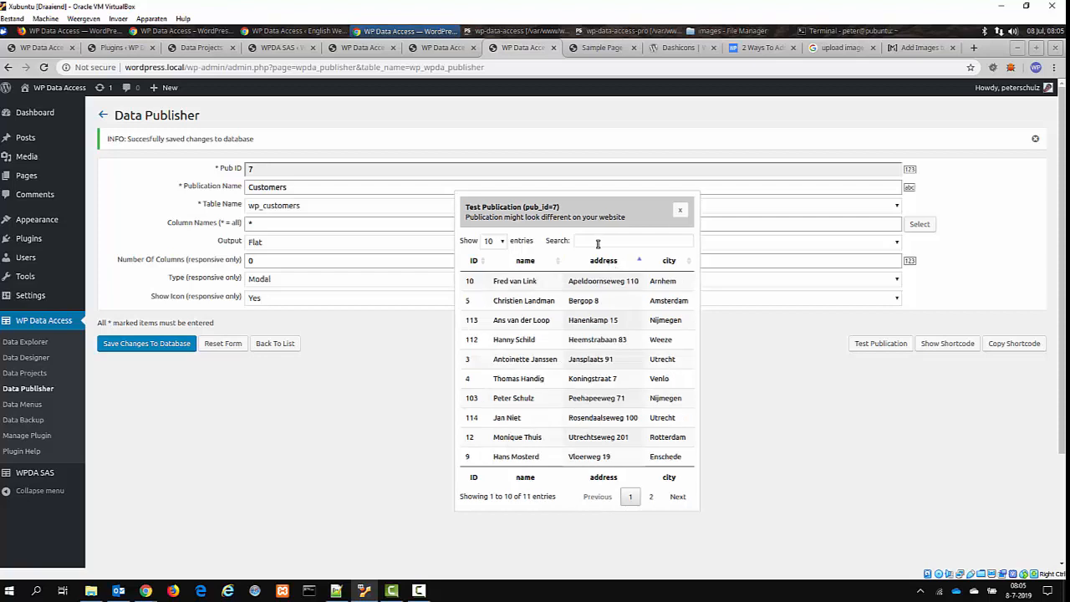
Search the preview for 'arnhem', clear it, page through the customers and close the preview.
click(632, 241)
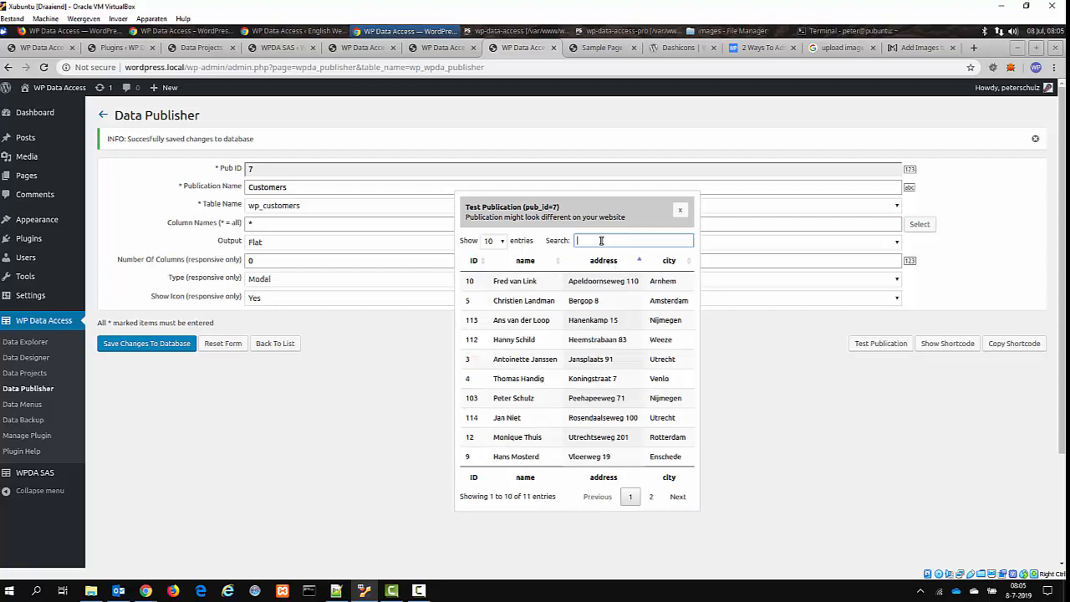
text(arnhem)
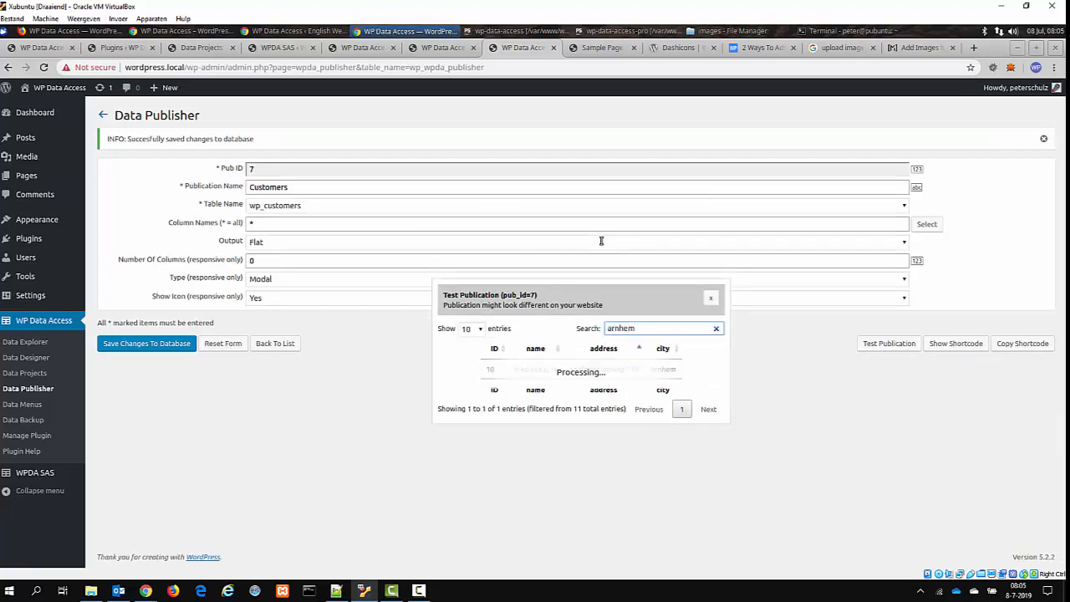
click(716, 328)
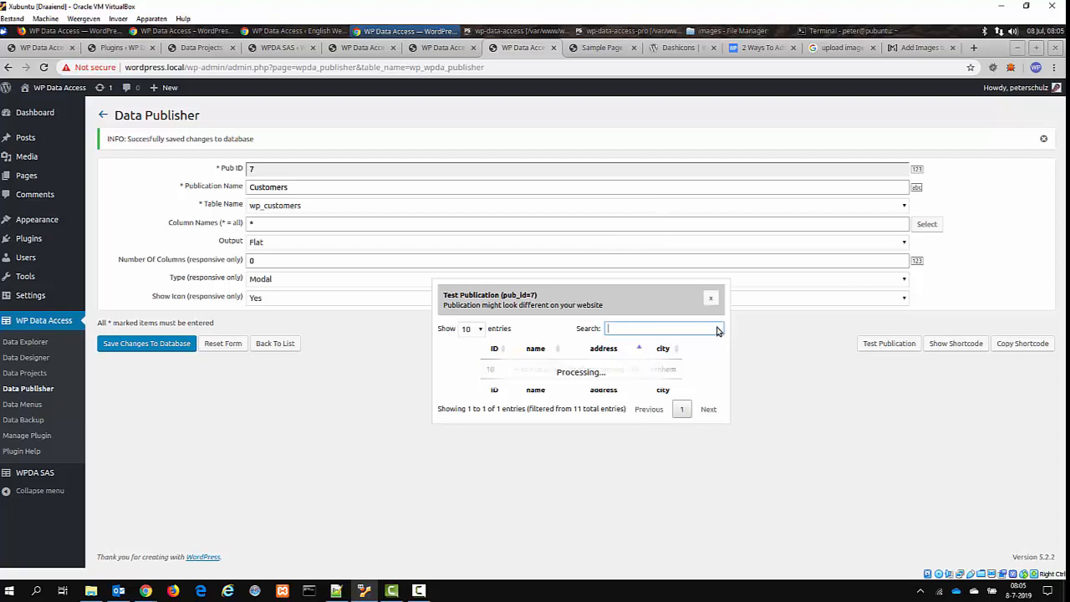
click(708, 407)
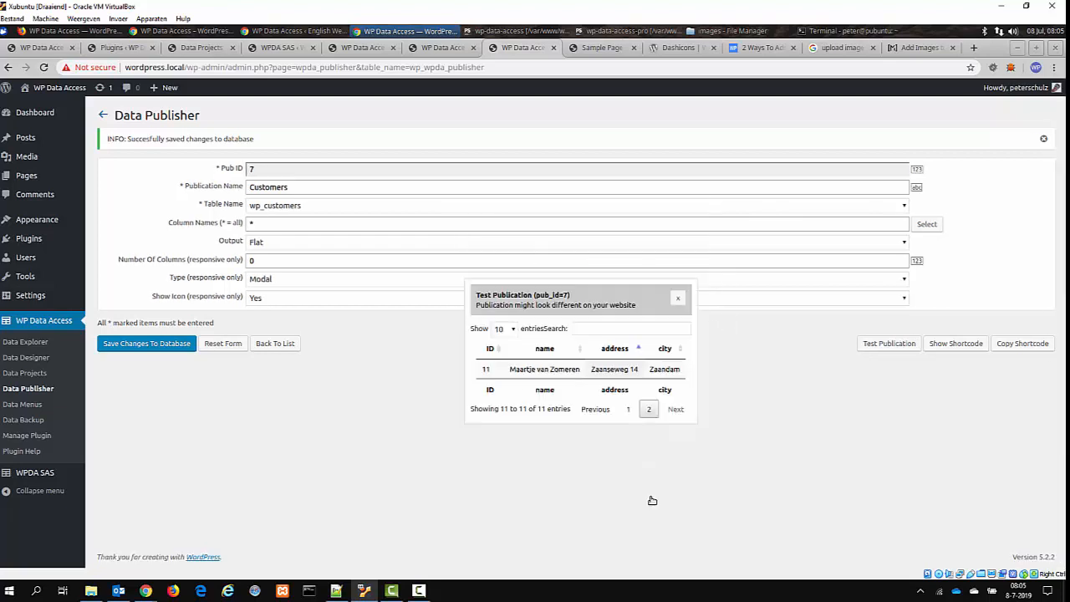
click(628, 408)
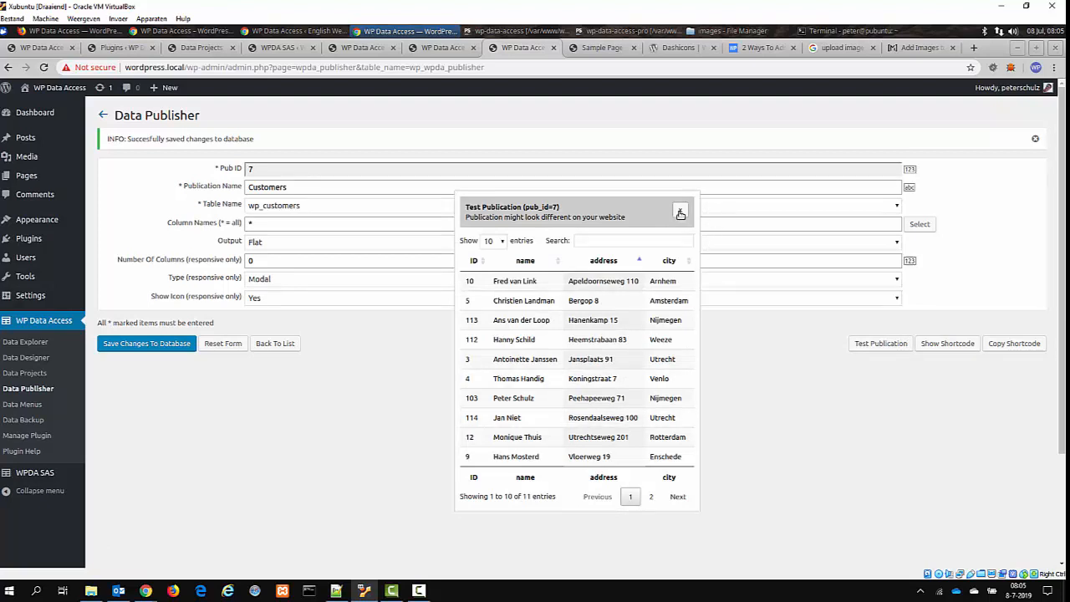
click(680, 214)
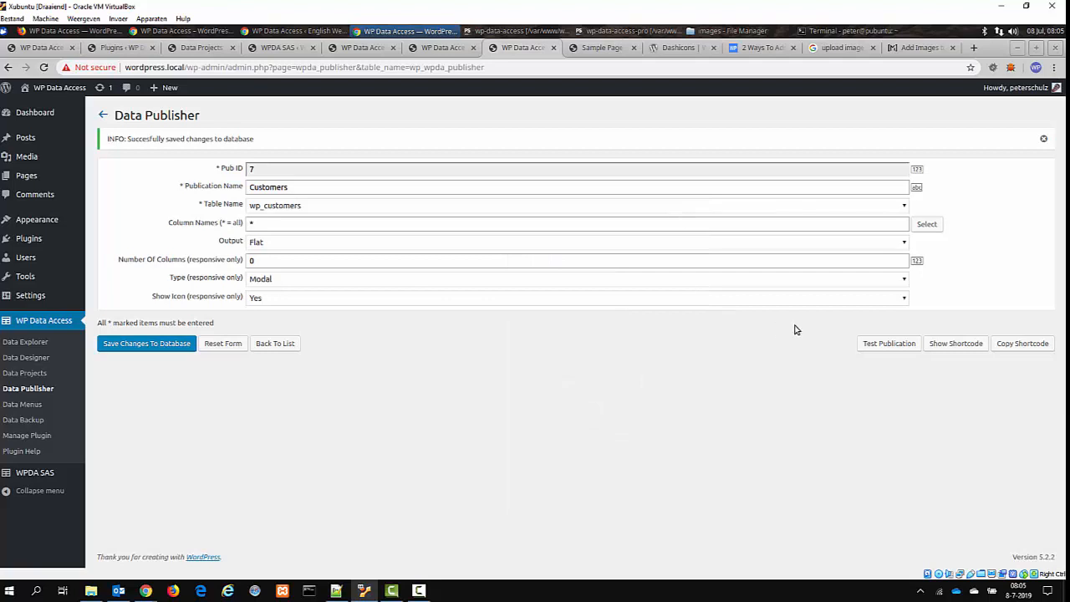
mouse_move(766, 331)
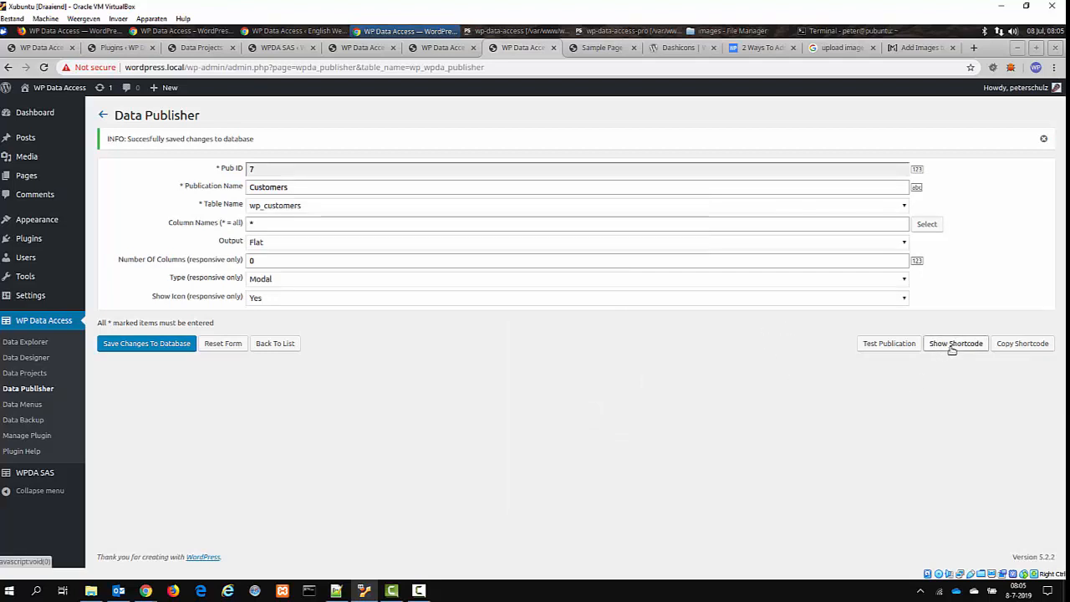
Show publication 7's shortcode, copy it to the clipboard and dismiss the notices.
click(955, 343)
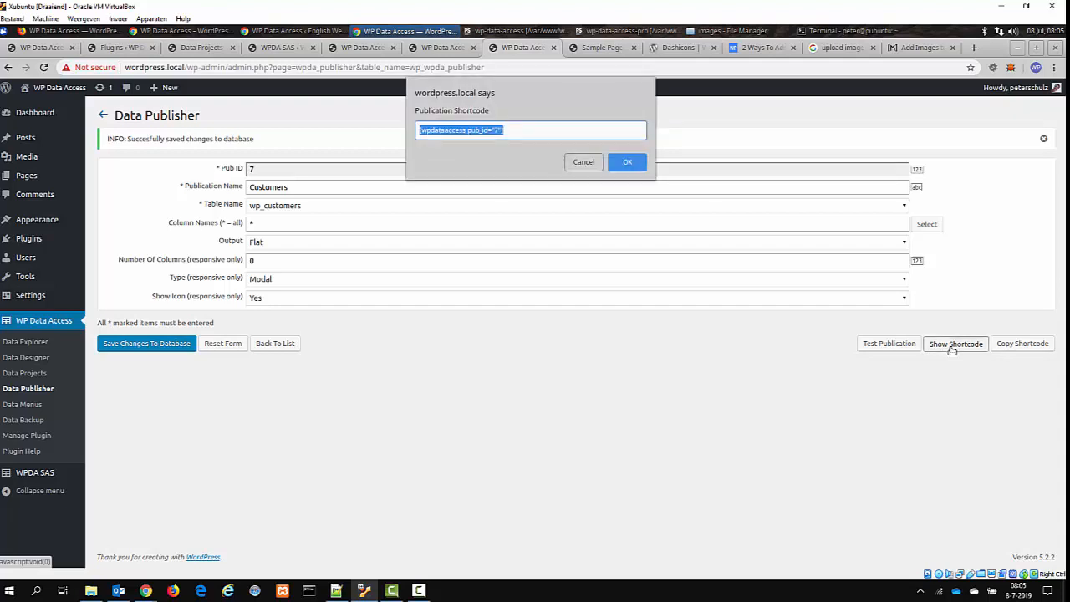
click(627, 160)
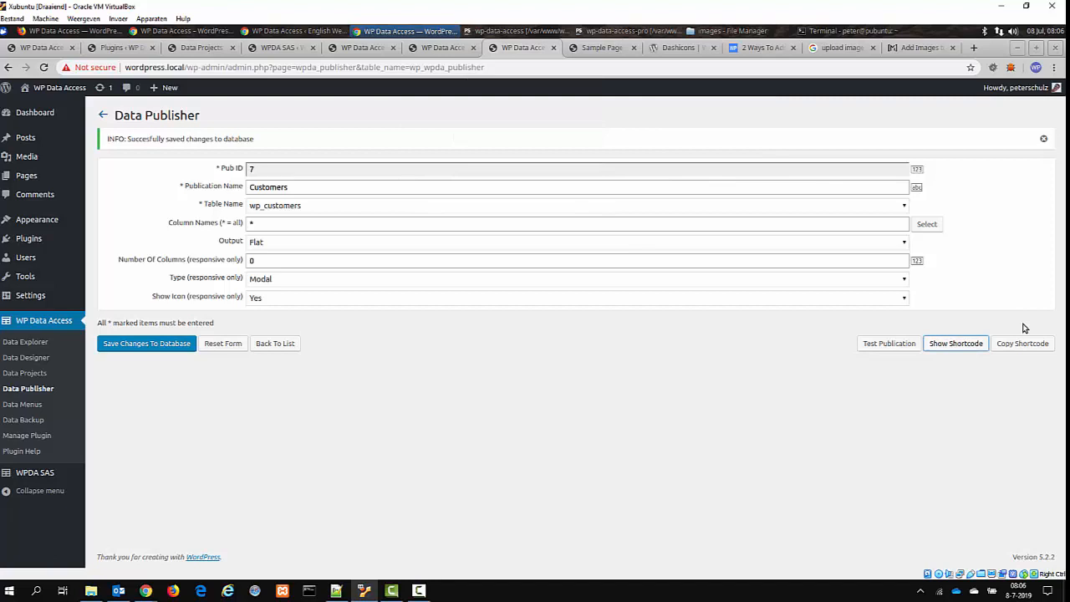
click(1023, 343)
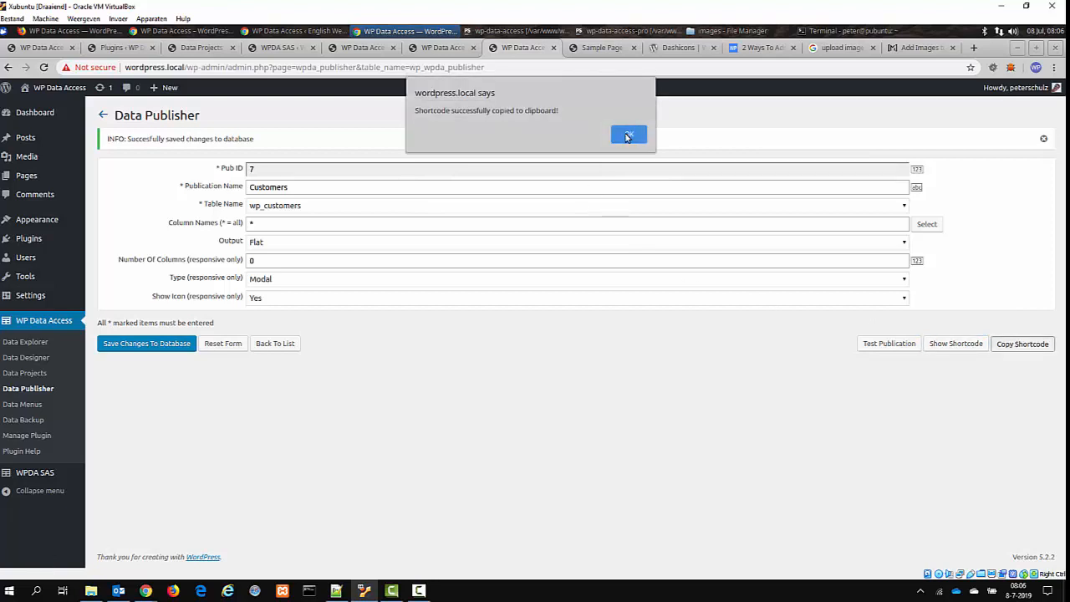
click(629, 135)
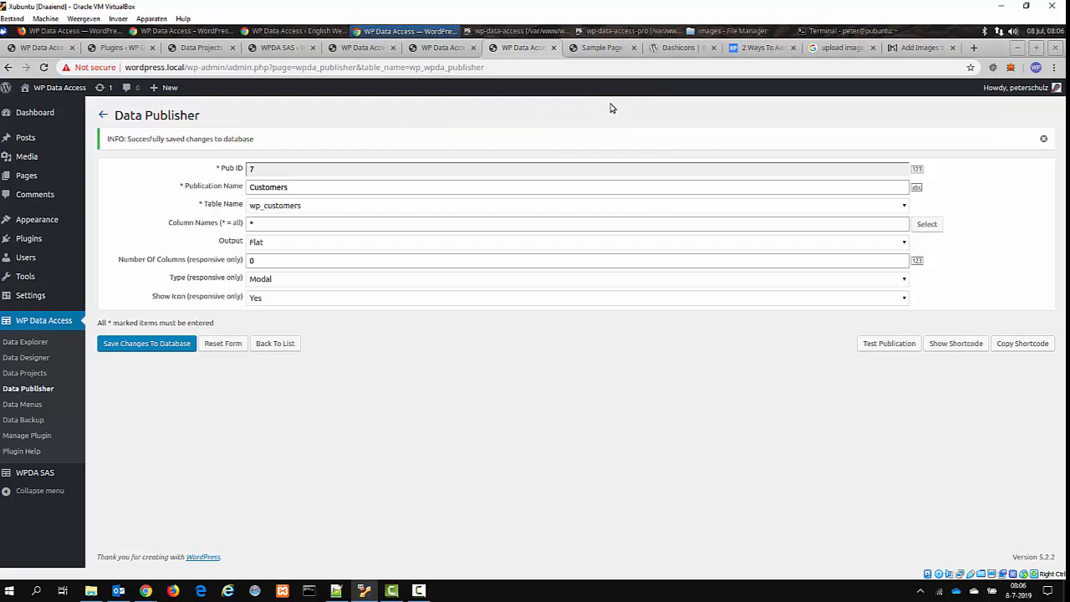
mouse_move(595, 70)
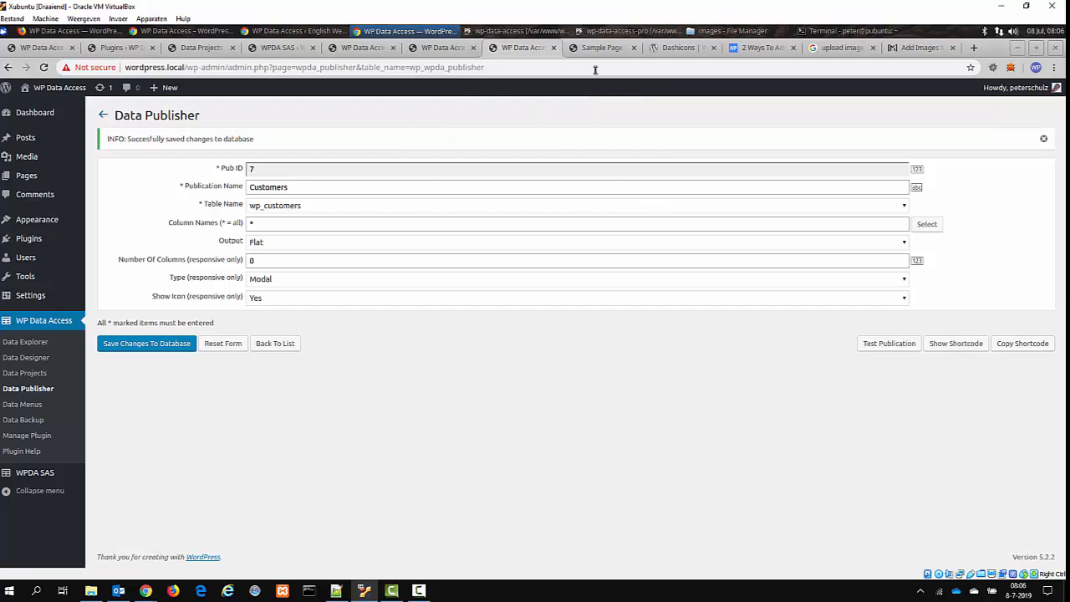
Switch to the site's Sample Page tab and start editing it.
click(601, 47)
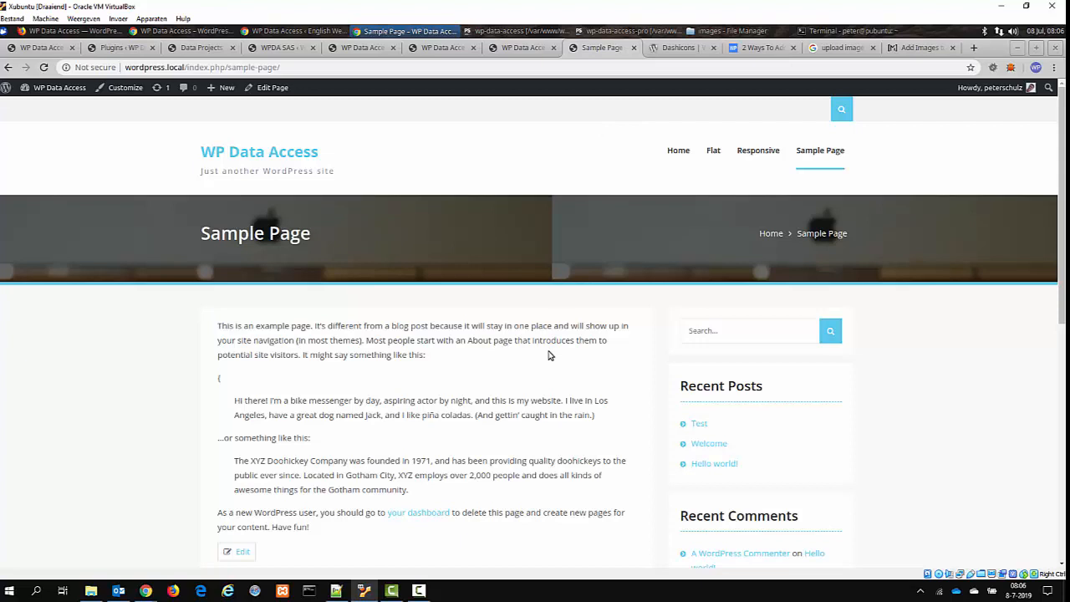
mouse_move(377, 398)
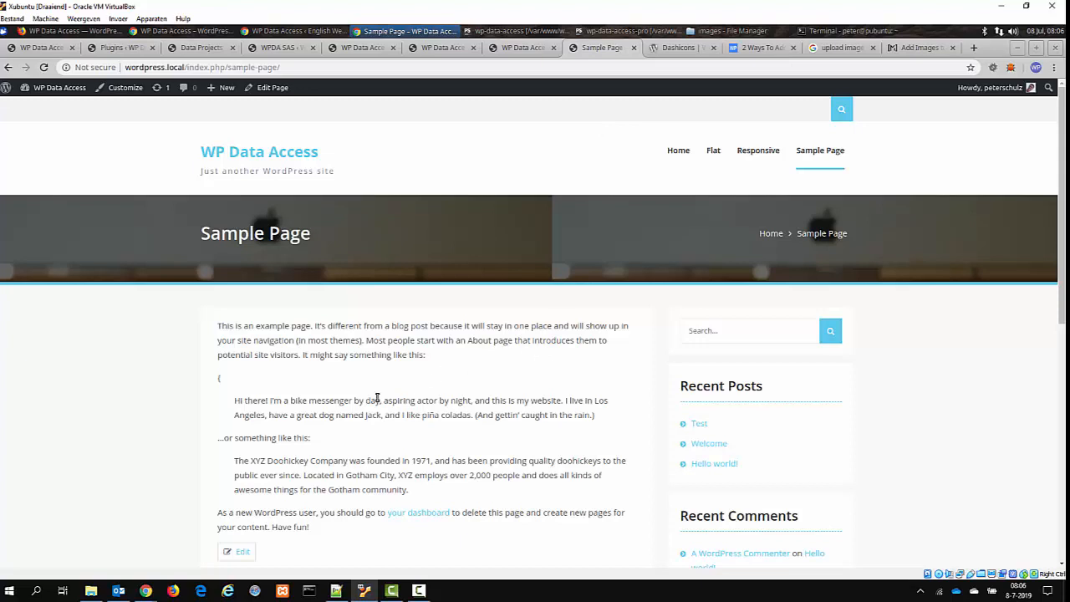
mouse_move(343, 428)
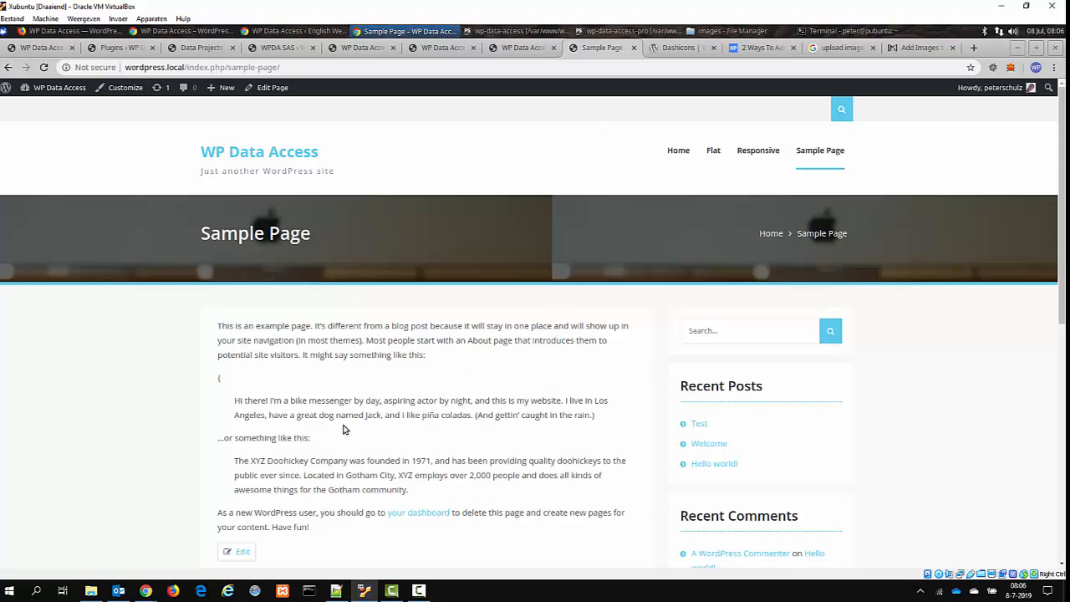
click(241, 551)
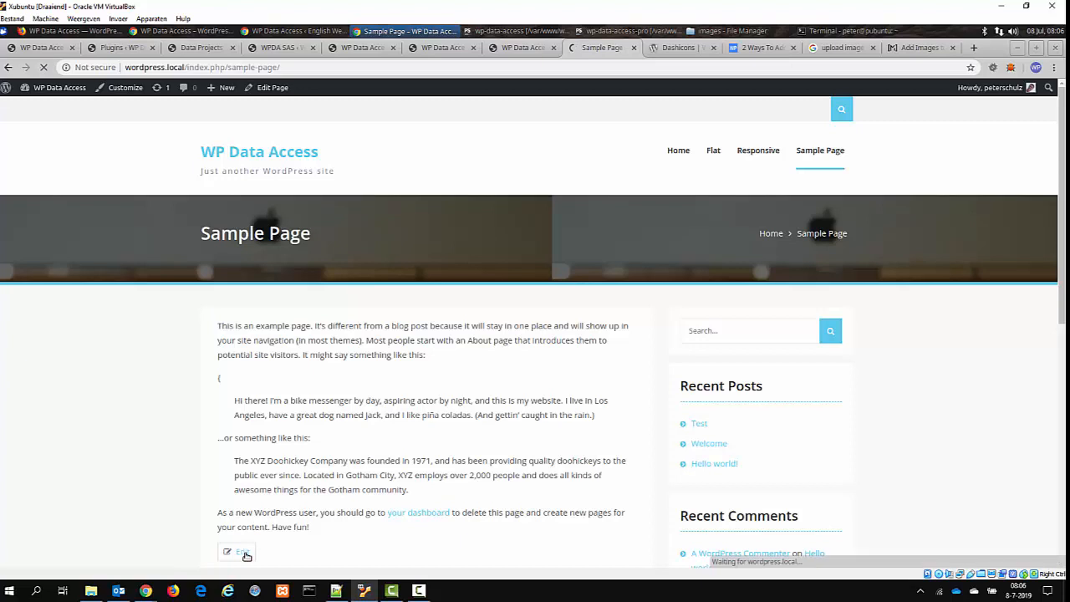
In the Code Editor, add shortcode [wpdataaccess pub_id="7"] after the first paragraph.
click(242, 552)
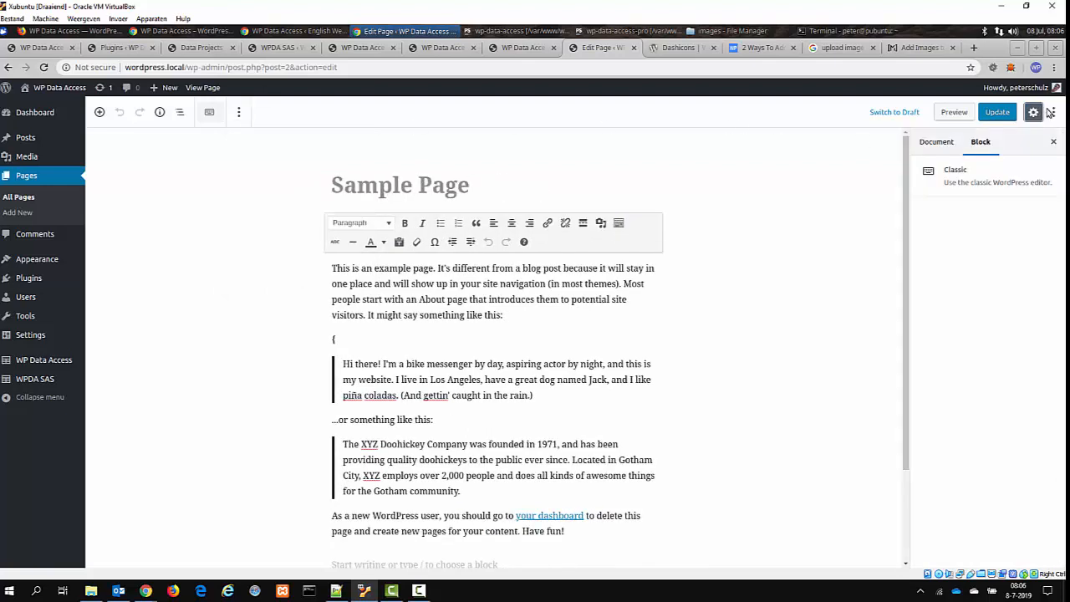
click(1053, 112)
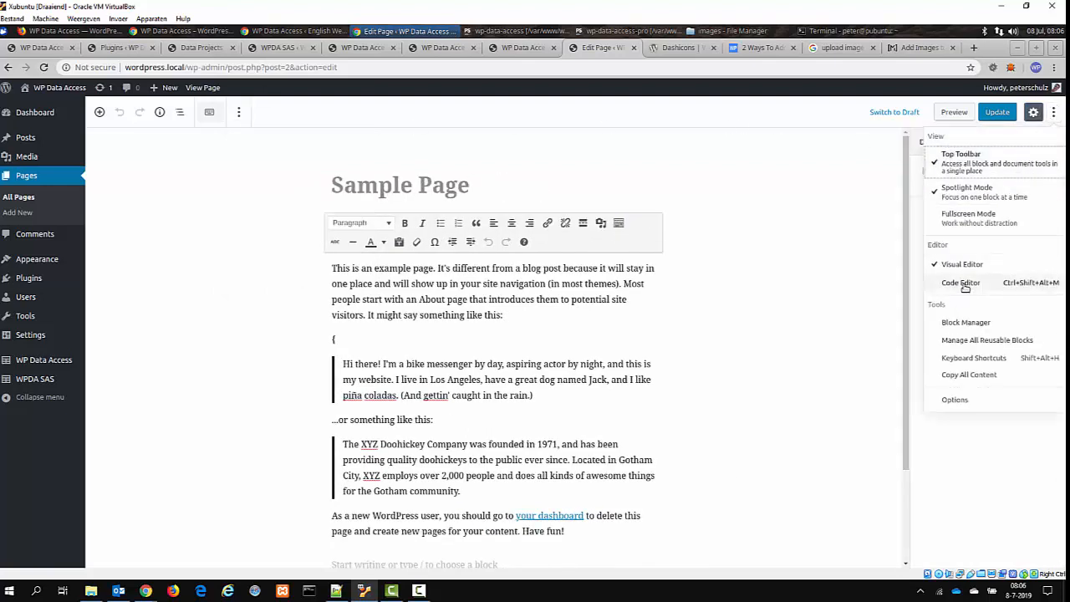
click(961, 282)
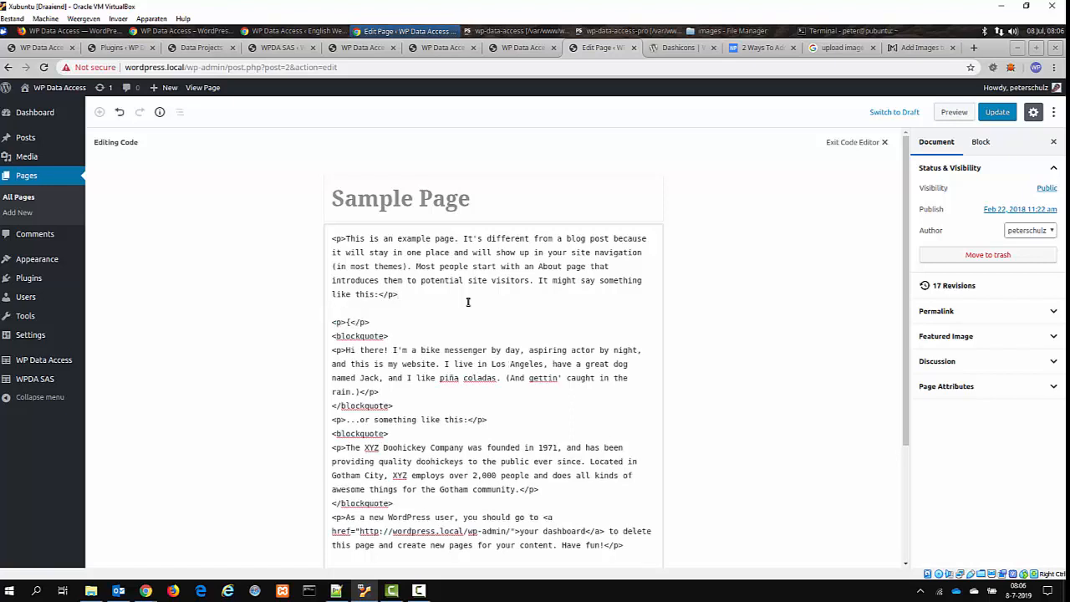
text([wpdataaccess pub_id="7"])
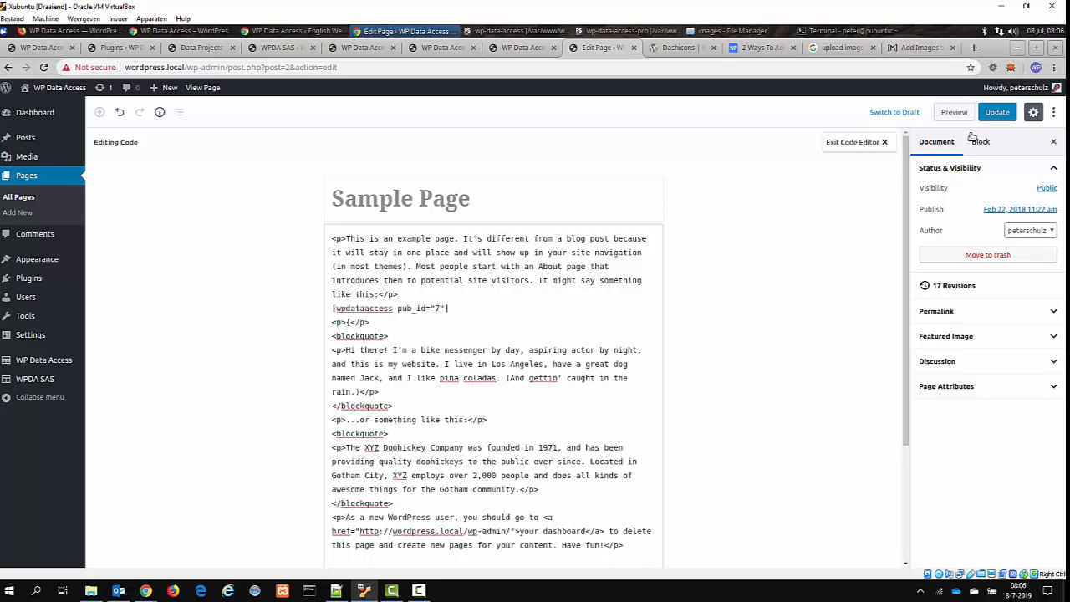
Update the Sample Page and view it on the site.
click(996, 110)
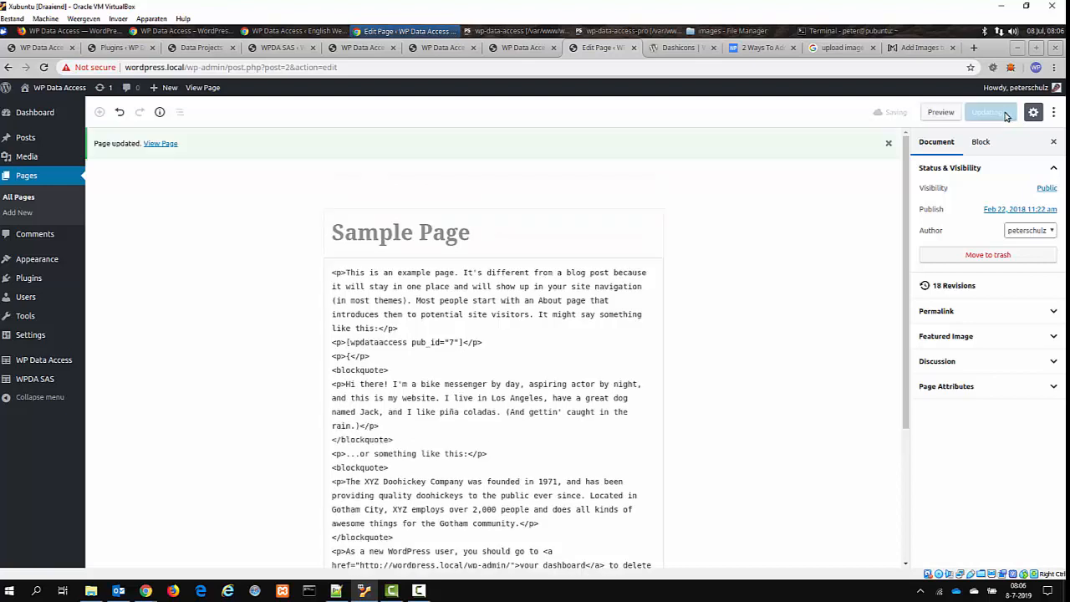
click(993, 112)
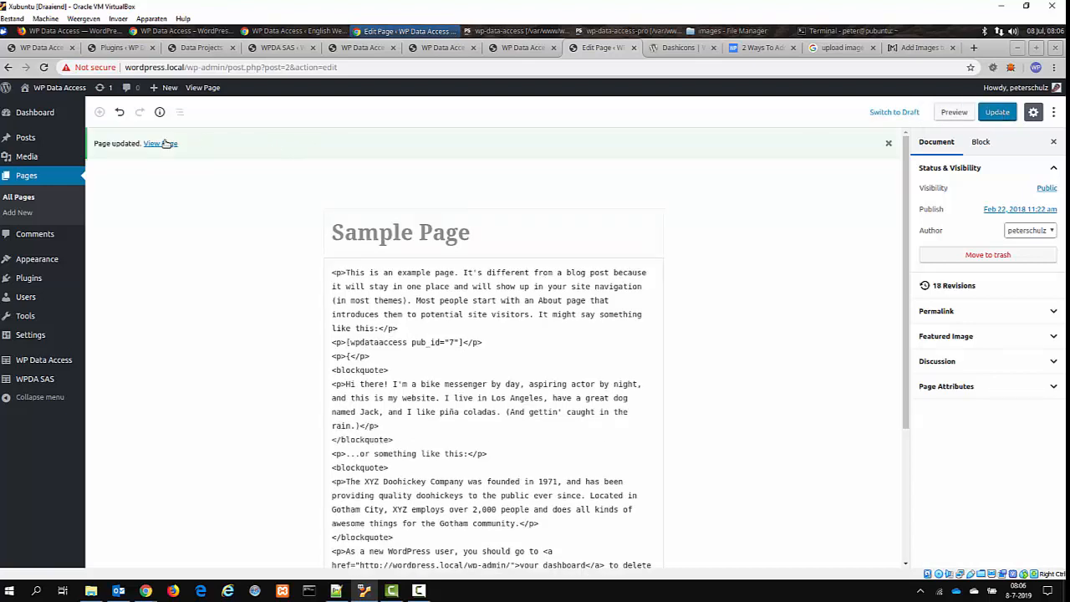
click(160, 143)
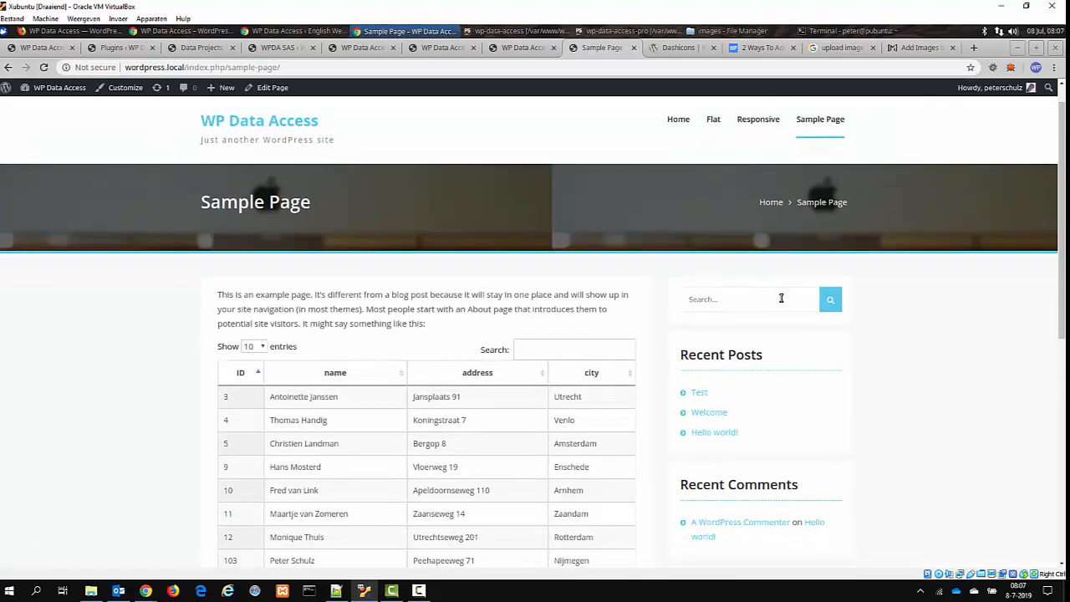
On the live page, search the customers for 'arn', sort by address, go to page 2, then return to the publication settings.
scroll(down, 3)
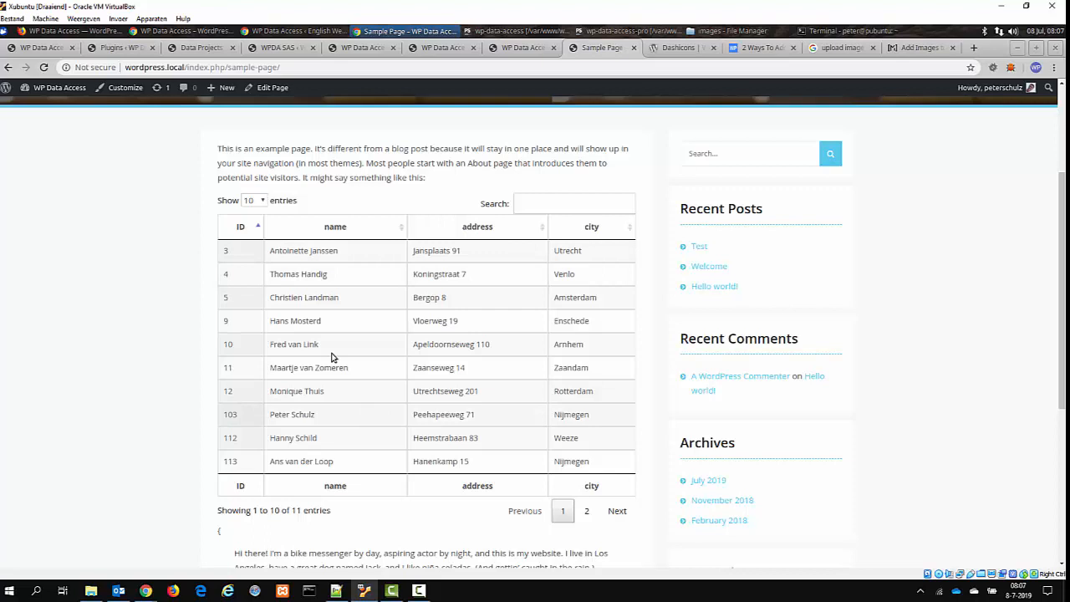
click(573, 204)
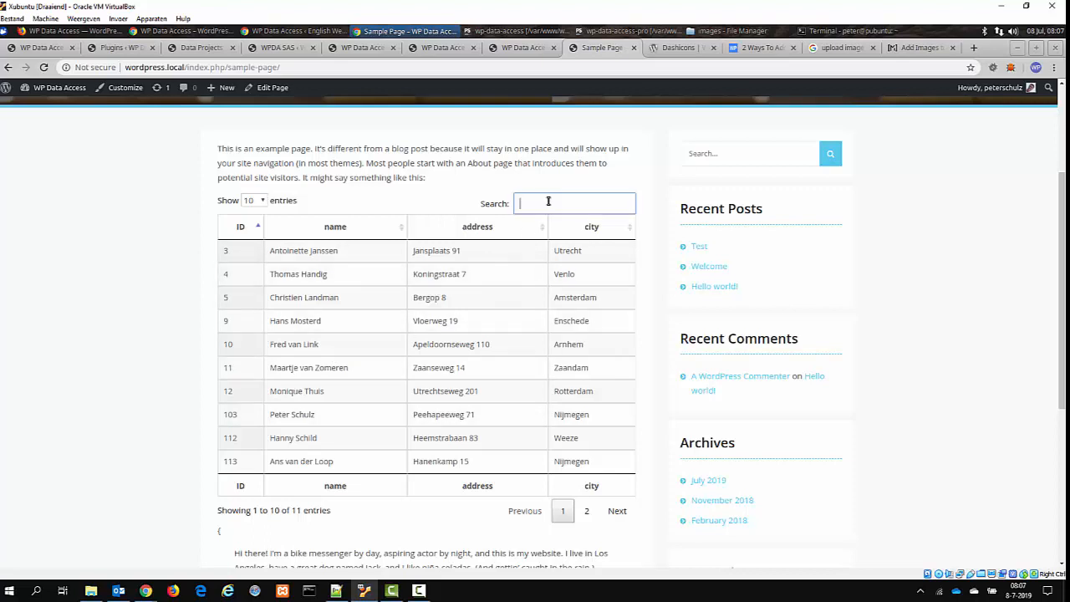
text(arn)
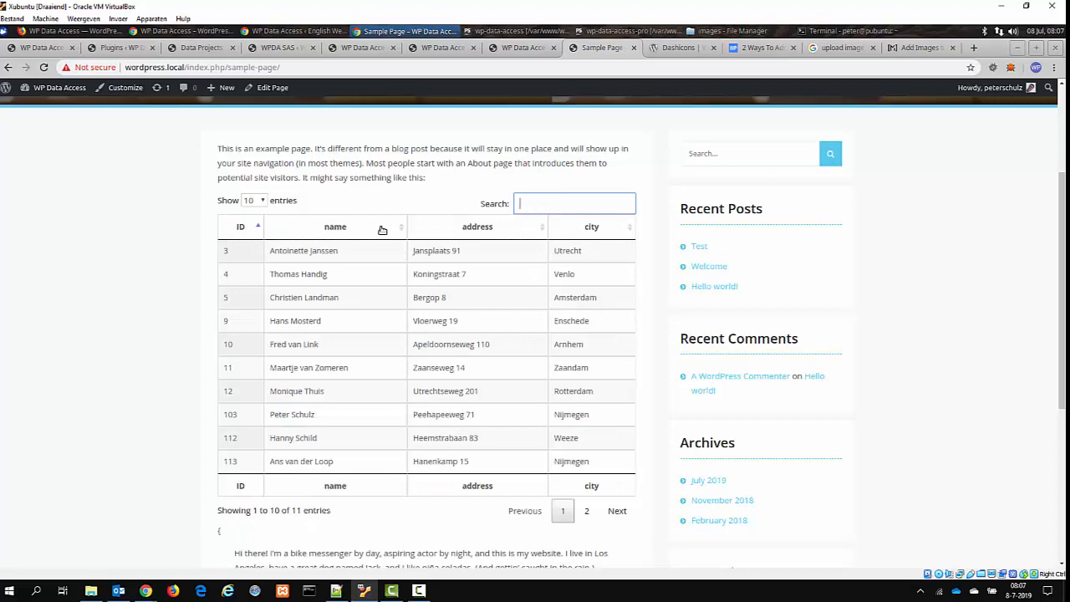
click(478, 227)
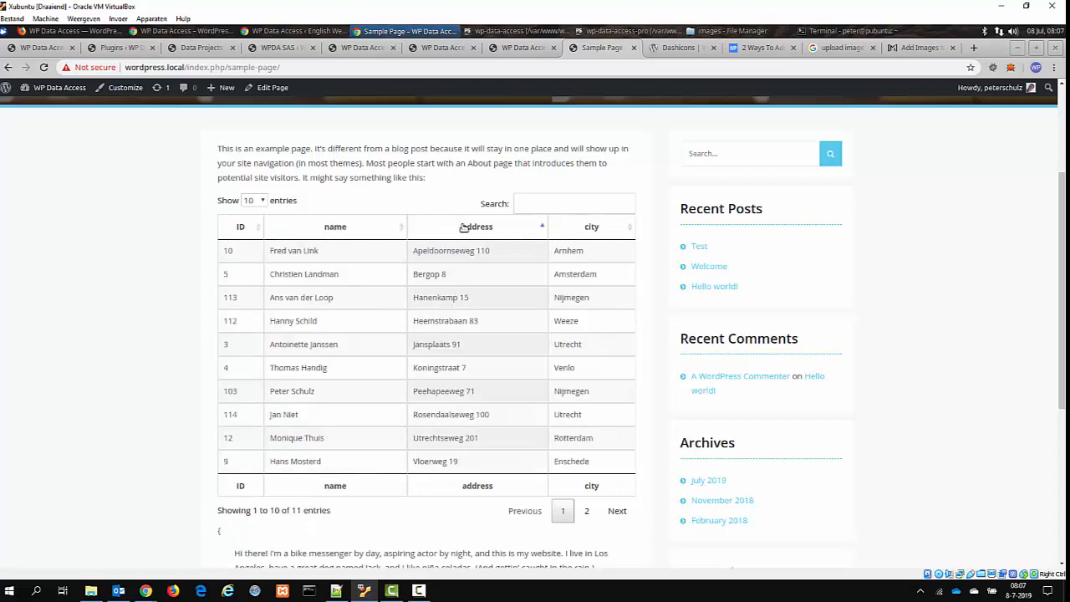
click(585, 512)
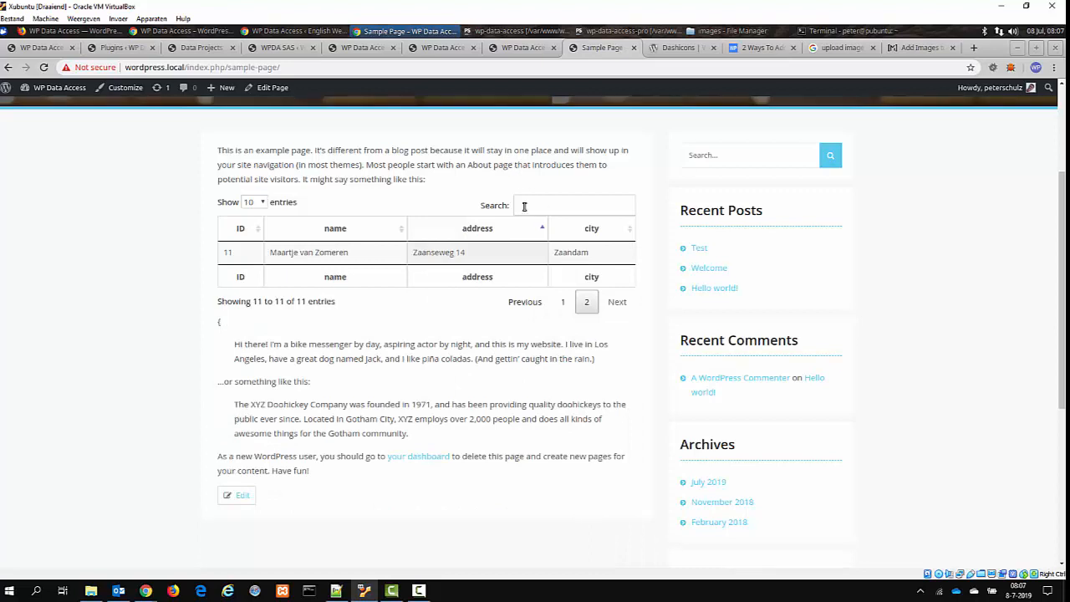
scroll(up, 3)
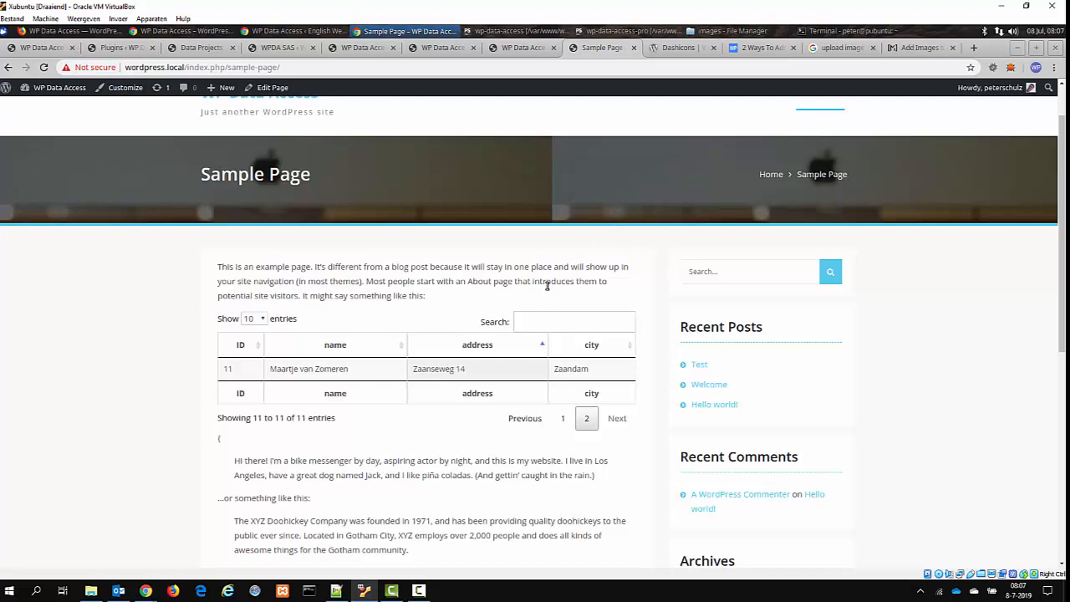
click(518, 46)
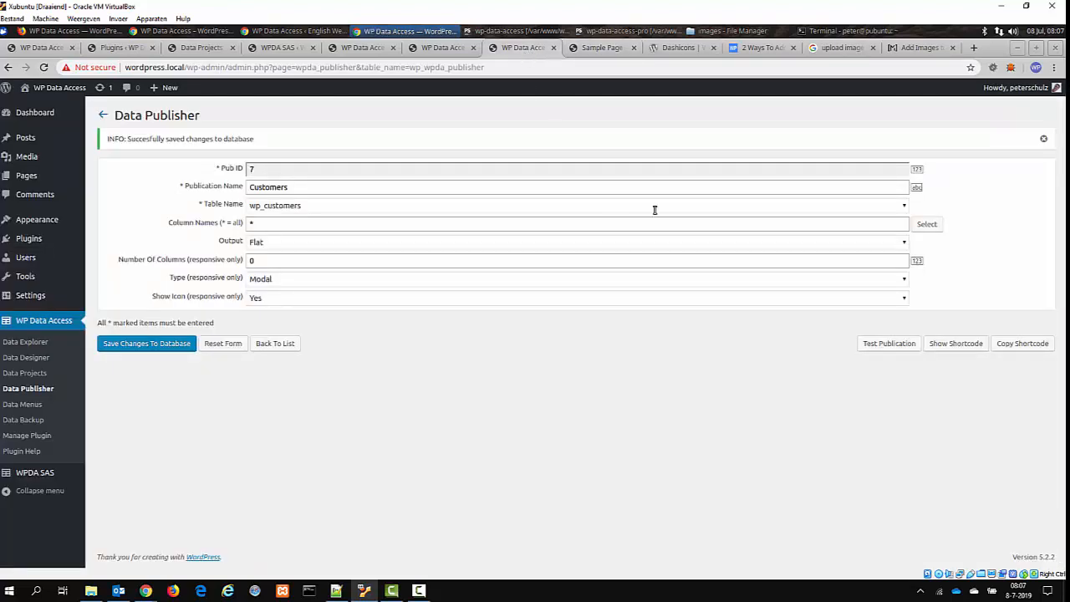
mouse_move(714, 220)
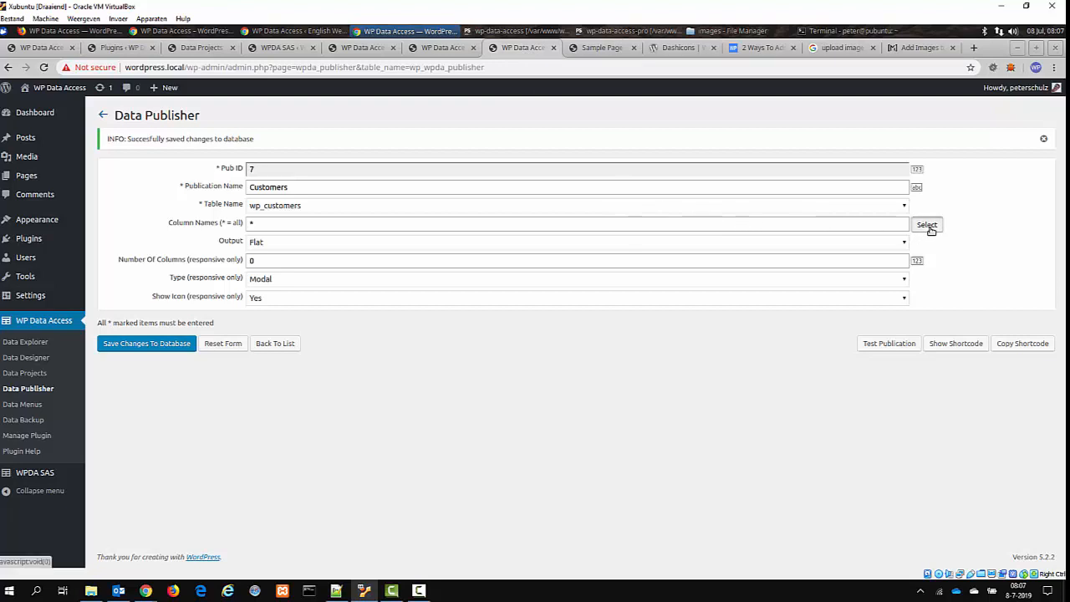
Limit publication 7 to name, address and city columns, save it and check the test preview.
click(926, 224)
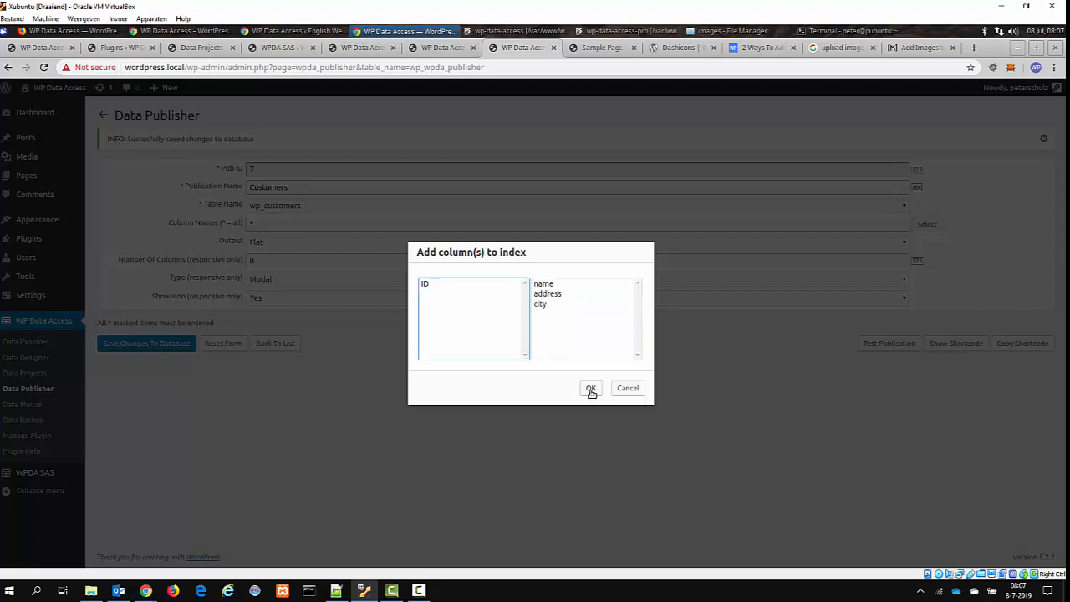
click(592, 388)
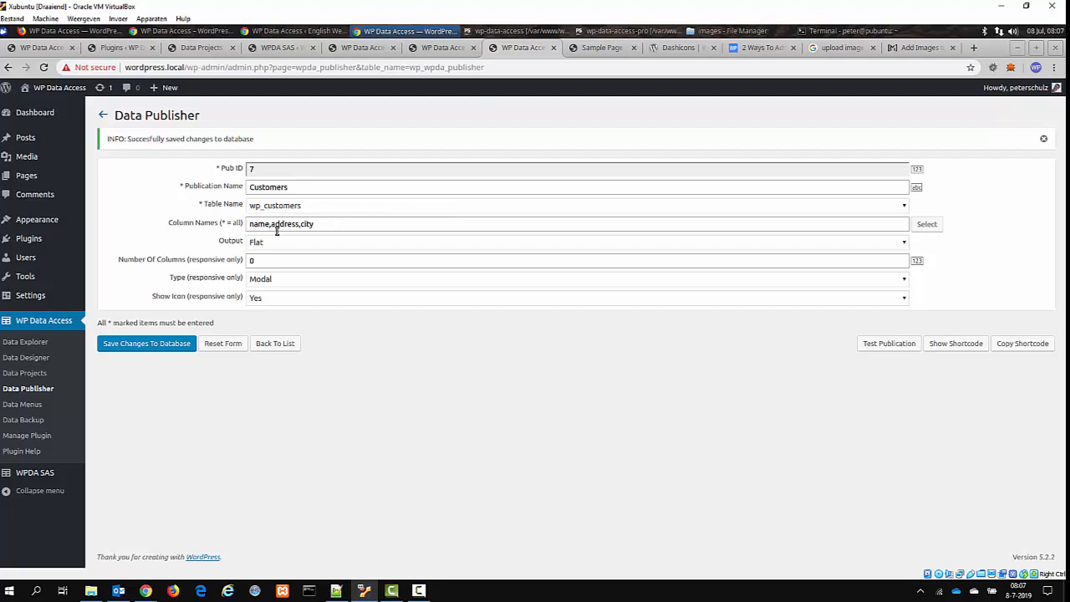
mouse_move(301, 358)
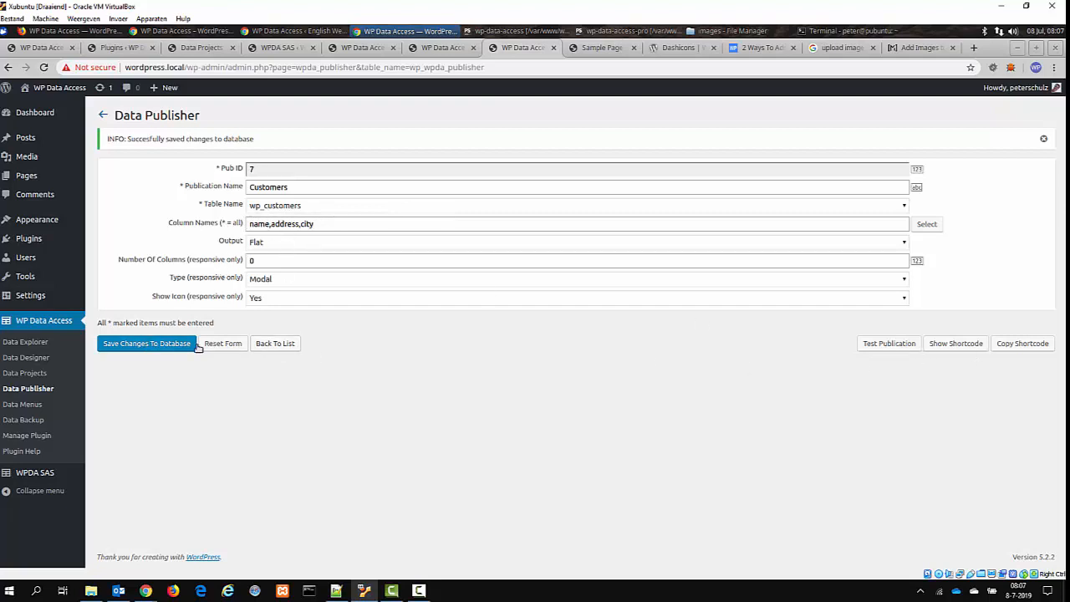
click(147, 342)
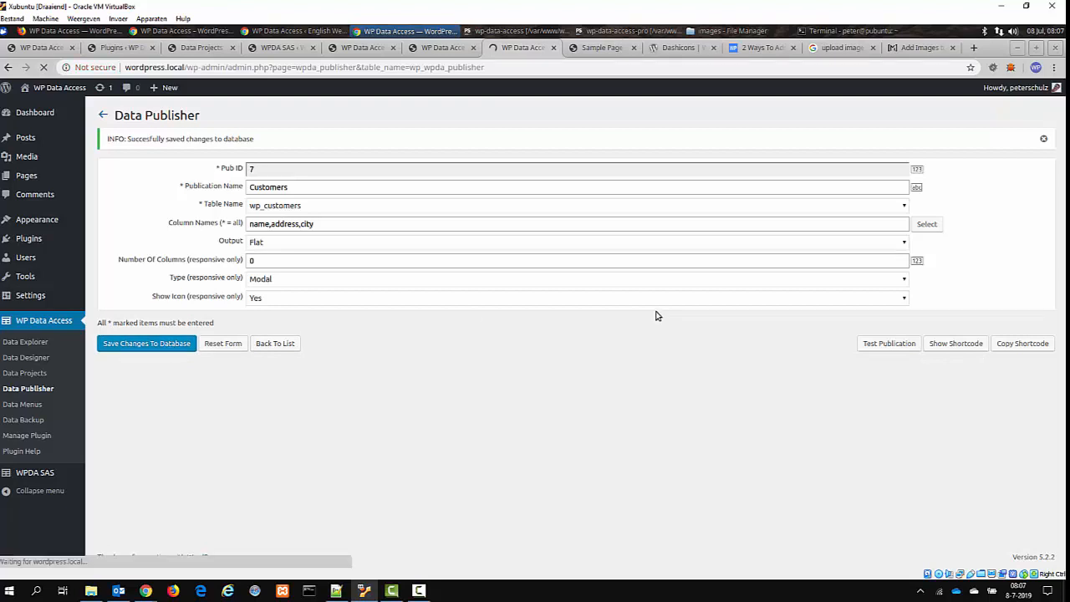
click(889, 342)
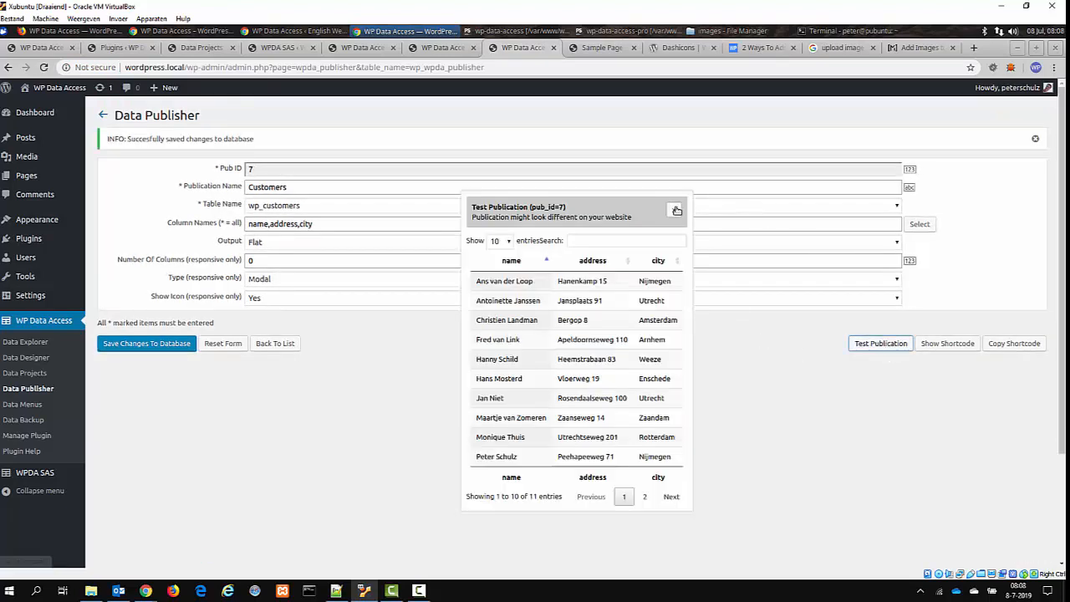
click(675, 209)
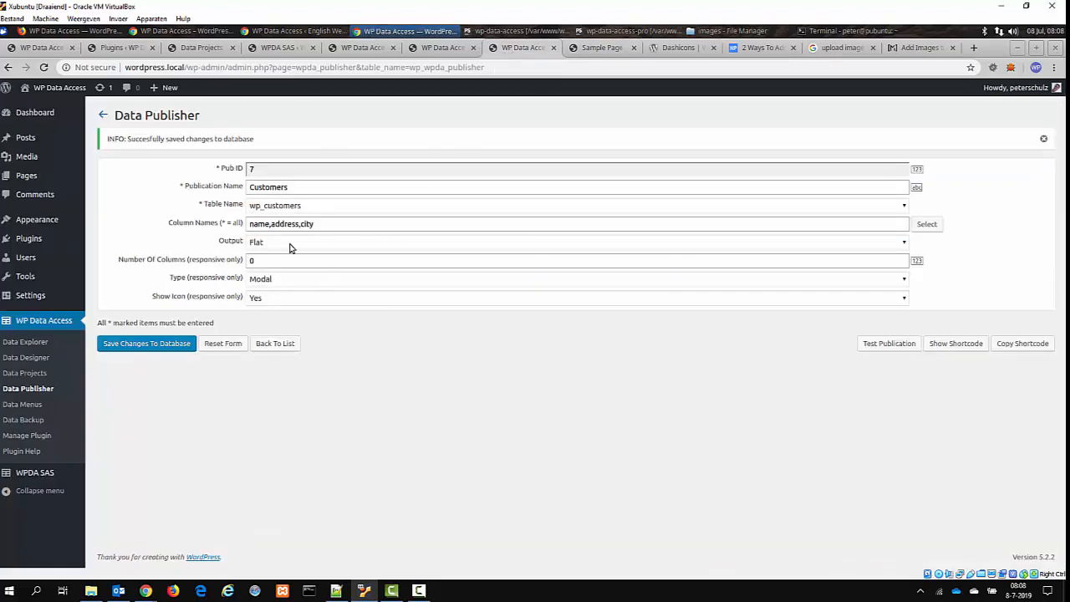
mouse_move(242, 247)
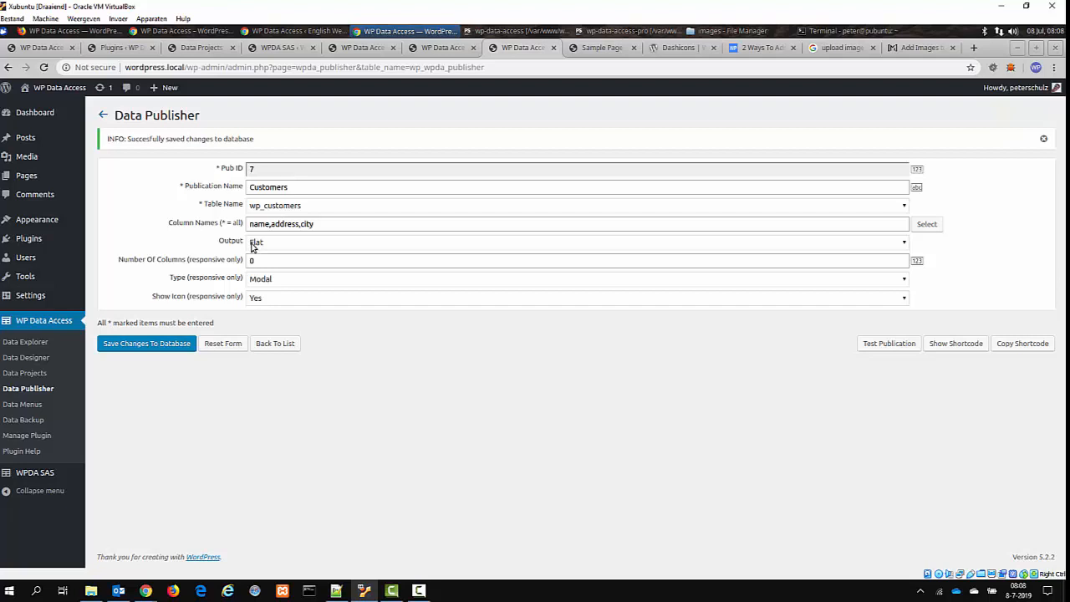
Create publication Students on table wpda_sas_student_courses, responsive output, and save it as ID 8.
click(275, 343)
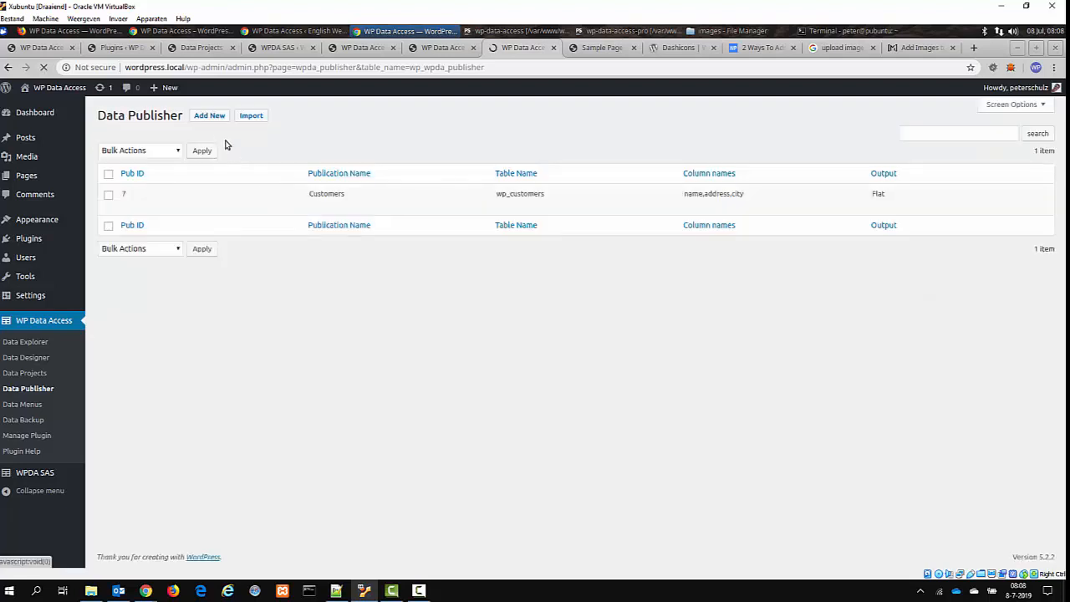
click(209, 115)
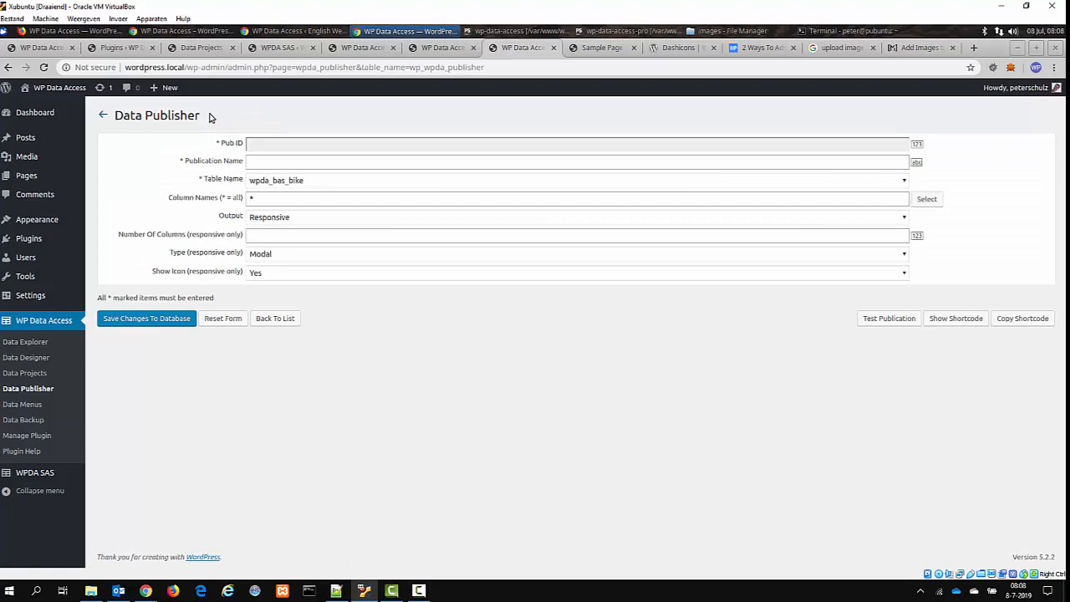
click(577, 160)
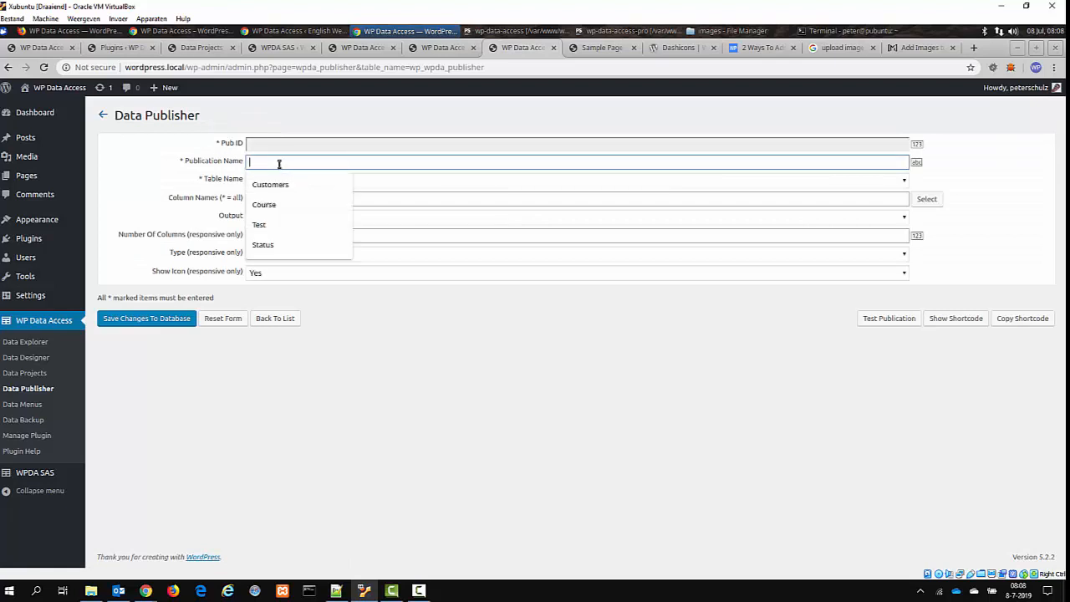
mouse_move(448, 185)
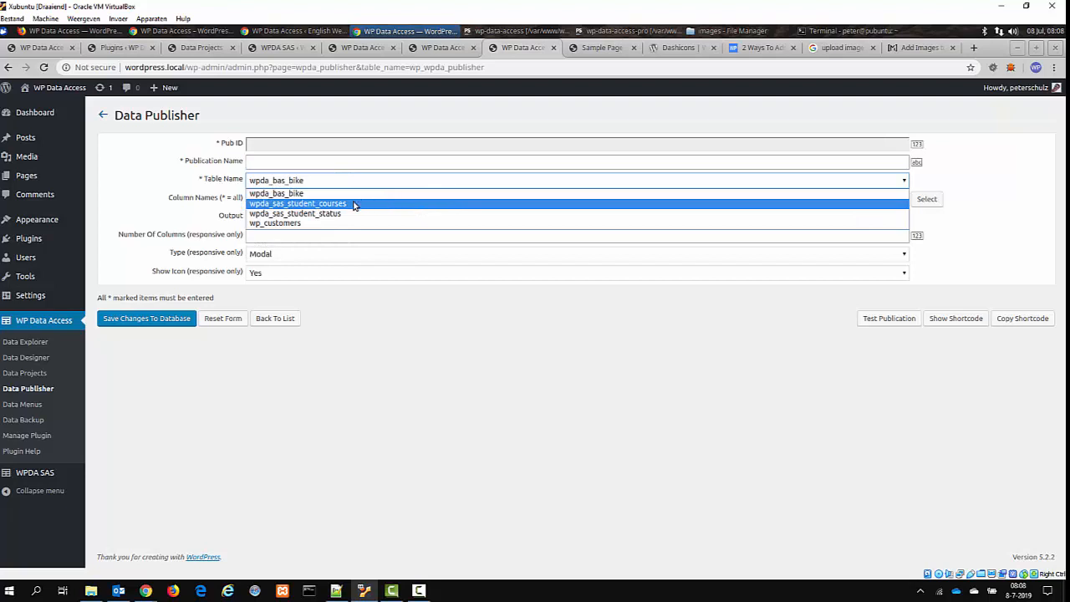
click(575, 160)
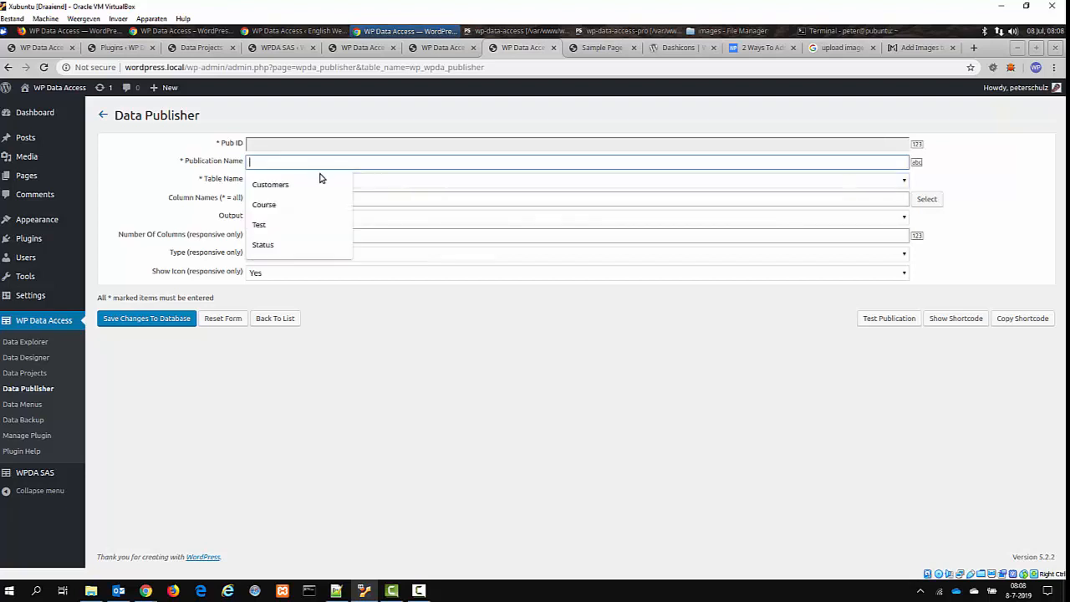
text(Students)
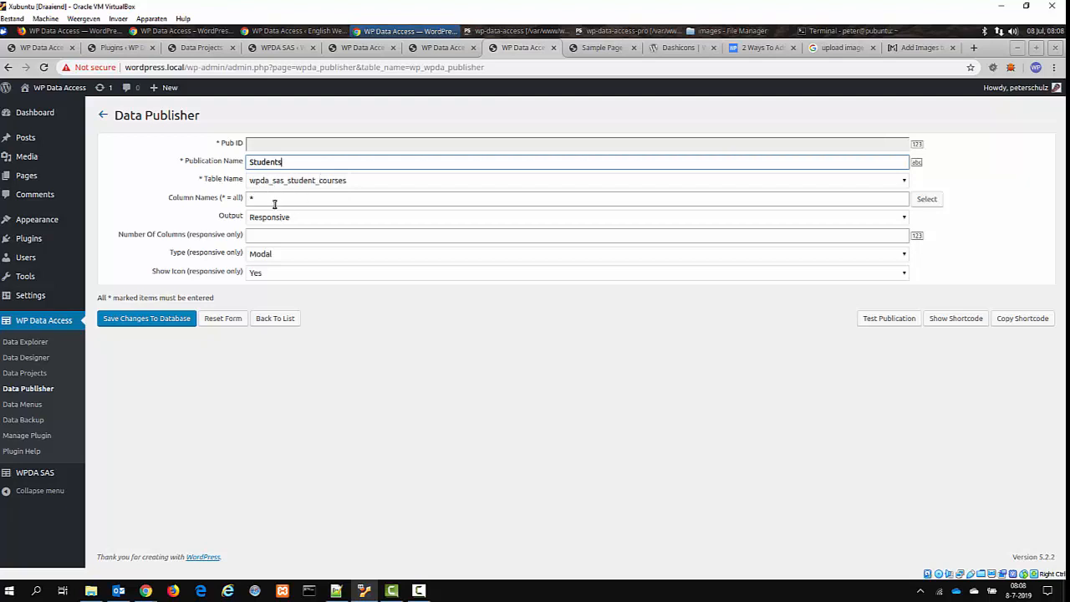
mouse_move(281, 224)
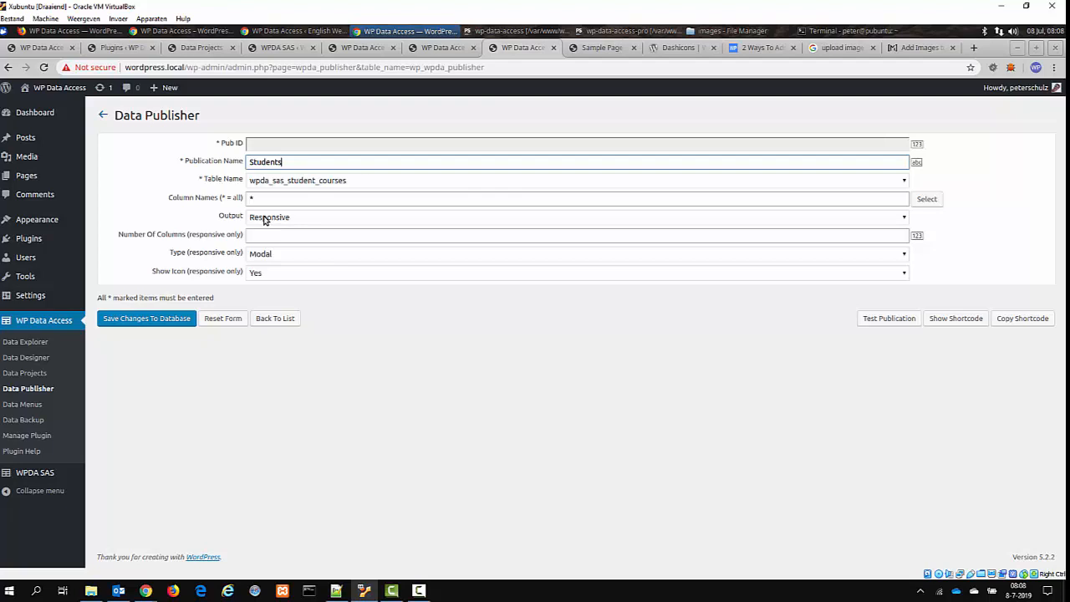
click(147, 318)
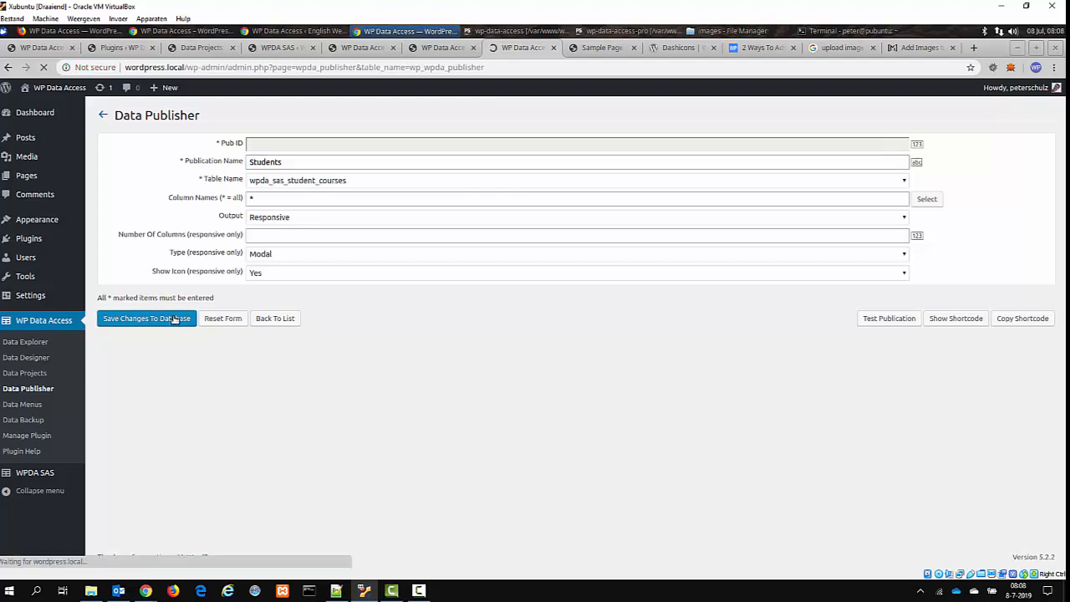
click(147, 318)
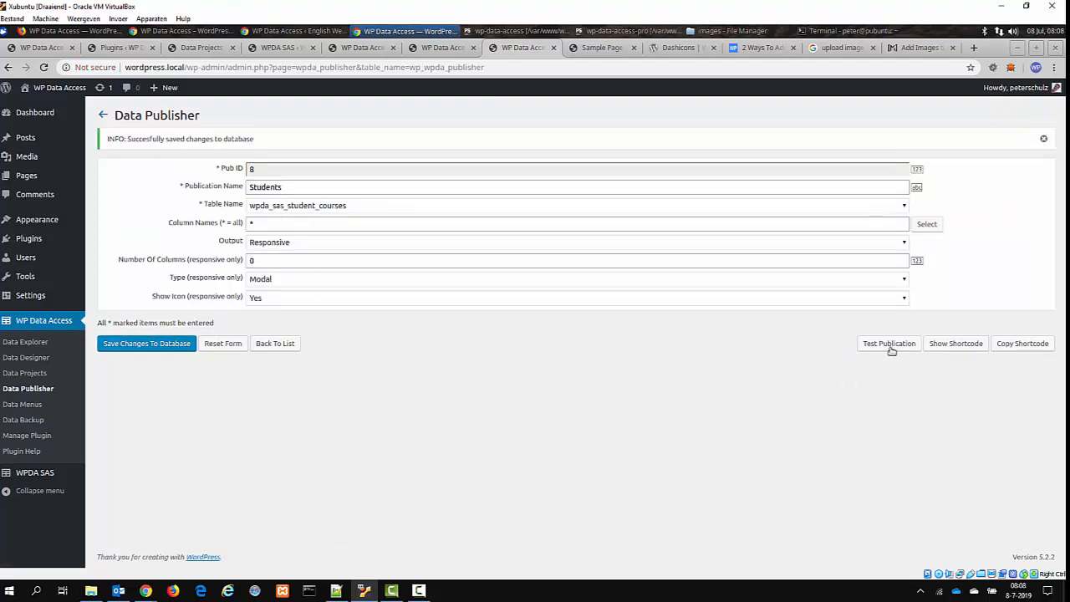
Preview the Students publication and expand the first student row's details.
click(890, 343)
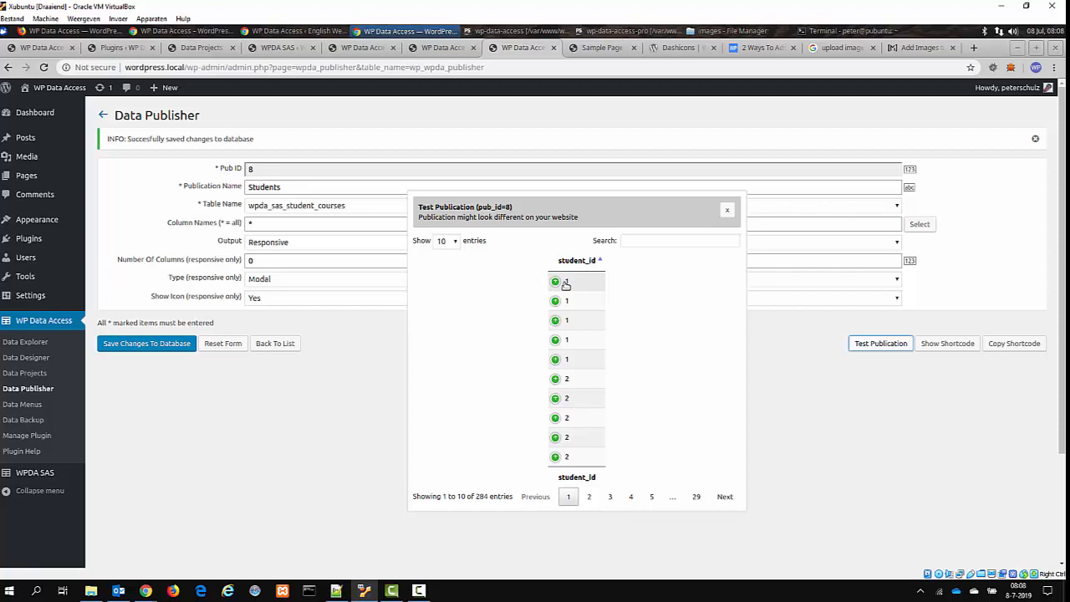
click(565, 281)
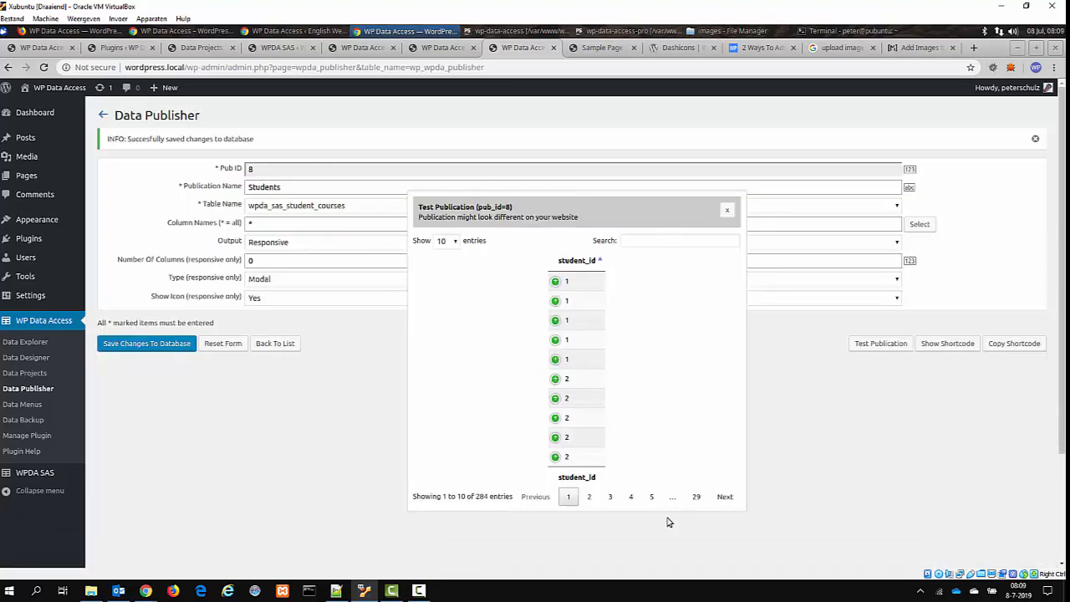
click(725, 209)
text(3)
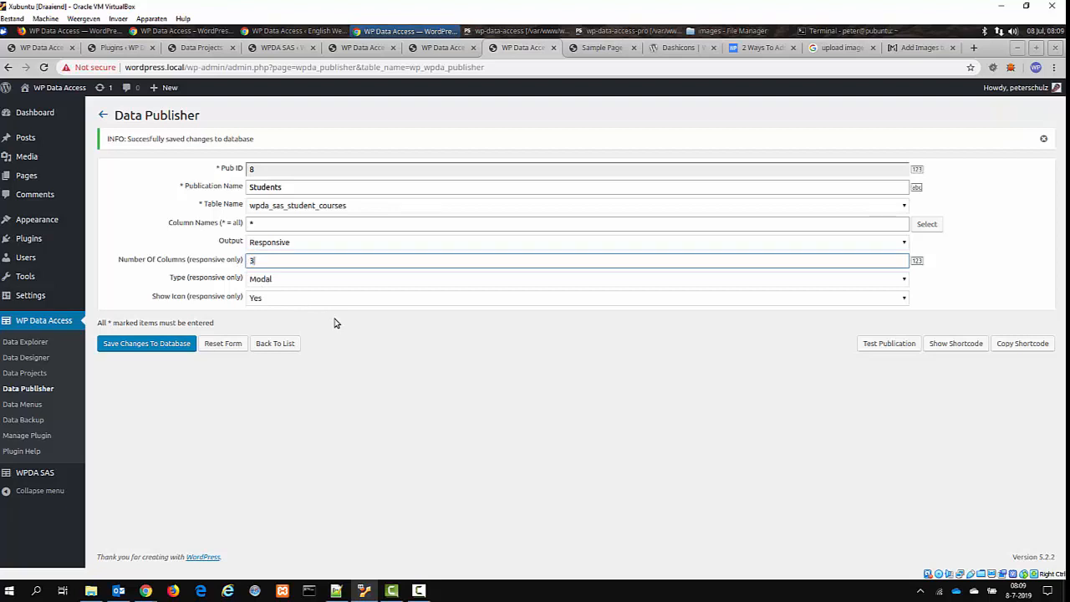
Set Number Of Columns to 3 and verify the preview shows three columns.
click(147, 343)
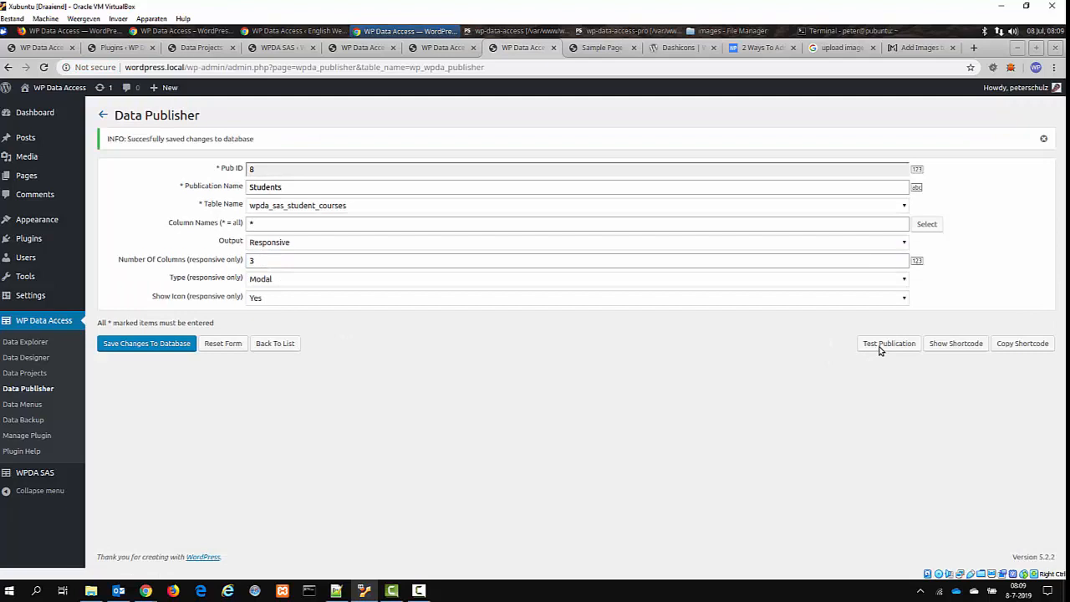
click(890, 343)
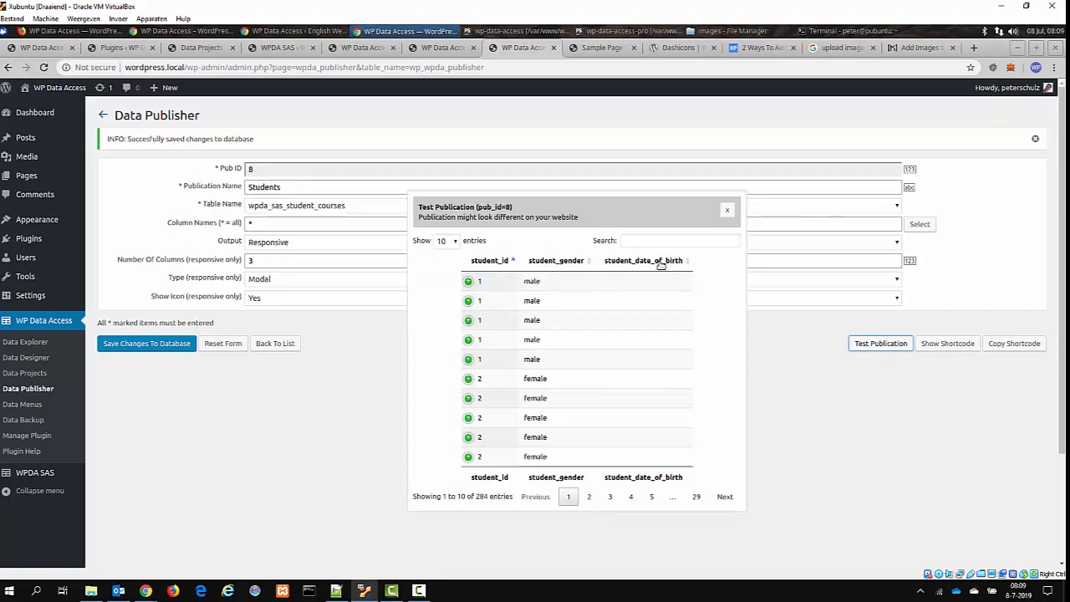
mouse_move(548, 274)
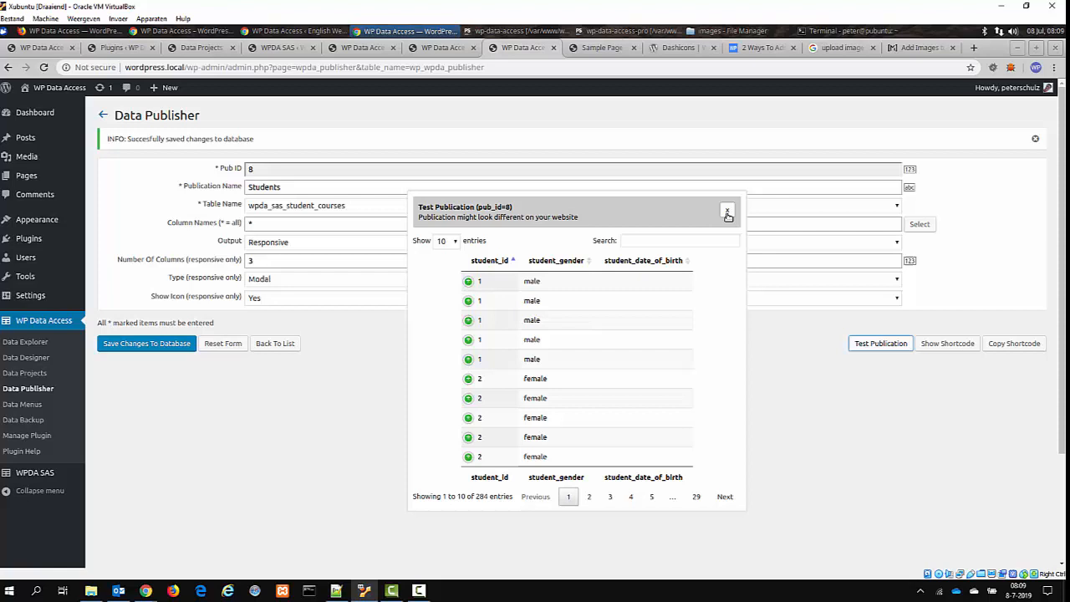
click(728, 211)
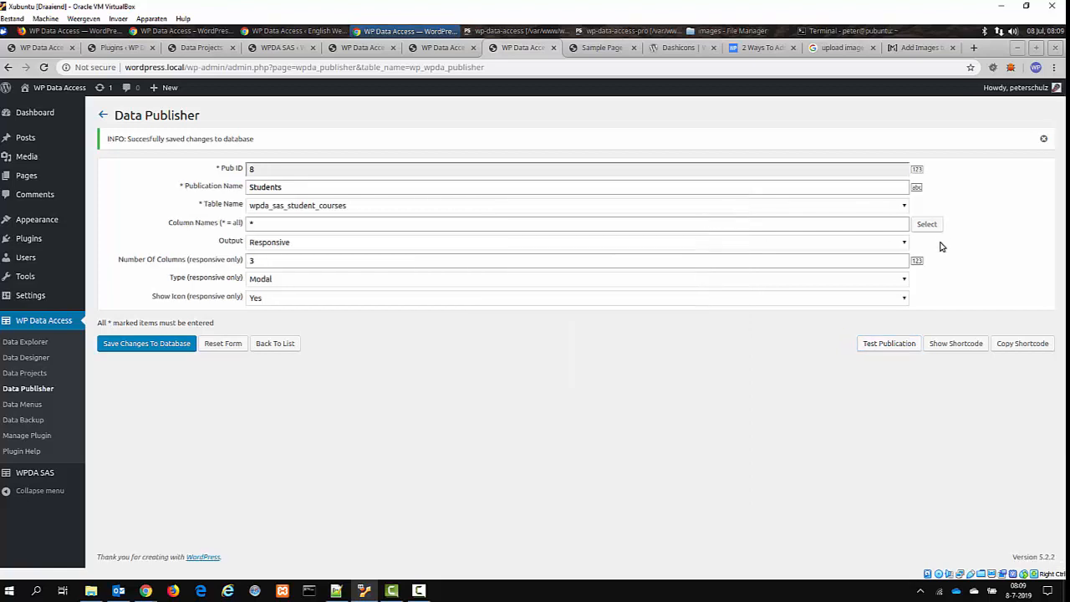
Select student_lastname, student_email and student_phone_no as the publication's columns.
click(926, 224)
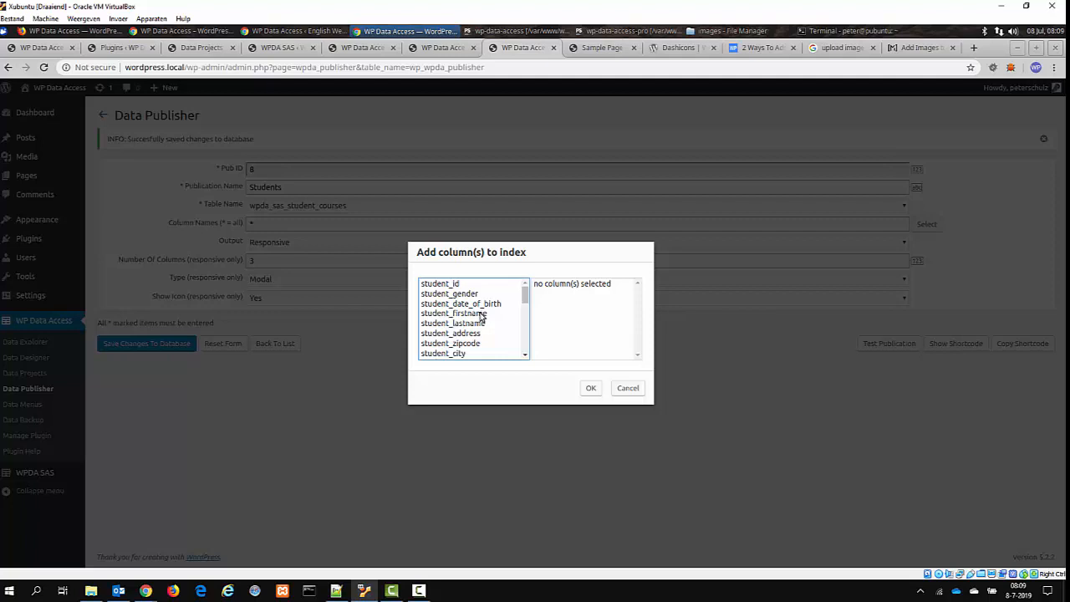
double_click(454, 324)
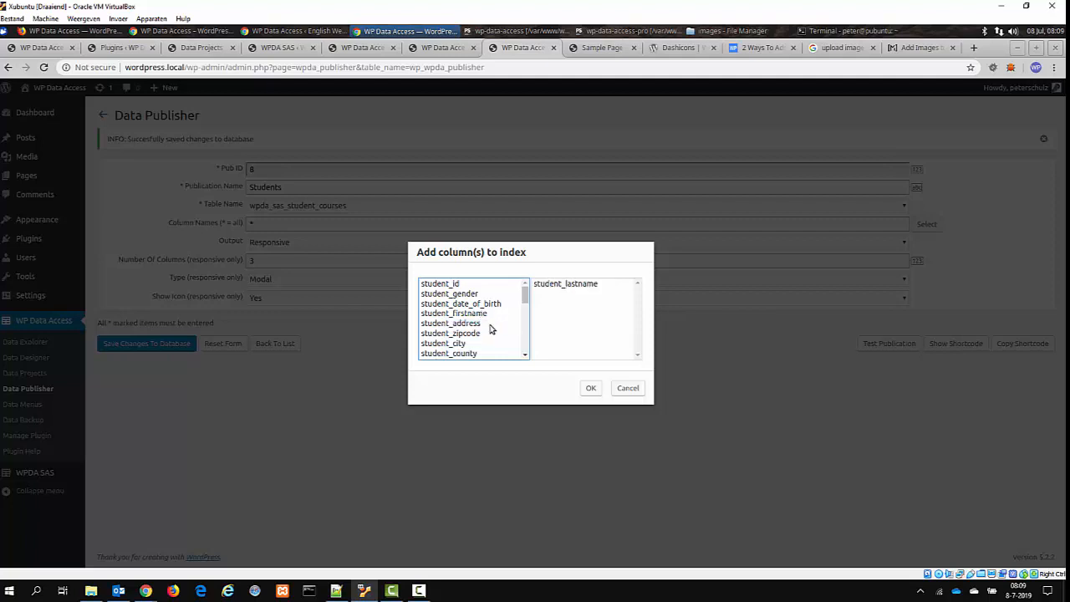
scroll(down, 3)
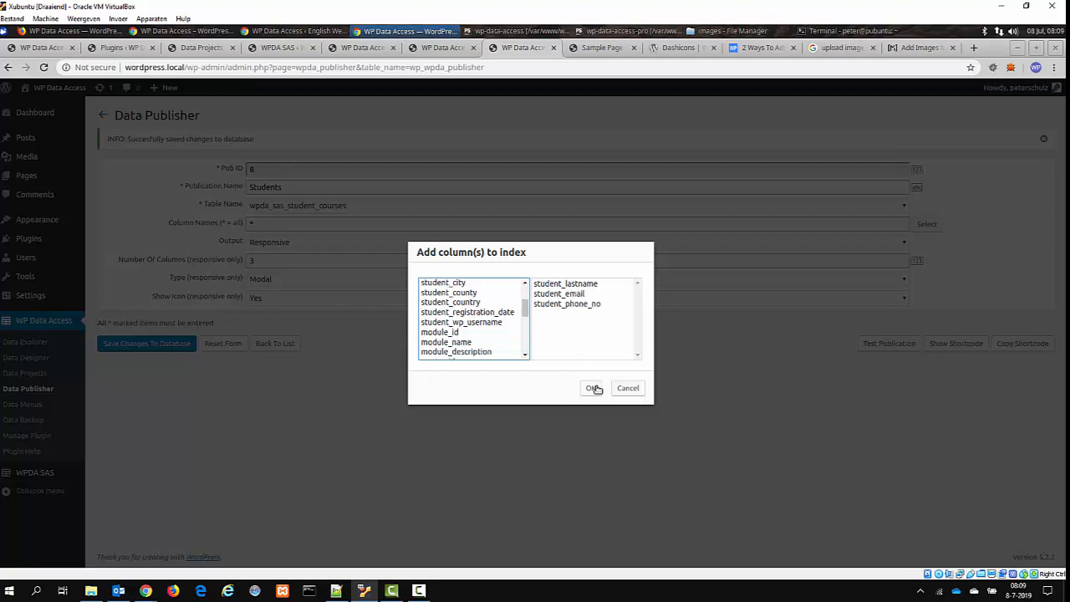
click(593, 388)
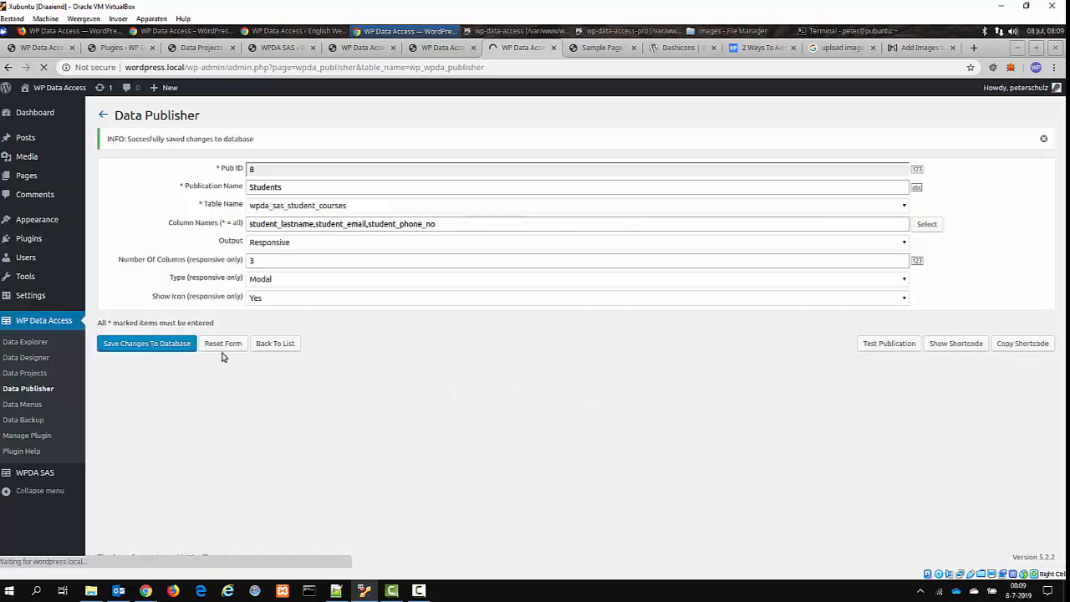
Save the Students publication with its three columns and close its test preview.
click(890, 342)
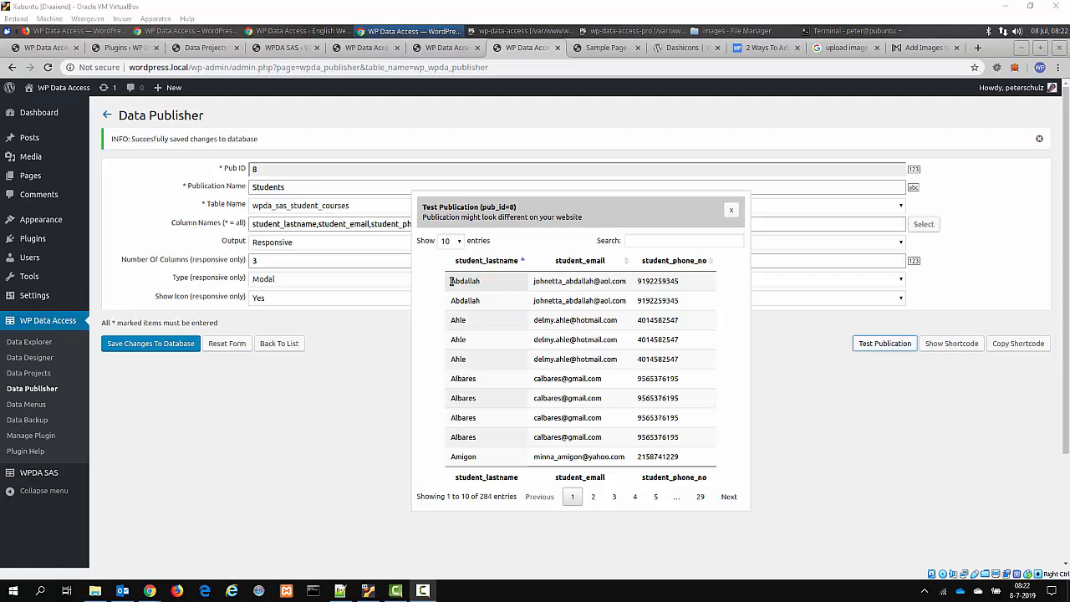
mouse_move(455, 291)
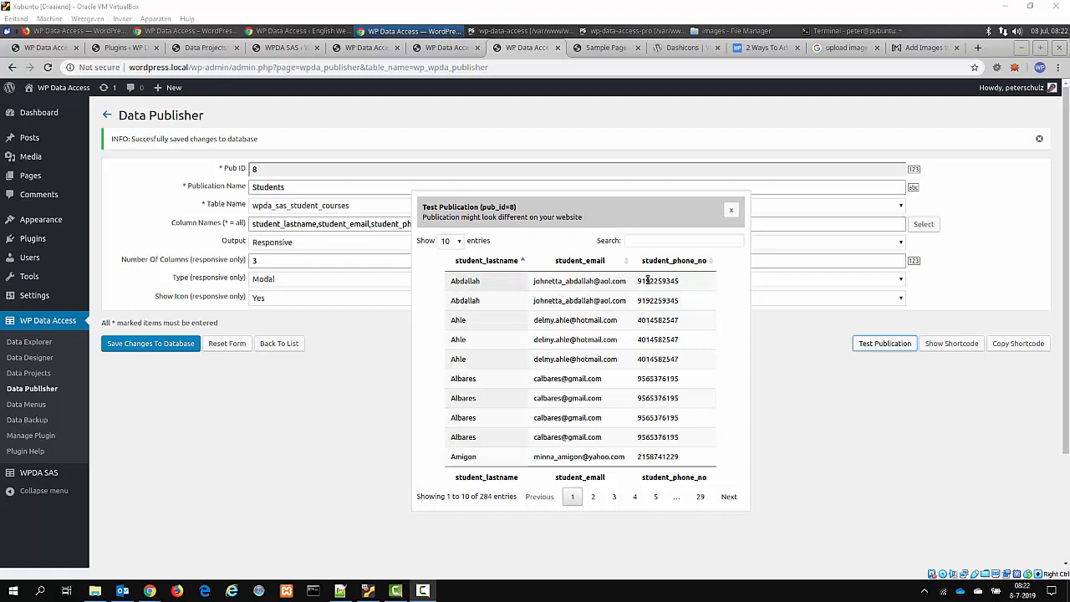
click(731, 211)
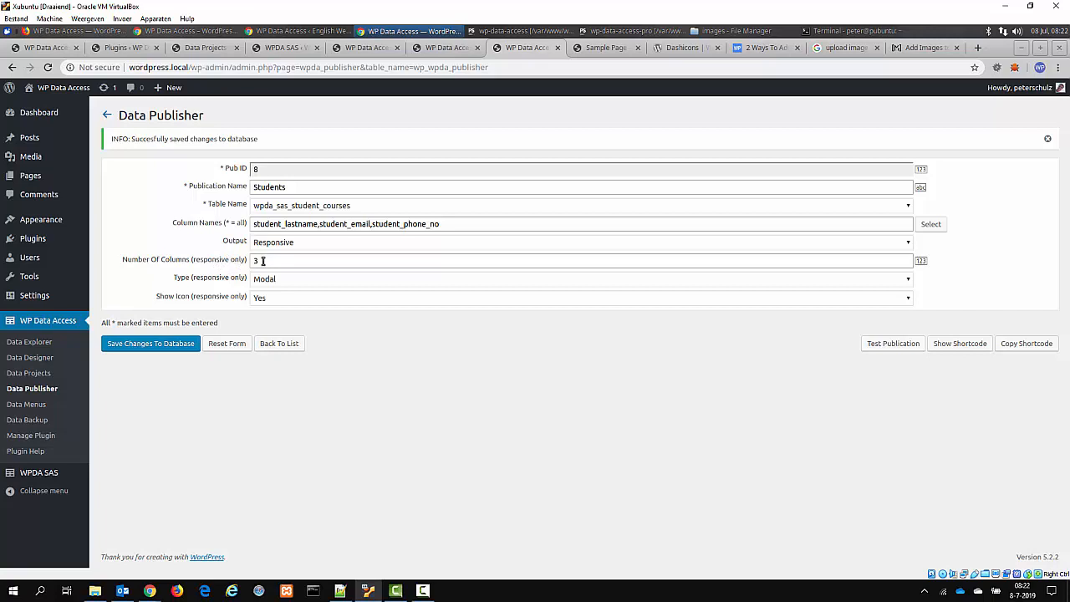
Extend the column selection to eight columns, adding address, zipcode, city, county and country.
click(930, 224)
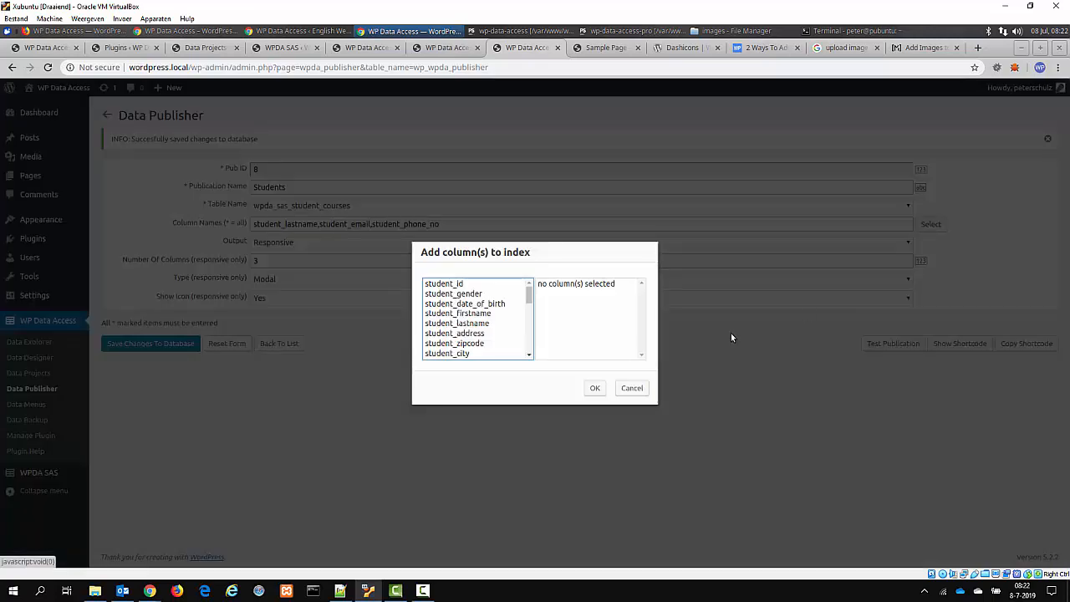
double_click(456, 325)
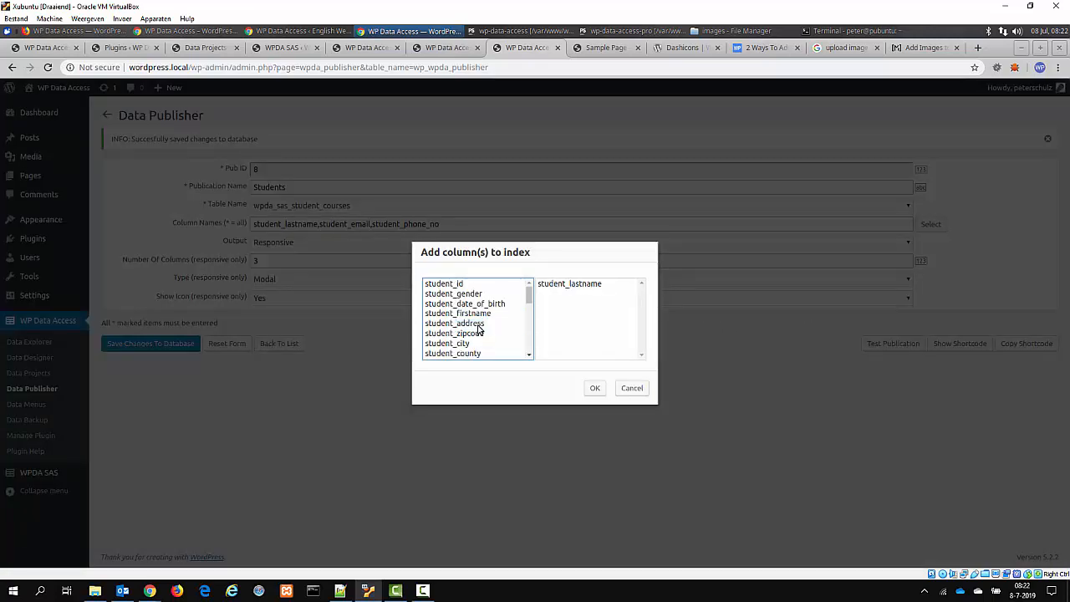
scroll(down, 3)
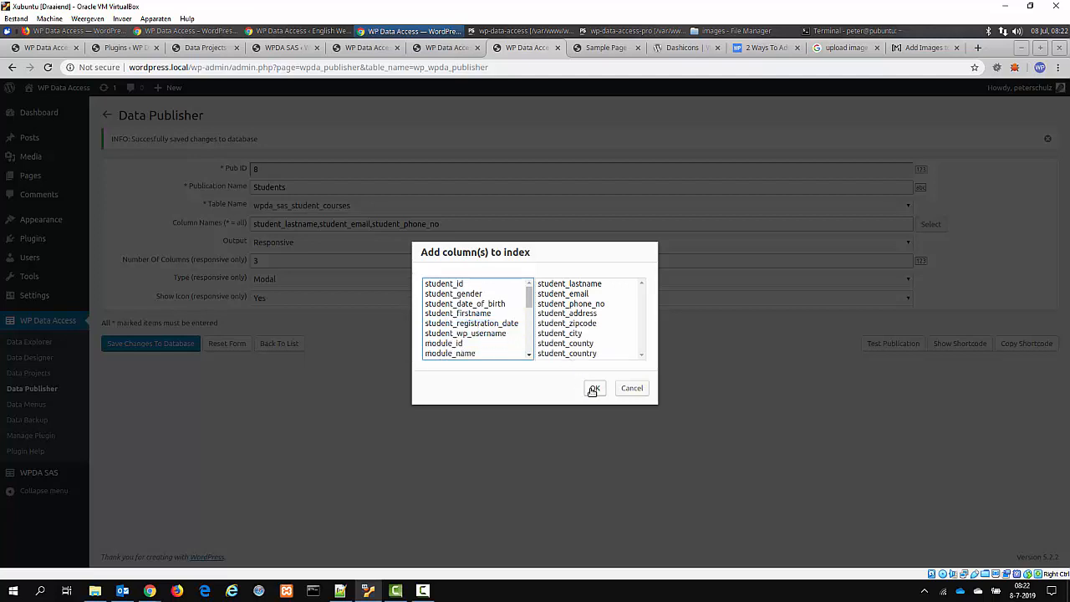
click(594, 388)
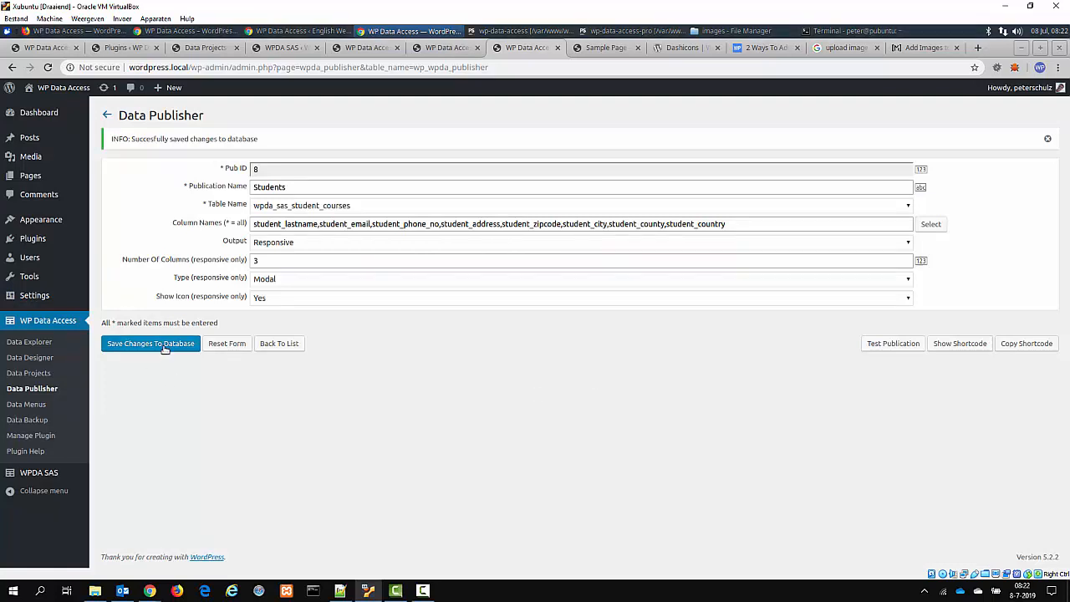
mouse_move(756, 358)
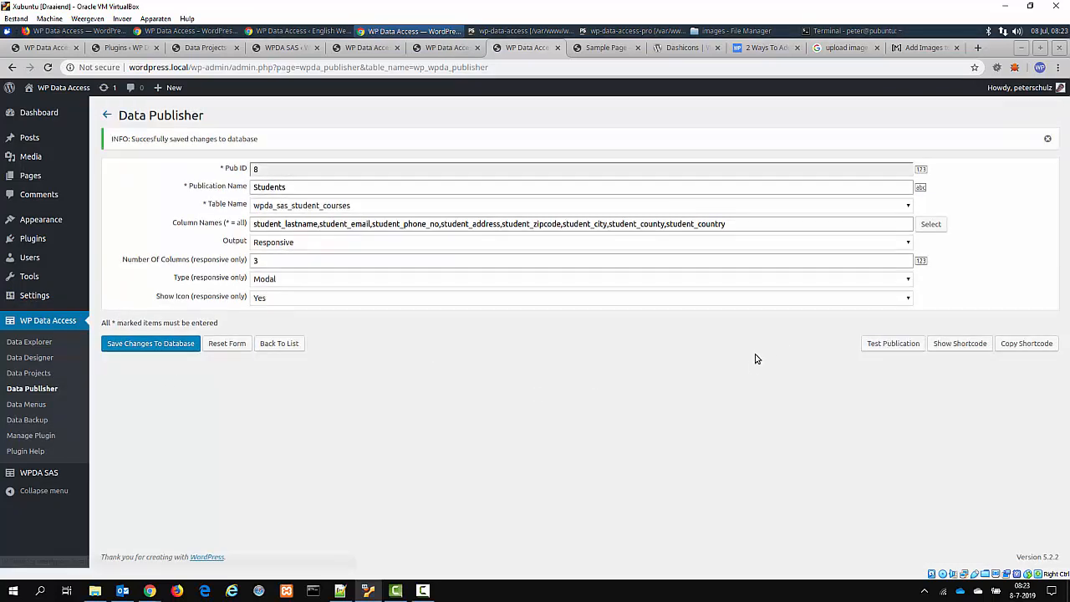
Preview the updated publication and check the first student row's full details.
click(893, 343)
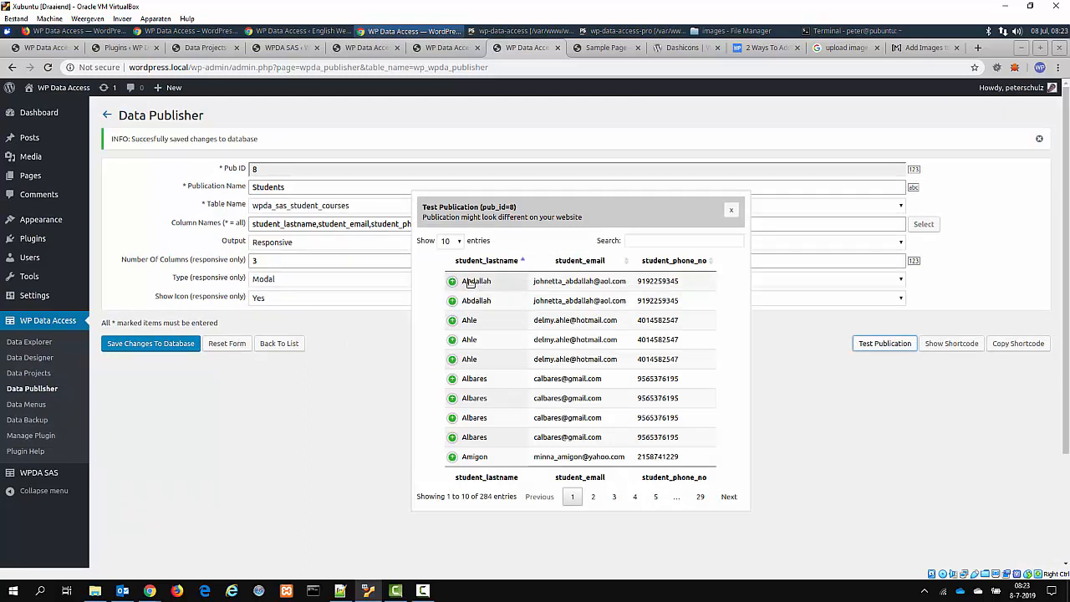
click(477, 281)
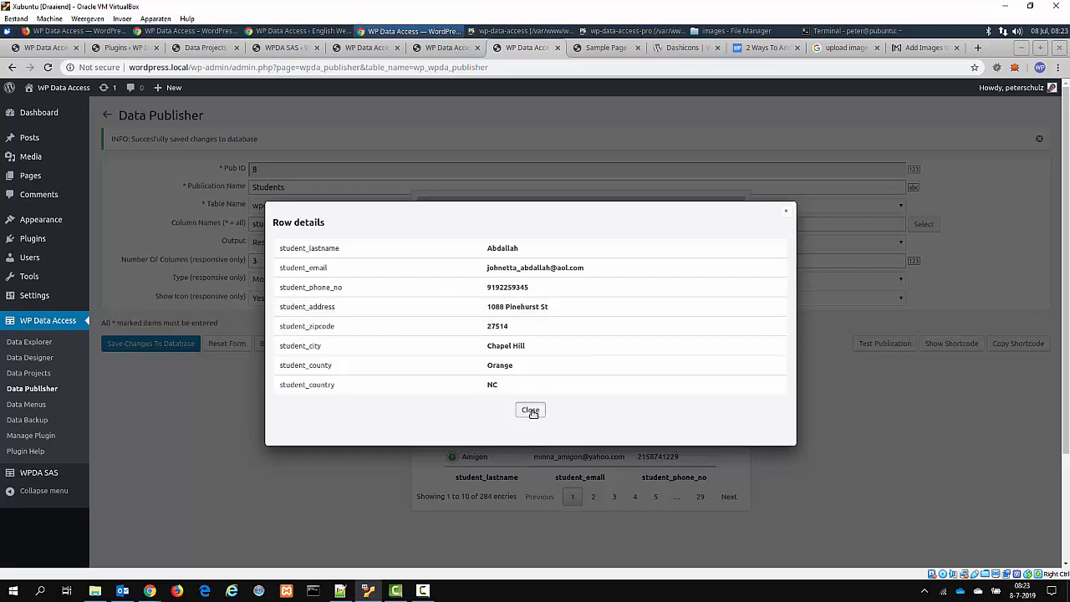
click(530, 411)
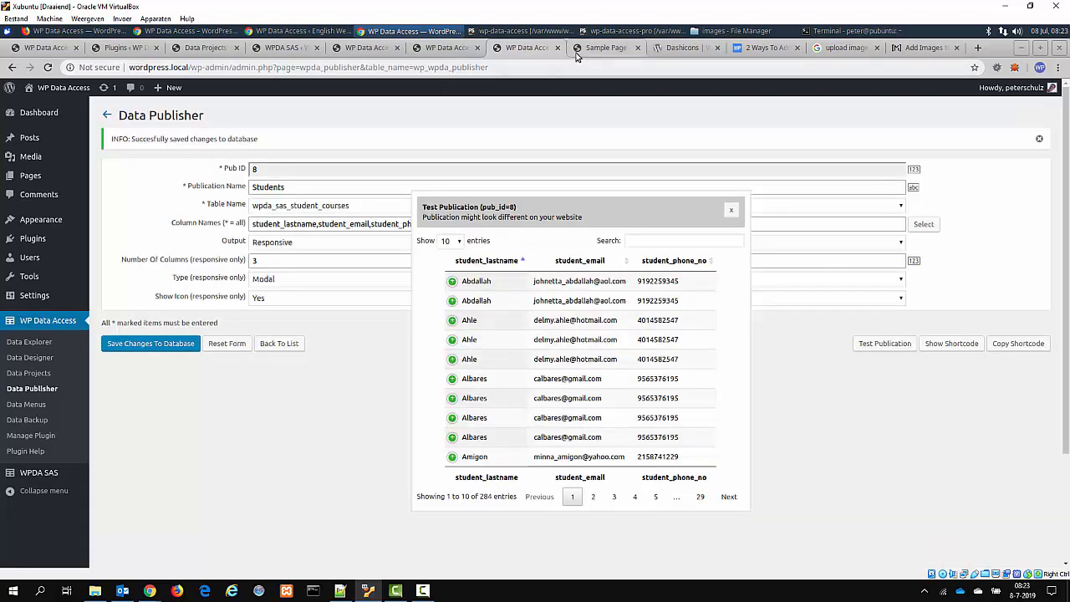
Edit the Sample Page in WordPress, update it and view it on the site.
click(607, 47)
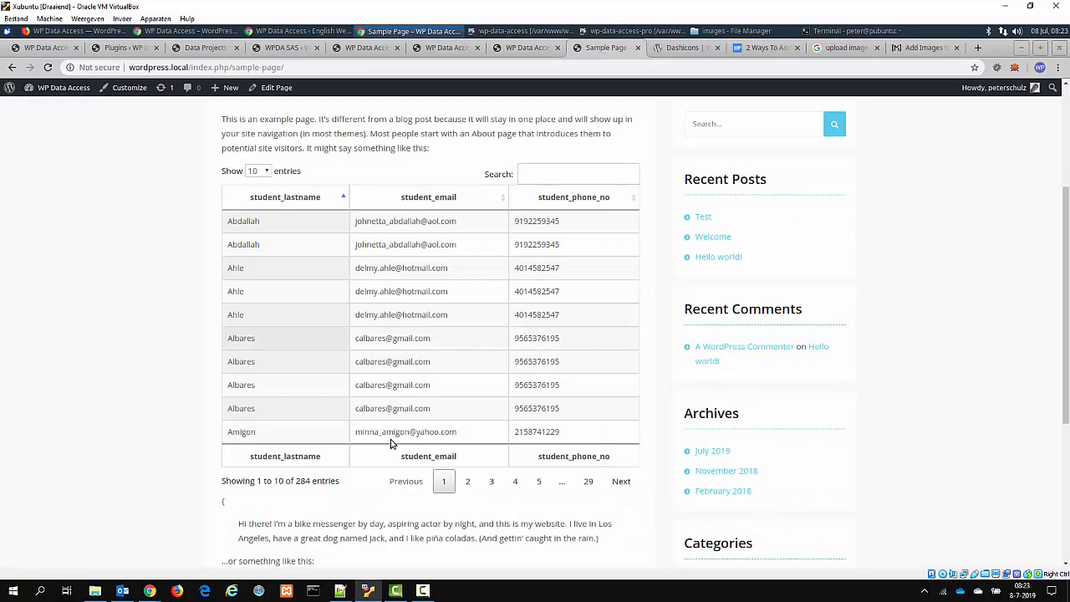
scroll(down, 3)
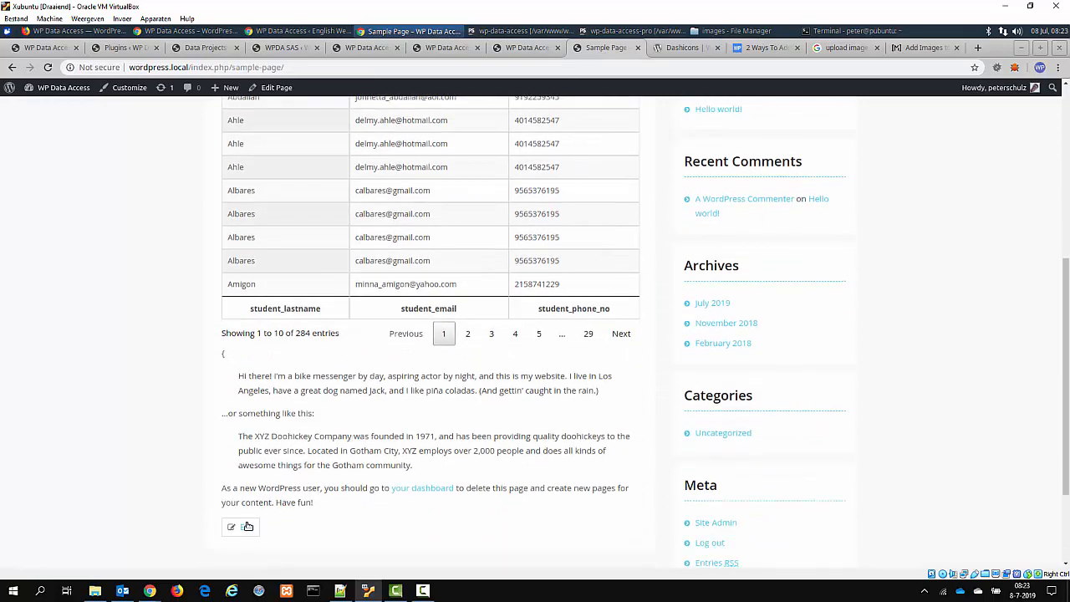
click(231, 527)
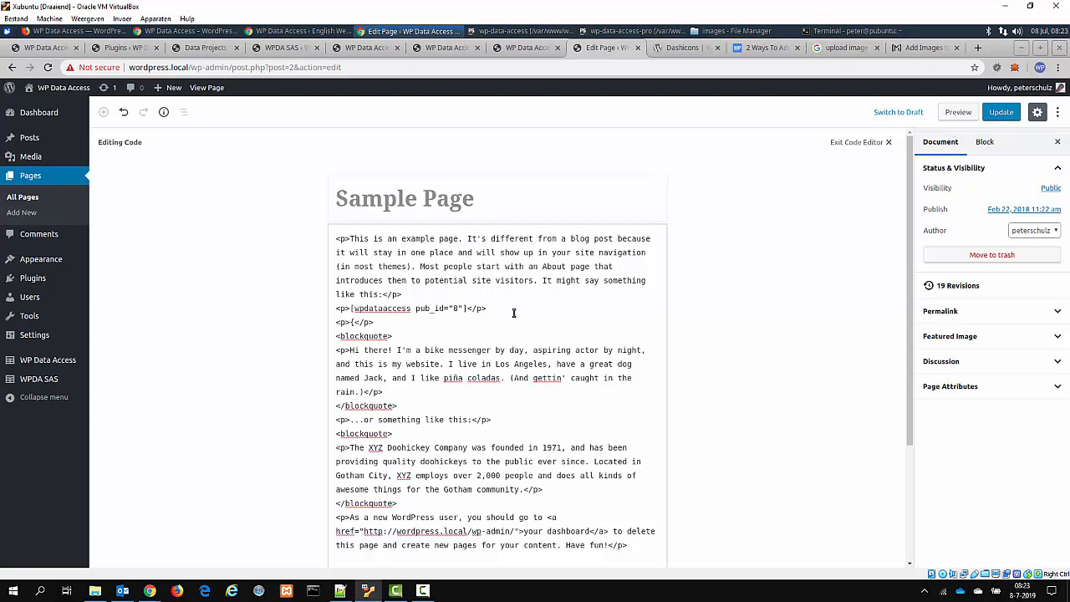
click(1000, 110)
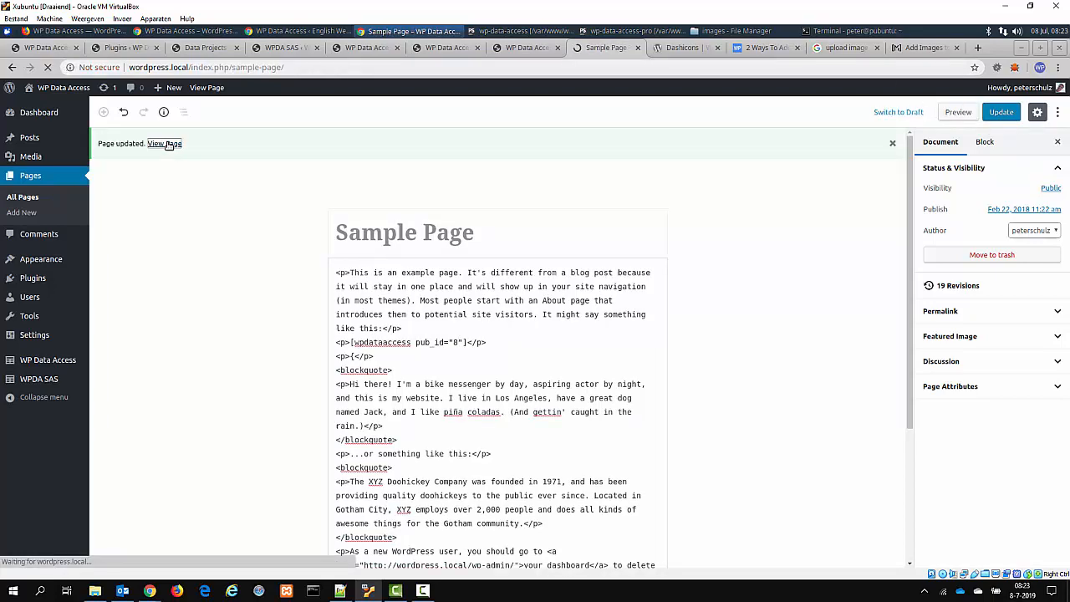
click(163, 144)
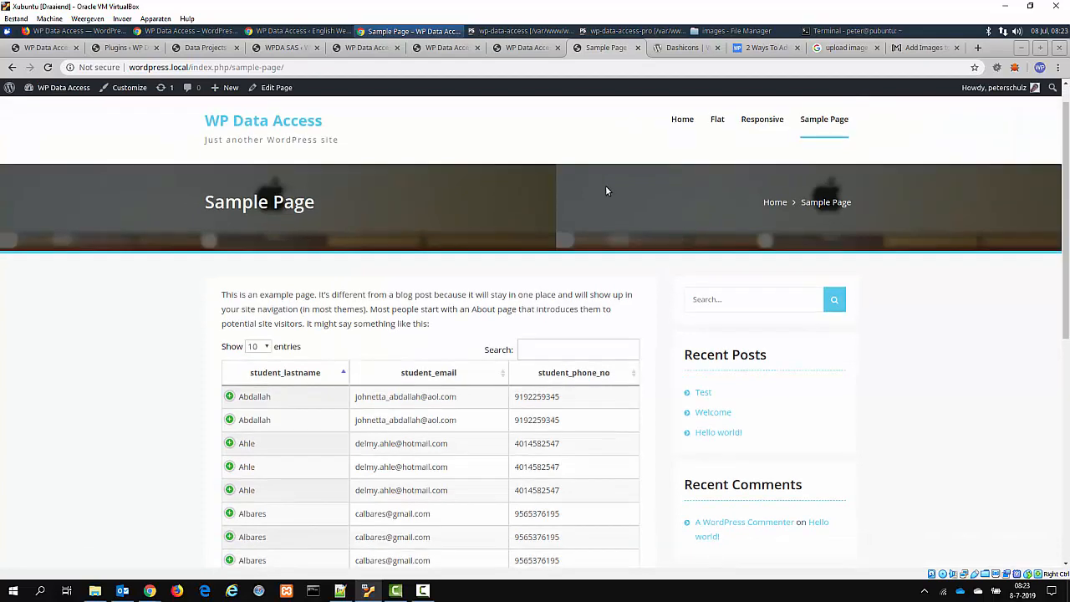
Browse the live students table through pages 2 and 3, sort by student_email, and return to Data Publisher.
scroll(down, 3)
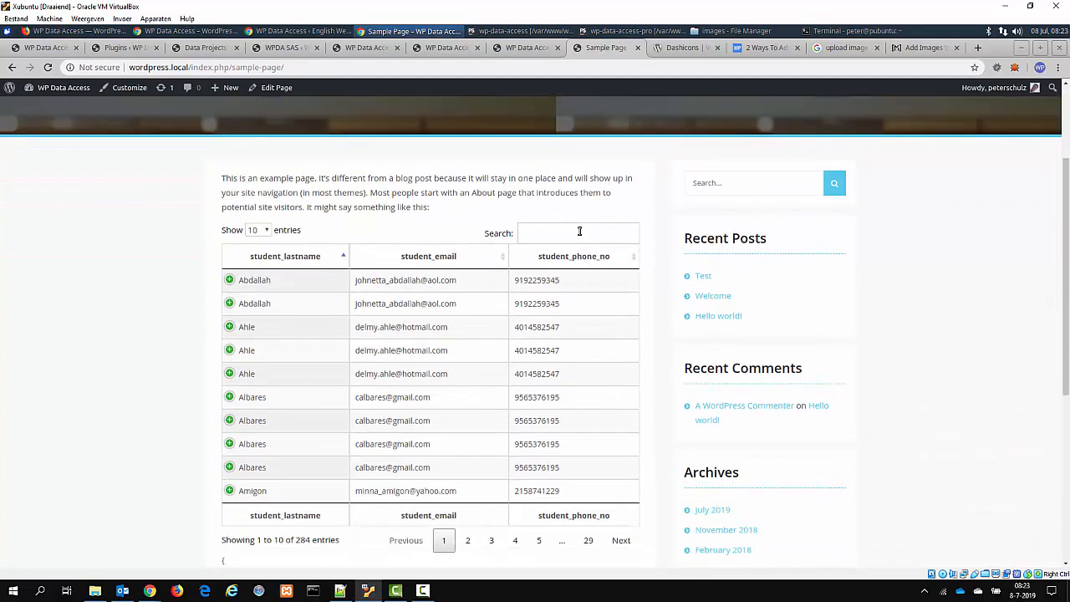
text(ad)
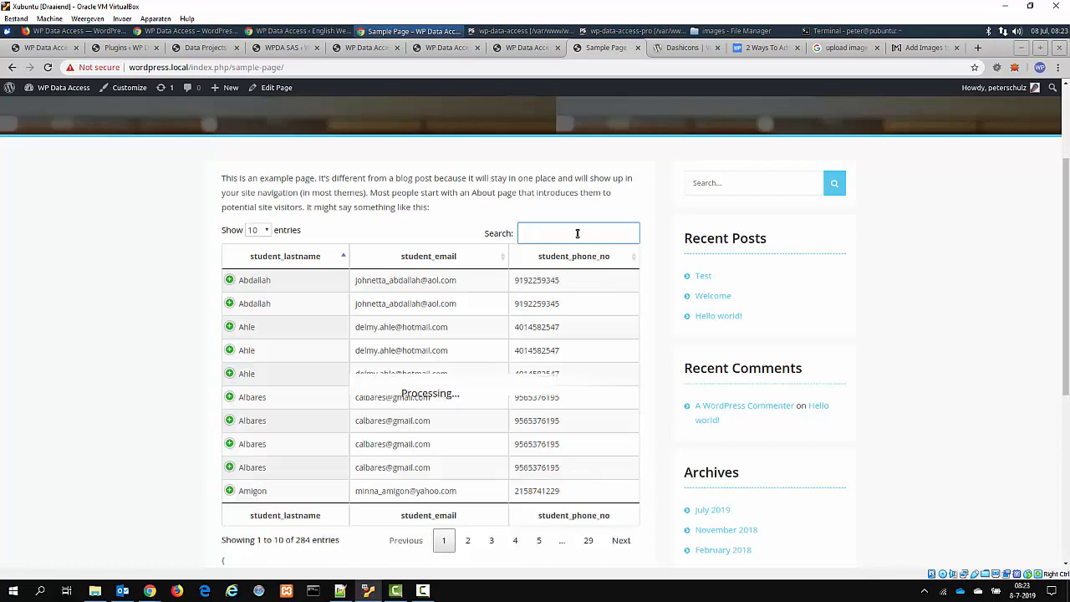
click(468, 540)
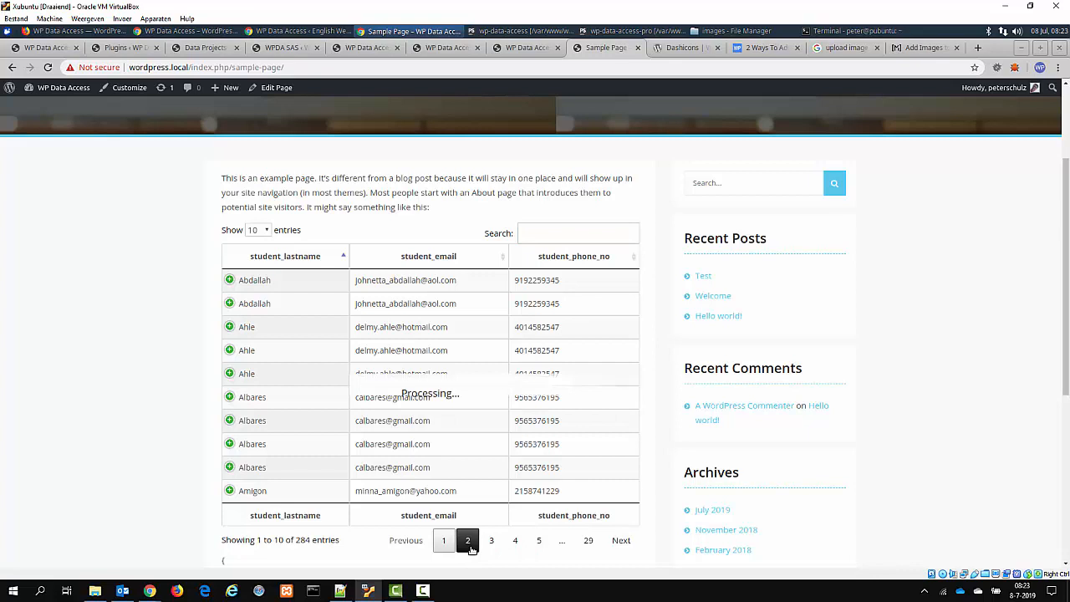
click(492, 540)
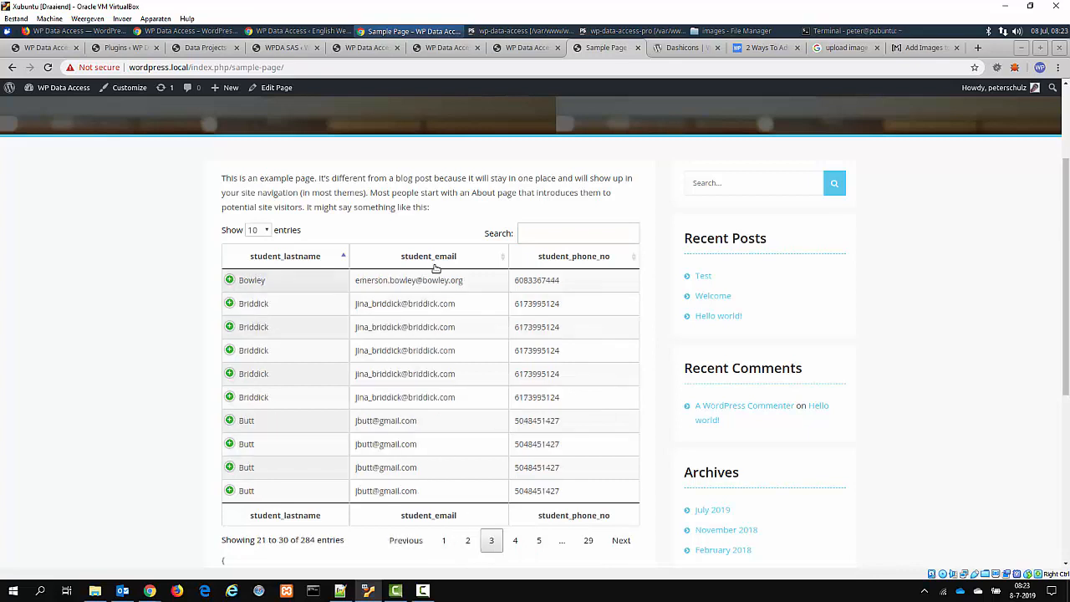
click(428, 256)
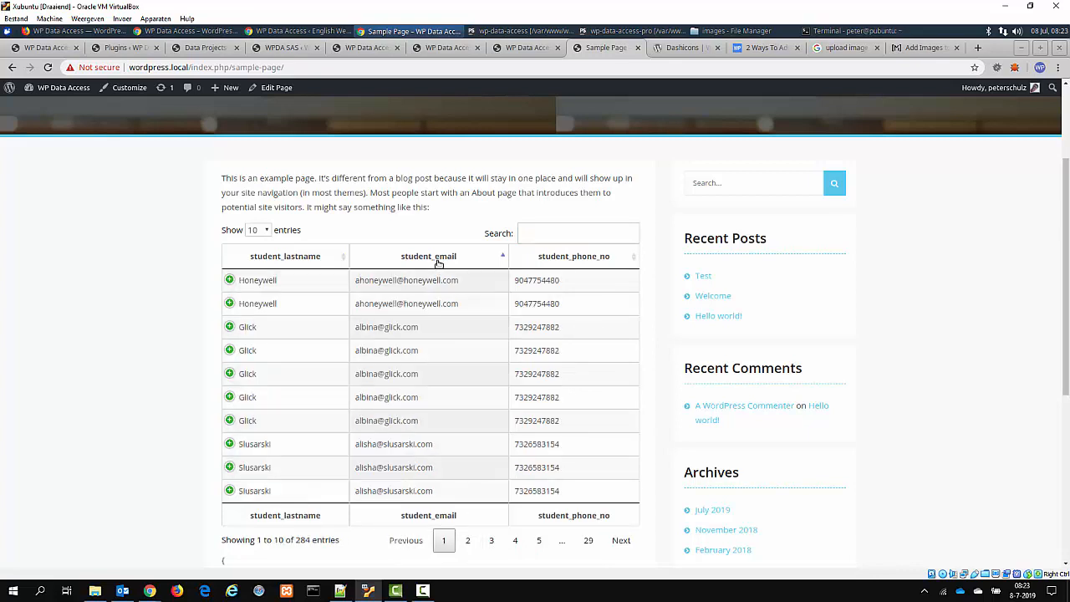
click(525, 46)
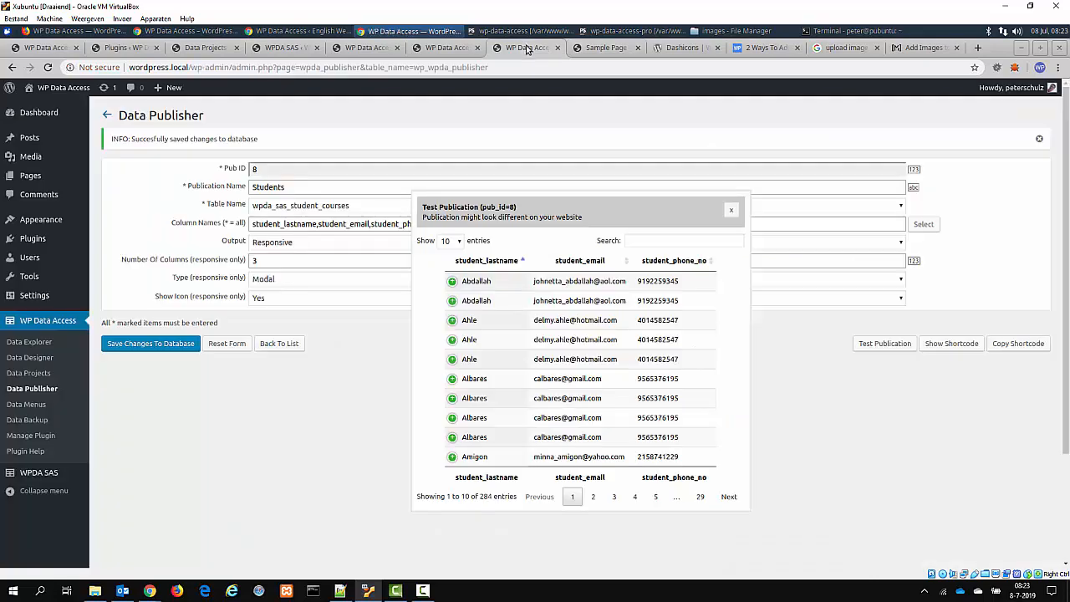
Set Show icon to No and preview the Students publication without row icons.
click(731, 211)
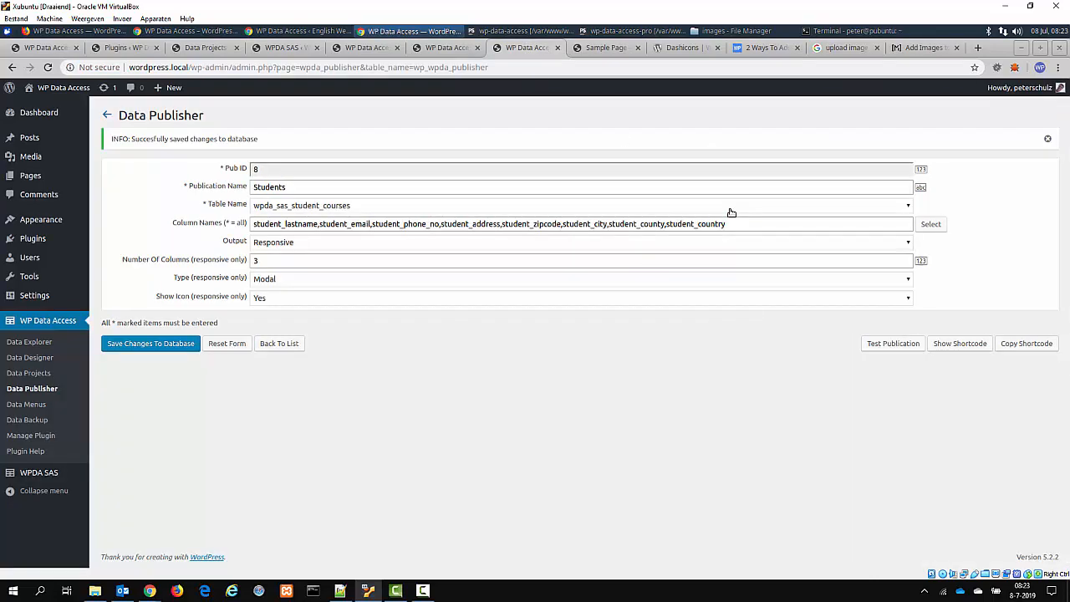
mouse_move(271, 301)
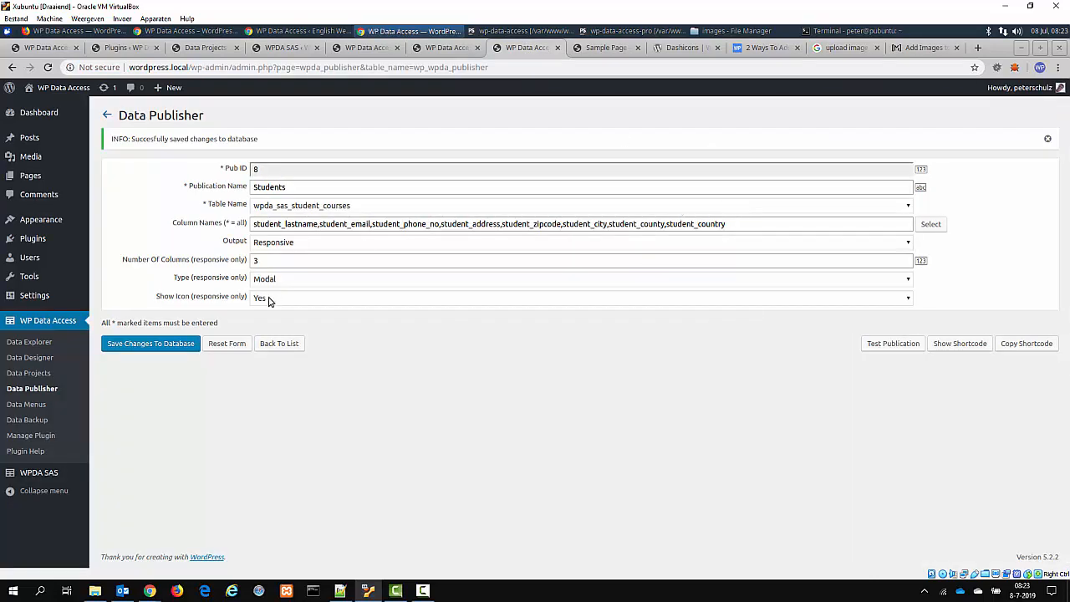
click(580, 298)
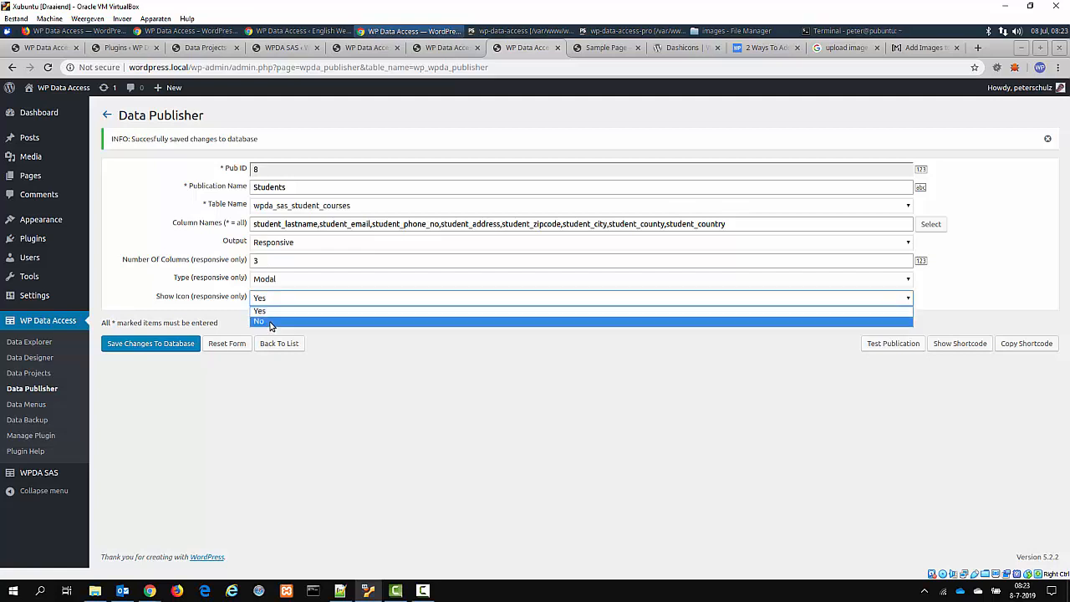
click(259, 321)
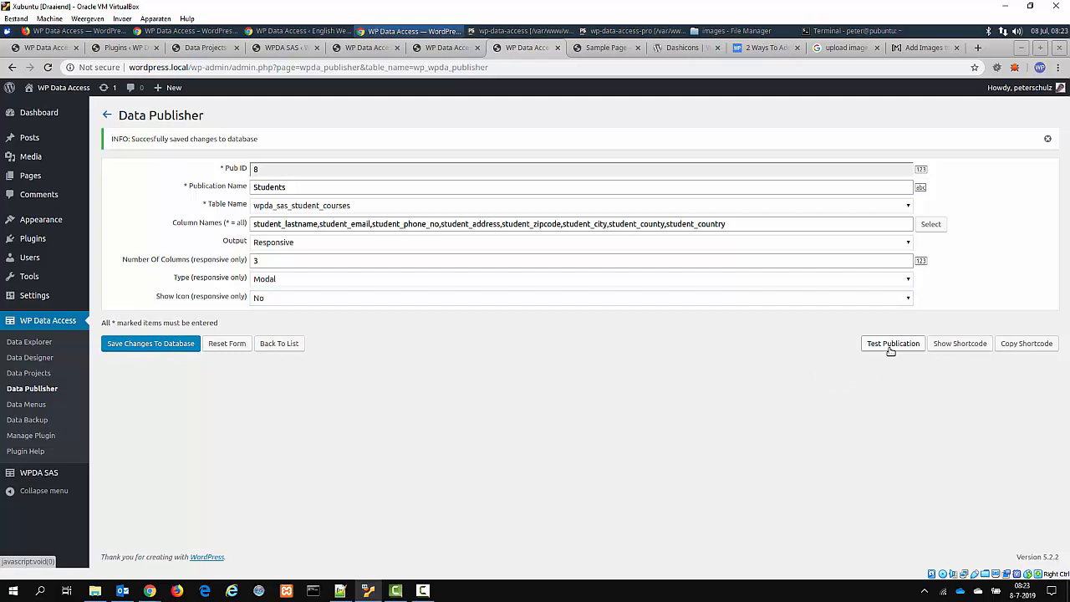
click(892, 343)
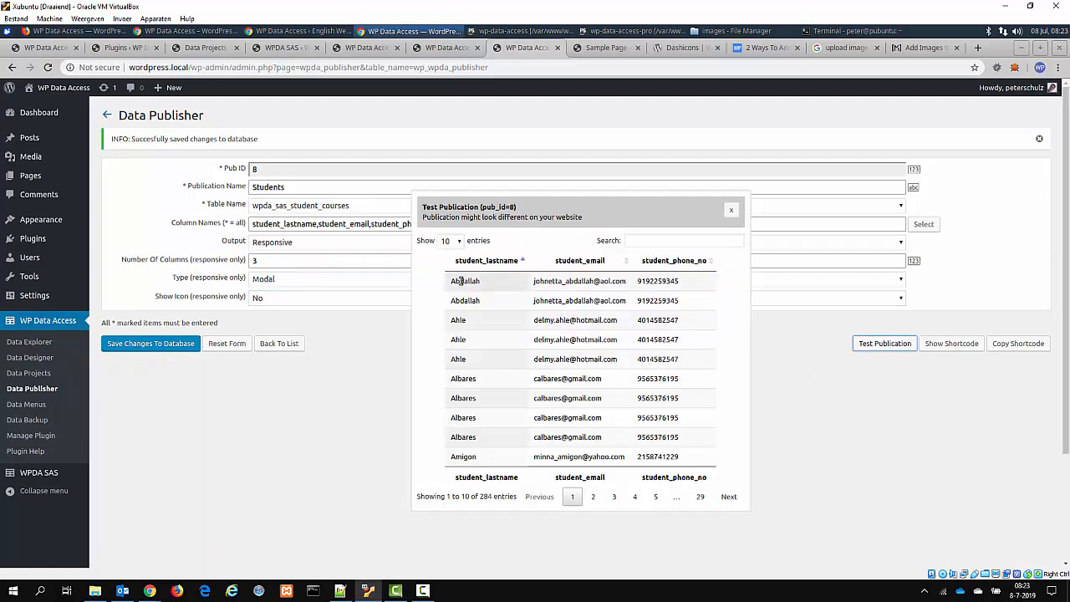
Confirm the Ahle row still opens full details, then close the details and the preview.
click(465, 281)
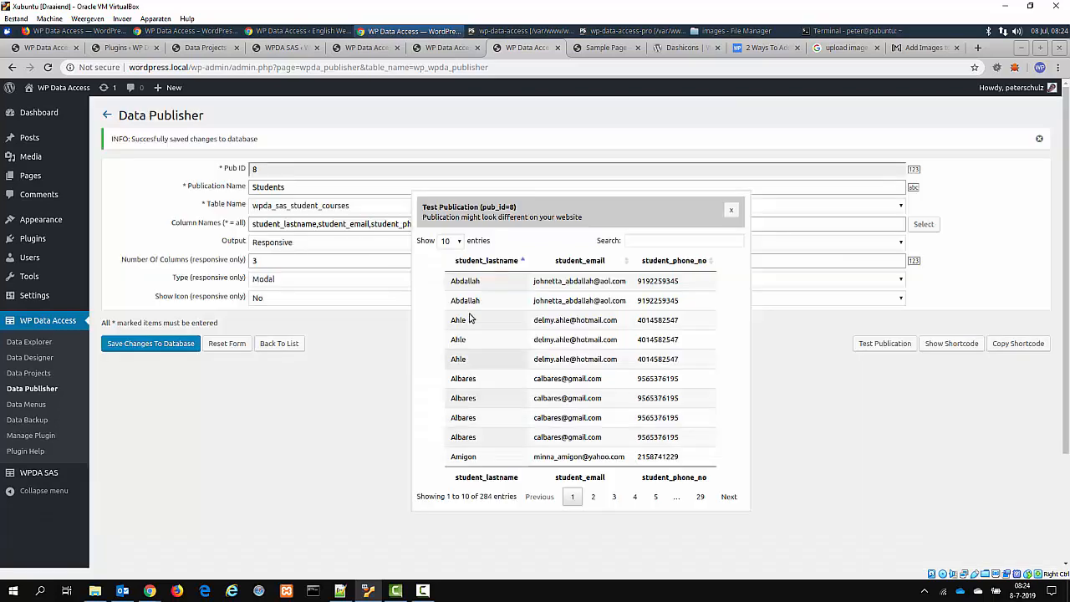
click(458, 321)
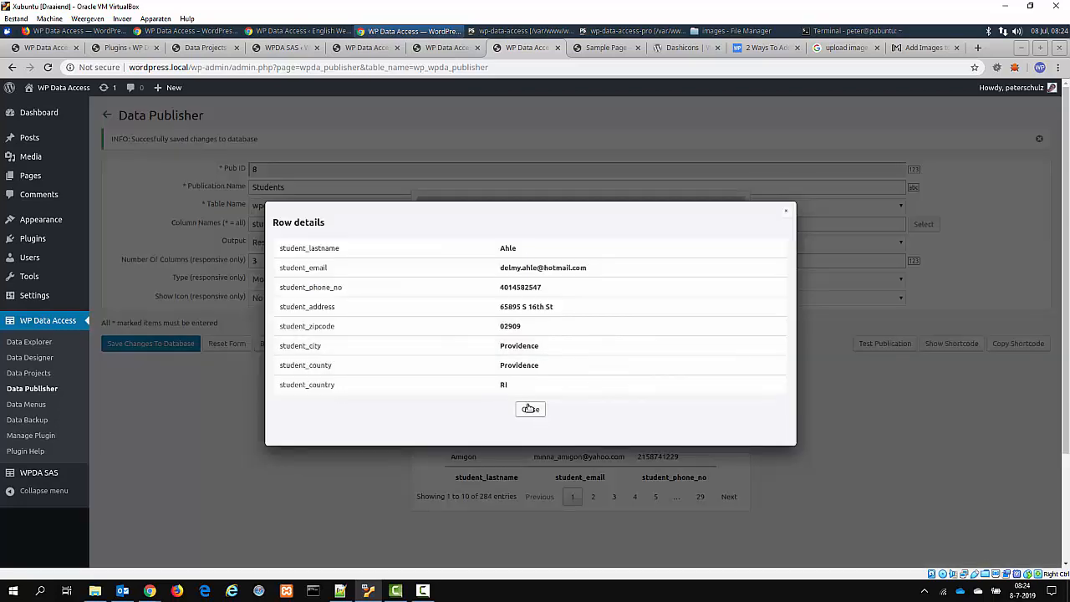
click(530, 408)
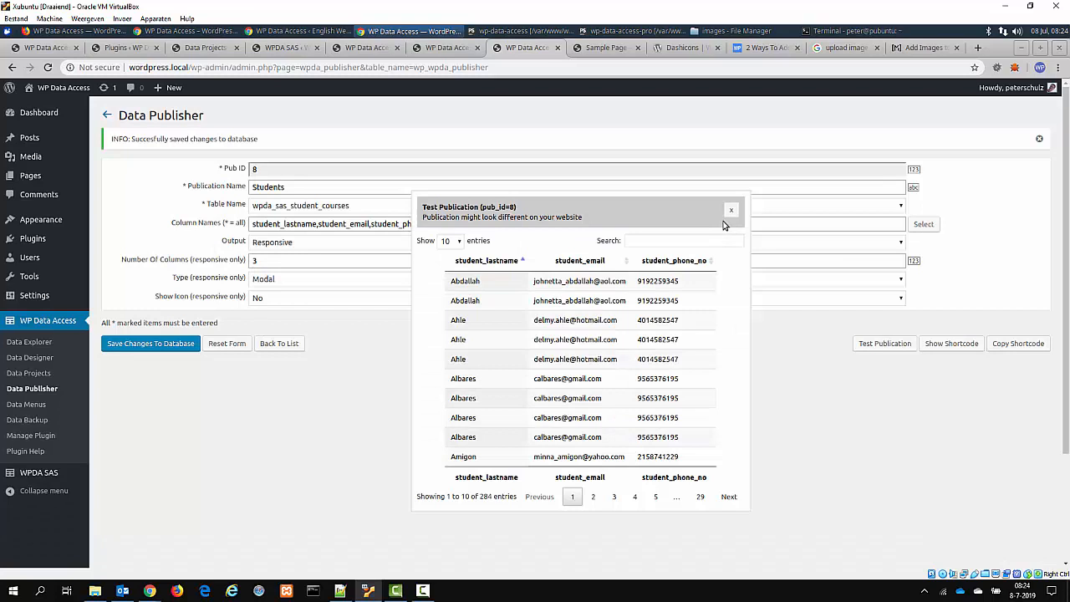
click(731, 211)
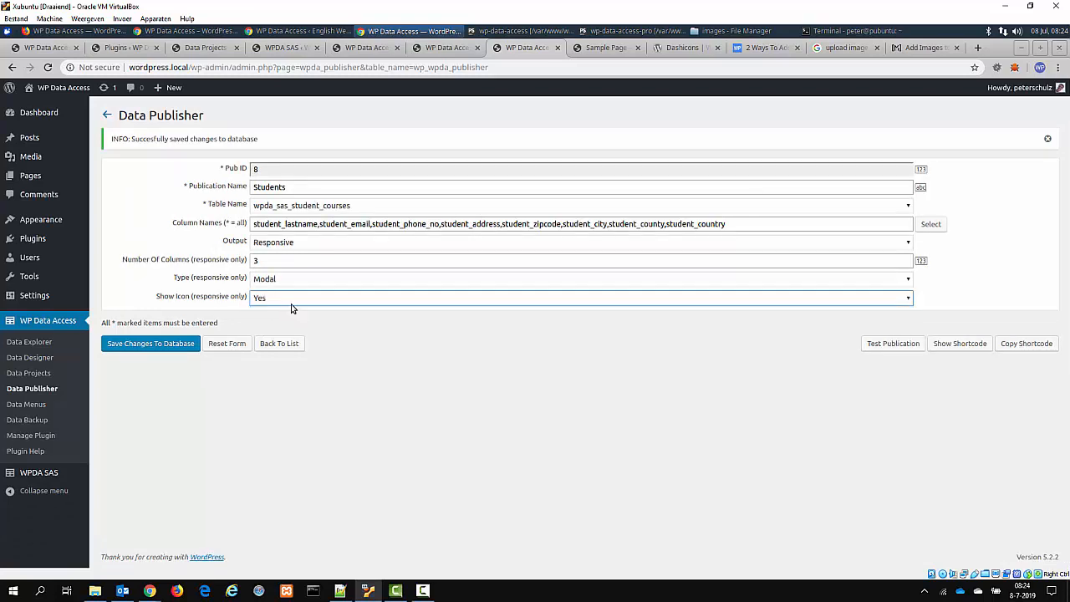
mouse_move(170, 308)
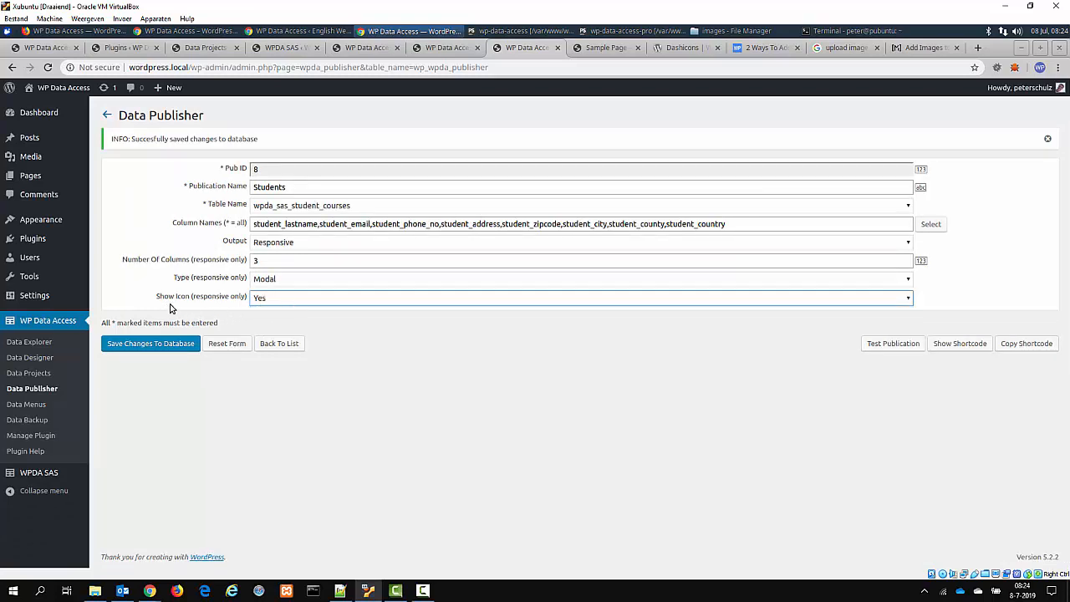
Set the responsive type to Collapsed and preview rows expanding details inline.
click(580, 277)
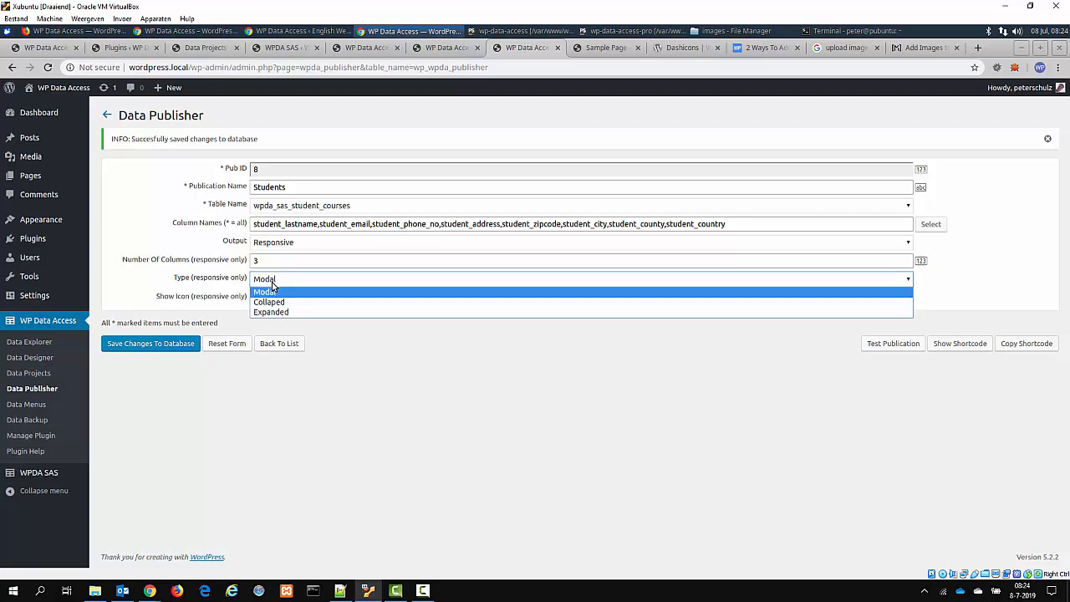
mouse_move(270, 301)
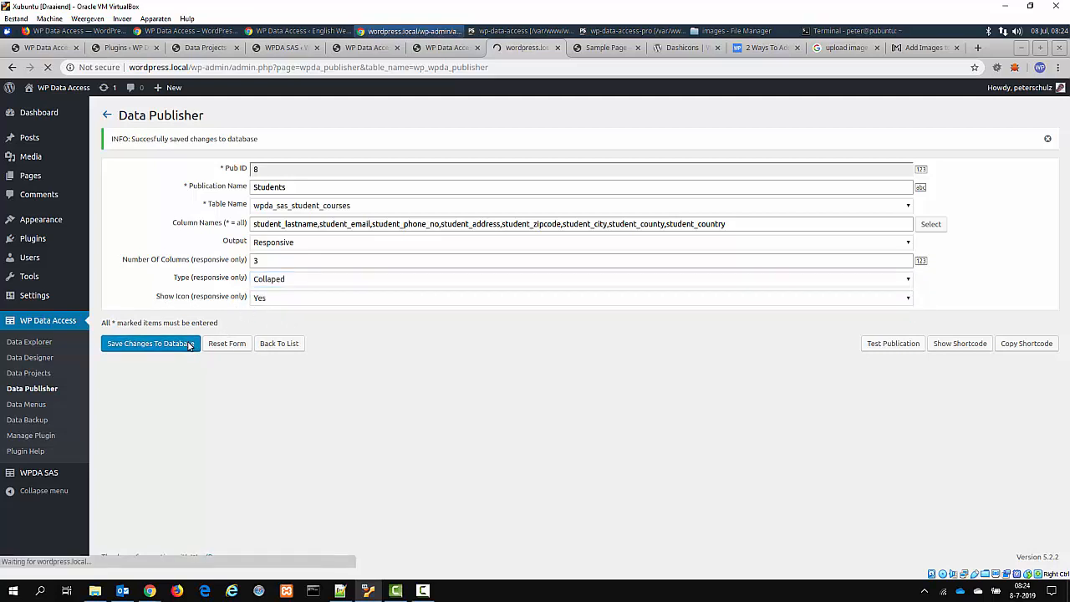
click(892, 343)
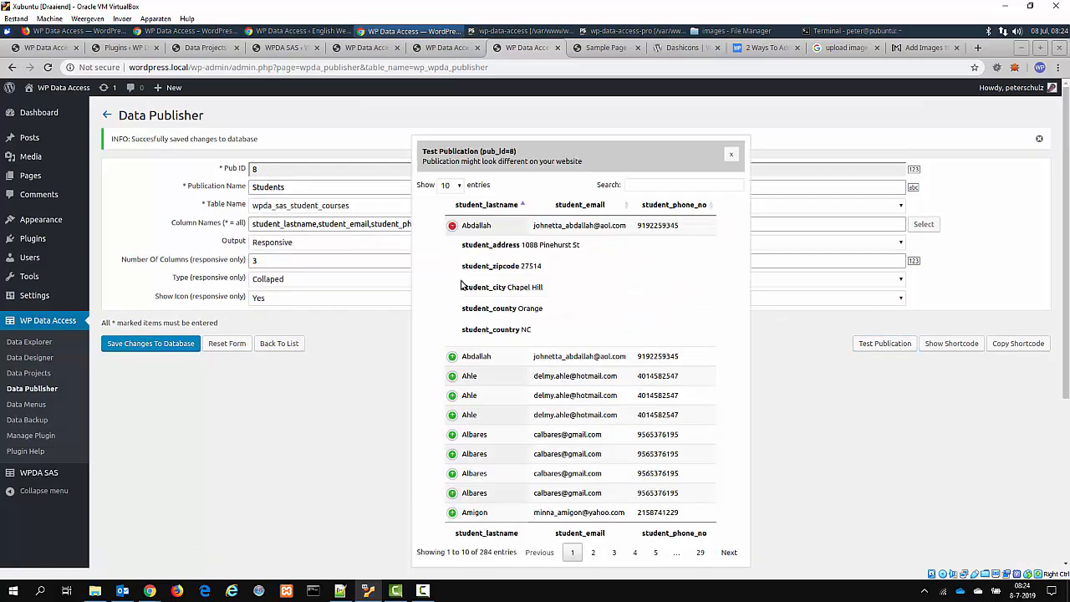
click(451, 224)
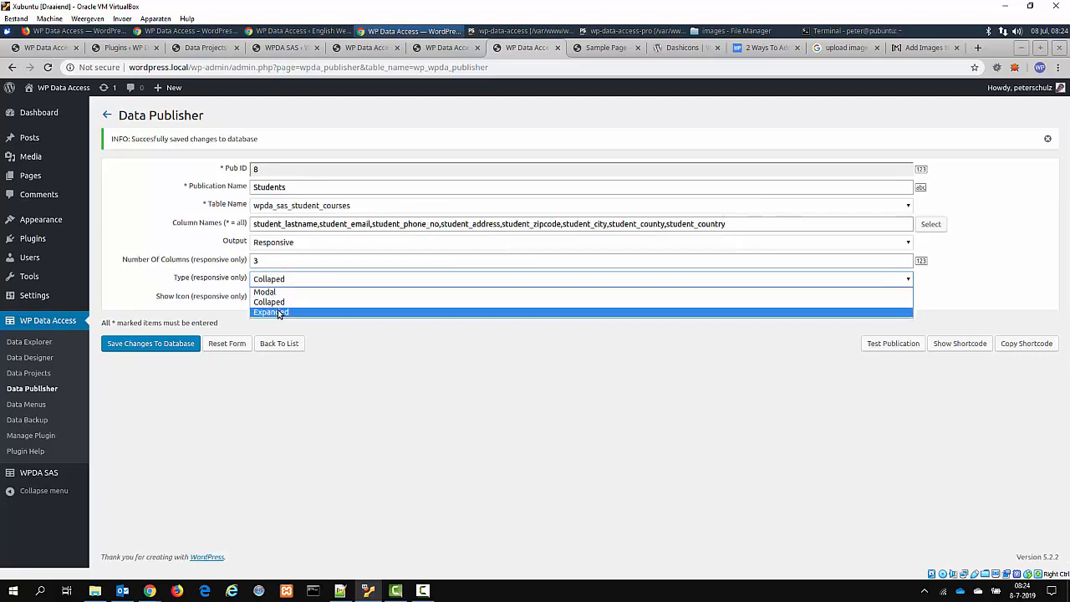
Set the responsive type to Expanded and preview every row's details shown already expanded.
click(270, 313)
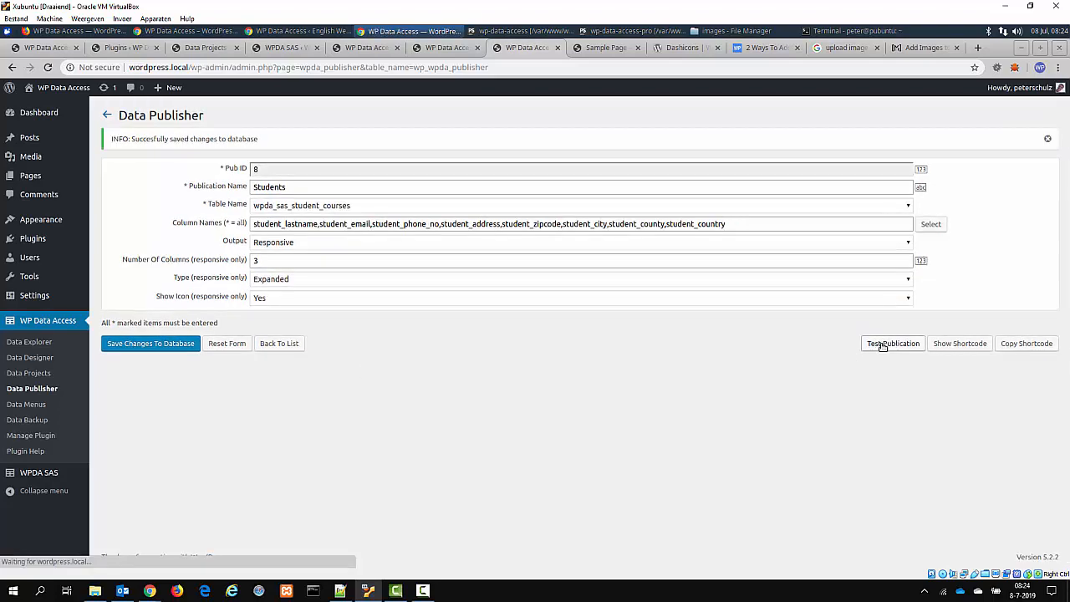
click(892, 342)
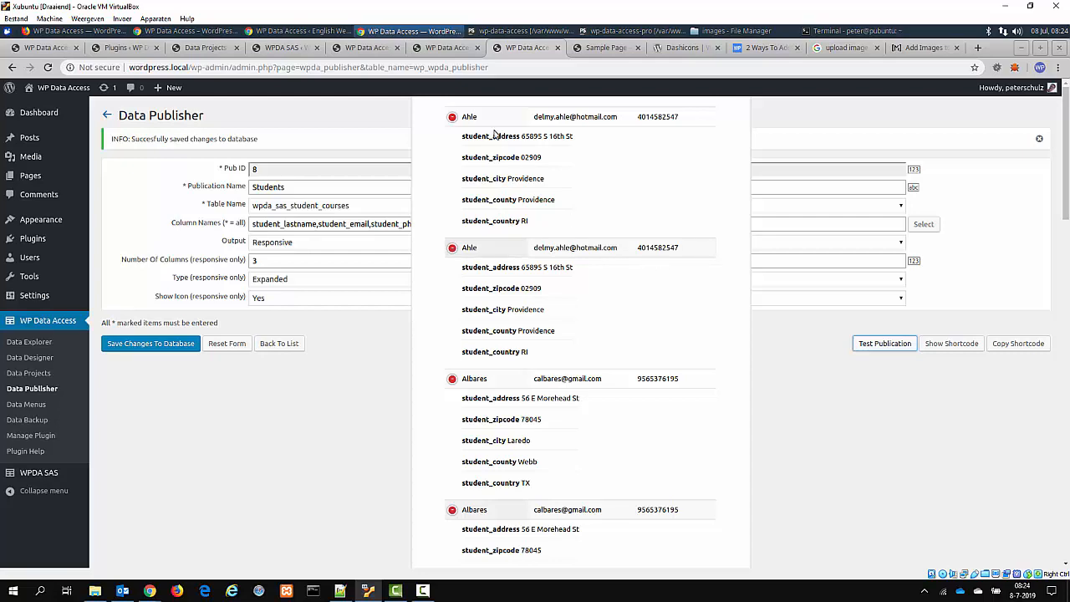
scroll(down, 3)
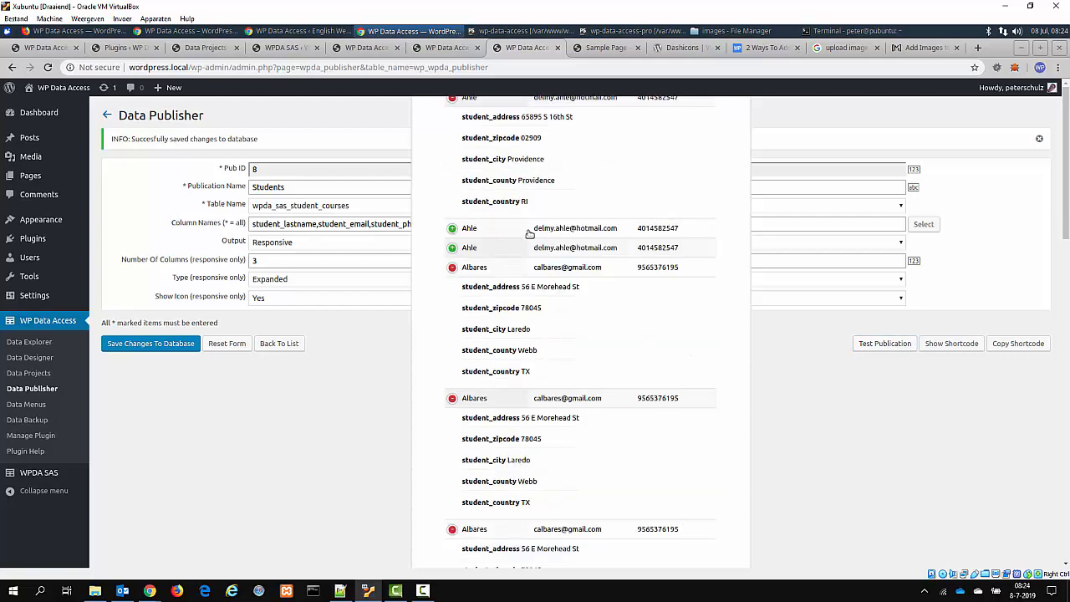
scroll(down, 3)
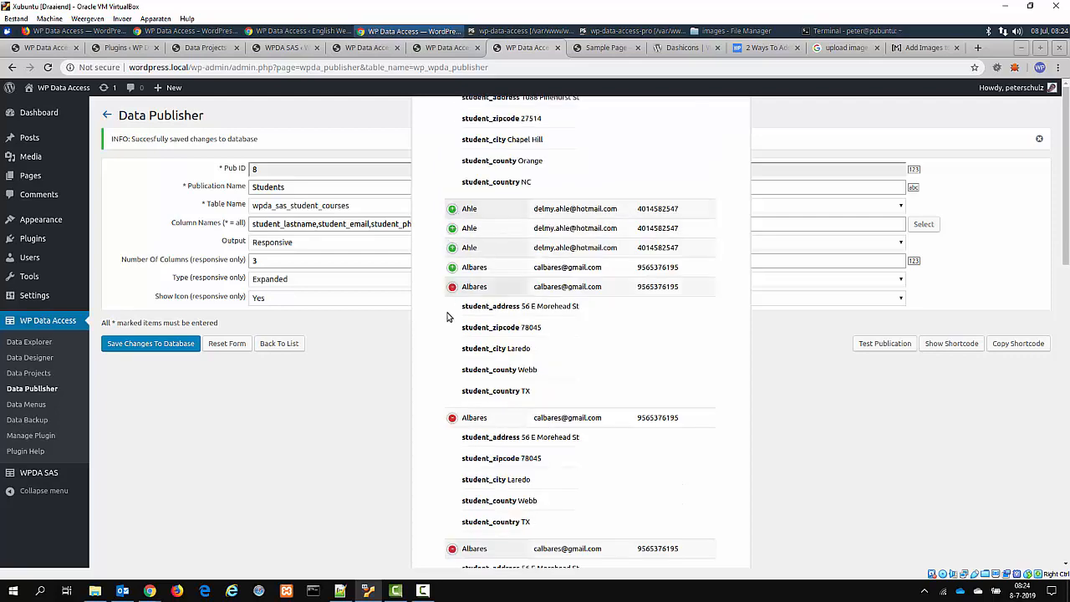
scroll(down, 3)
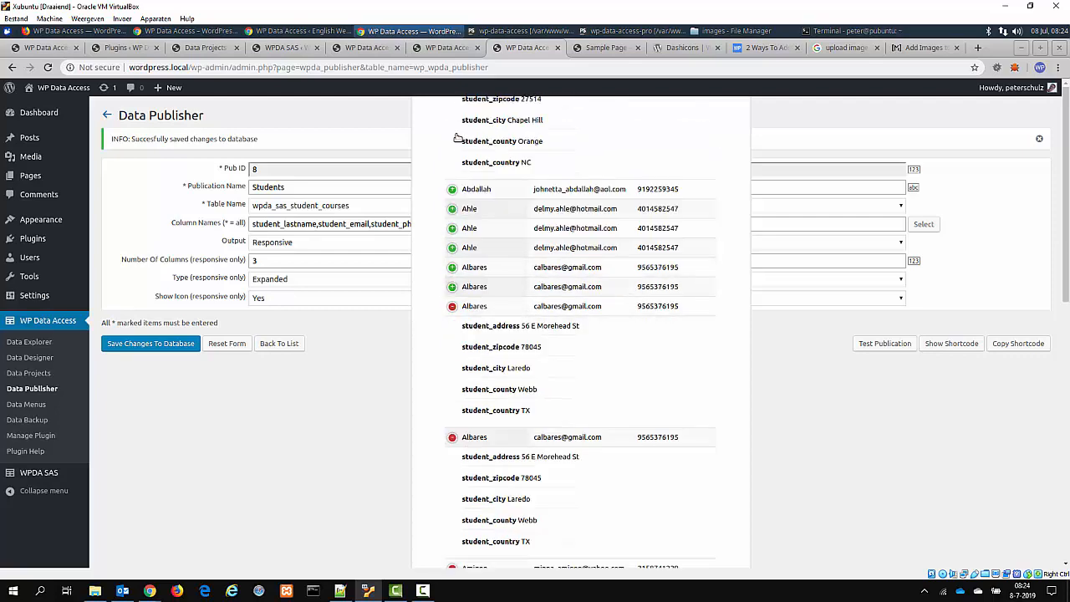
scroll(down, 3)
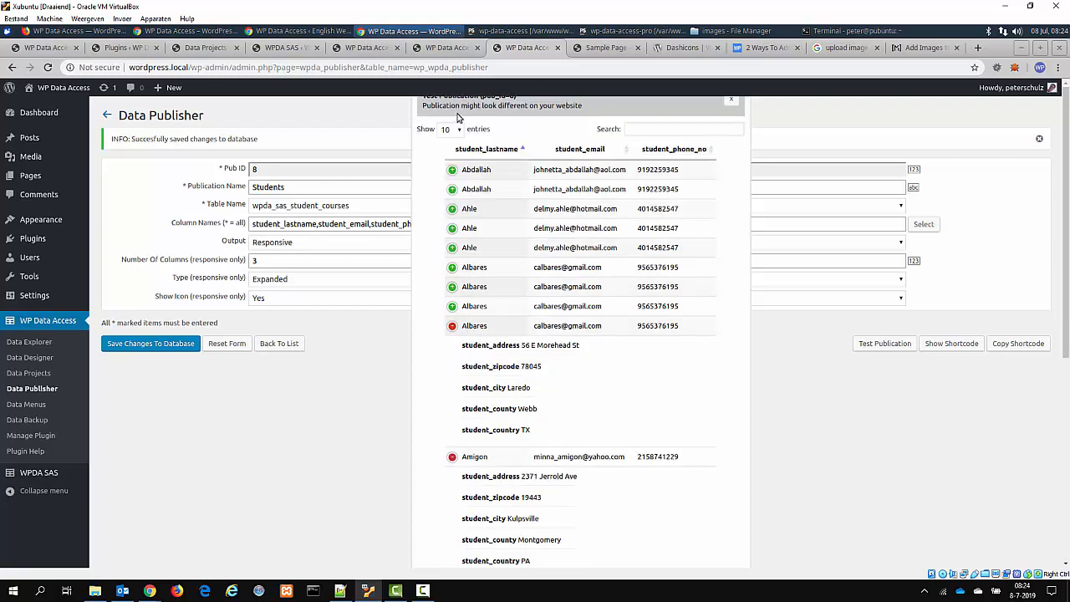
mouse_move(398, 287)
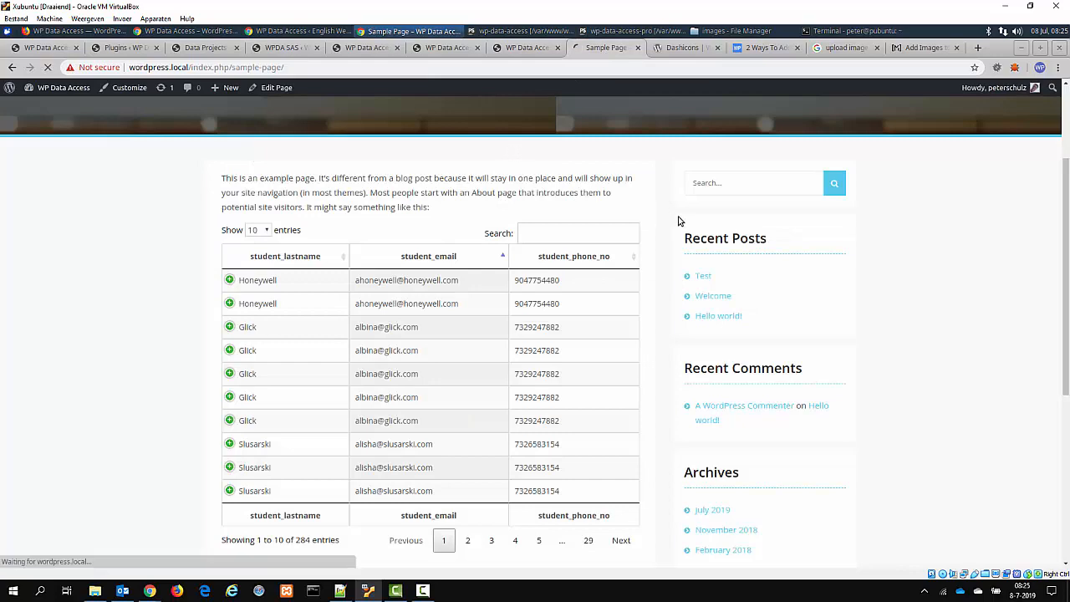
Return to the Students publication settings with the responsive type on Collapsed.
click(284, 256)
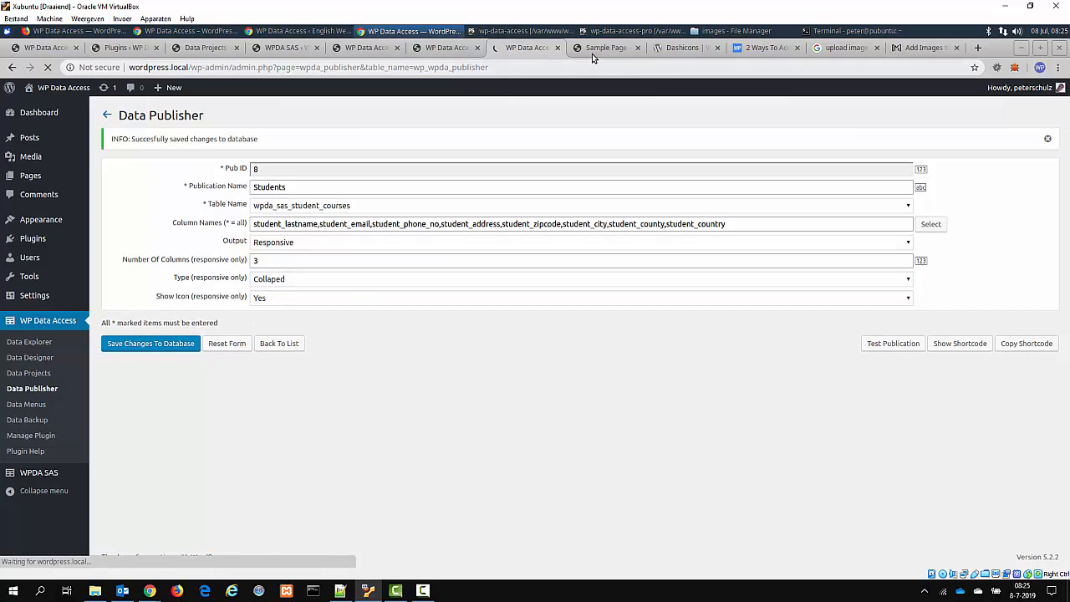
Review the Table Name list, keep wpda_sas_student_courses, and go to Manage Plugin settings.
click(605, 47)
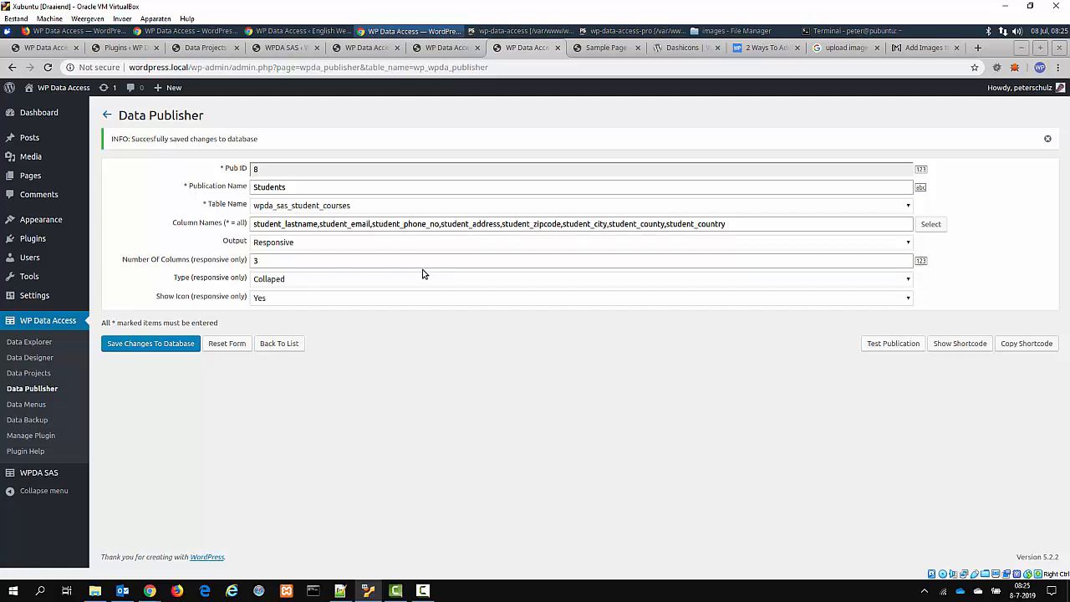
mouse_move(368, 255)
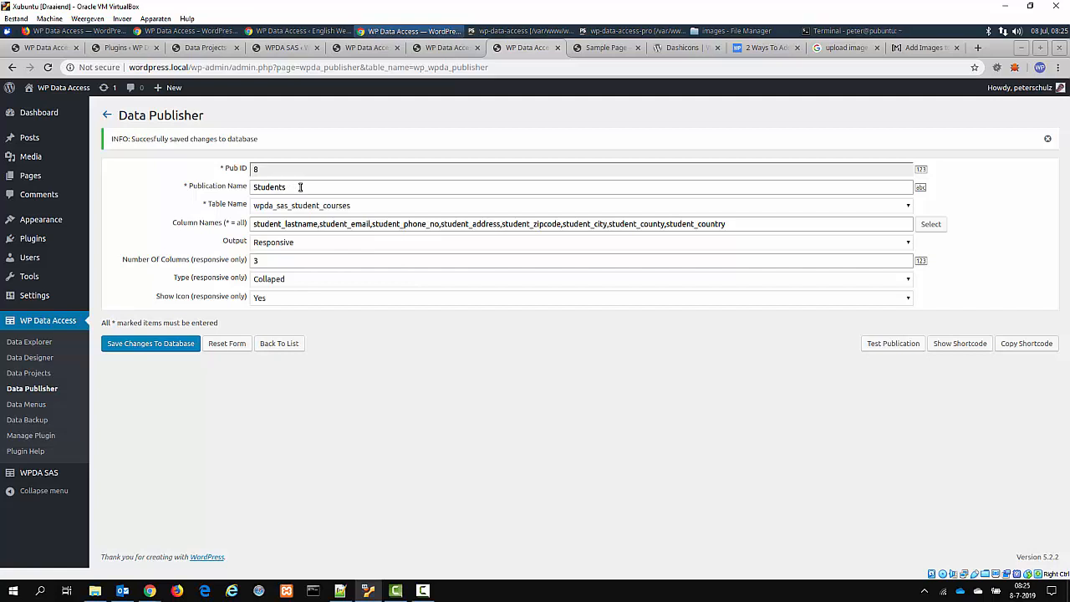
click(582, 204)
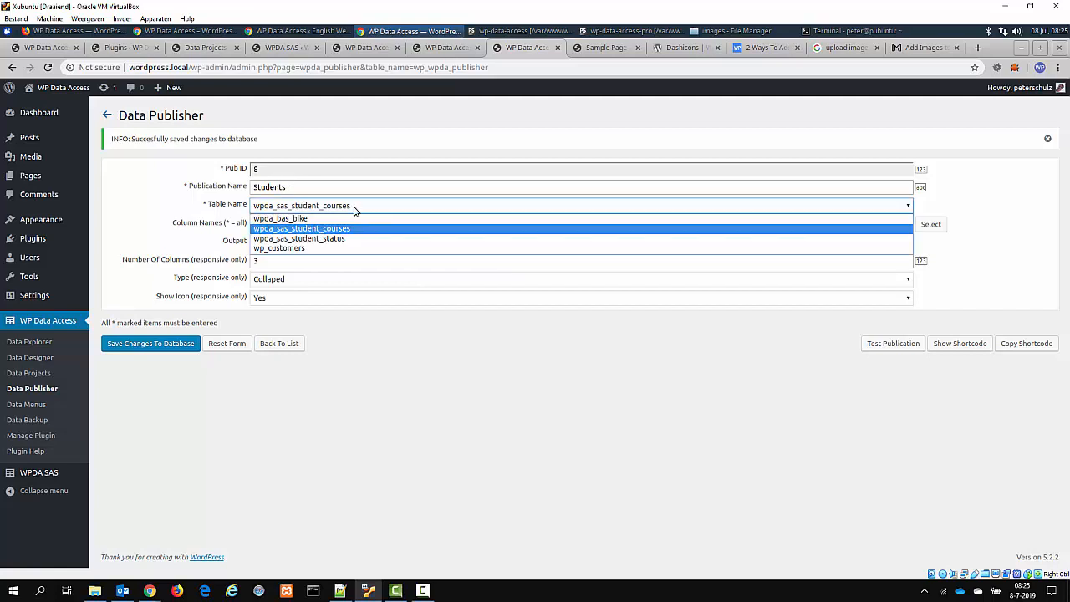
click(301, 228)
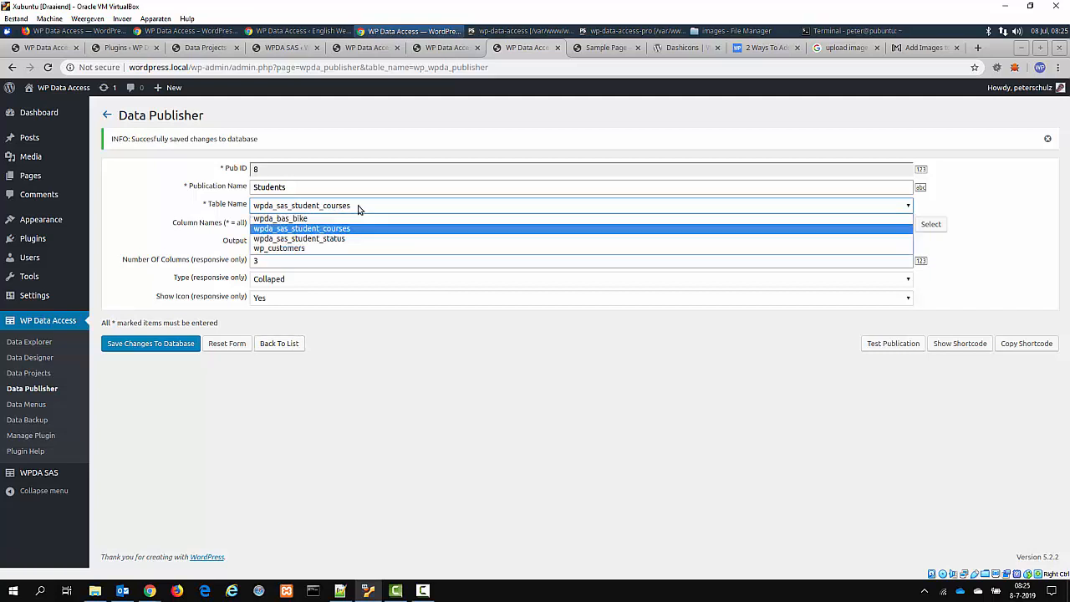
mouse_move(301, 217)
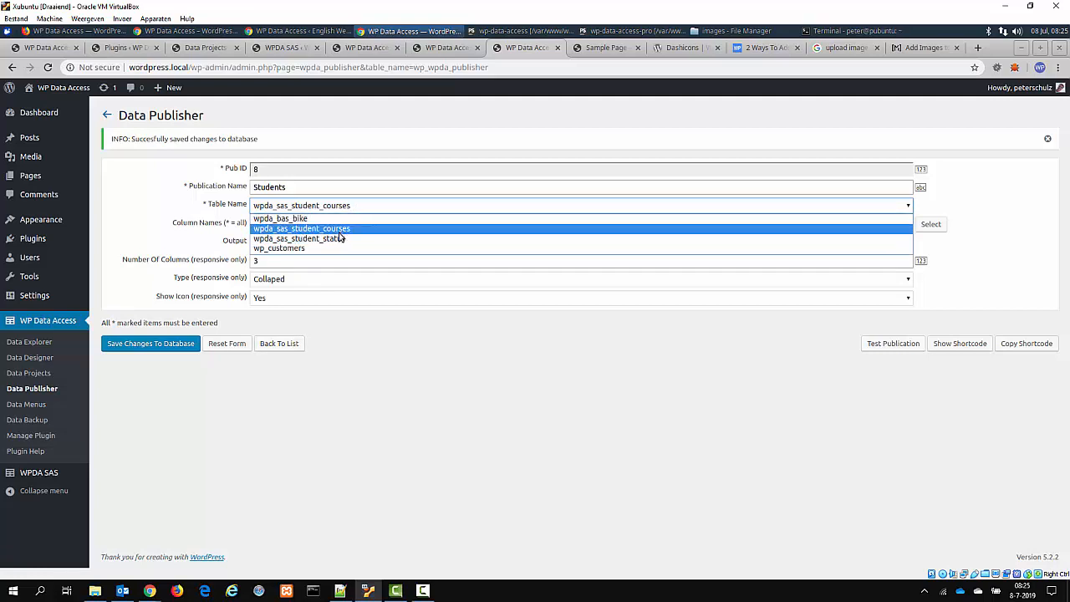
mouse_move(362, 234)
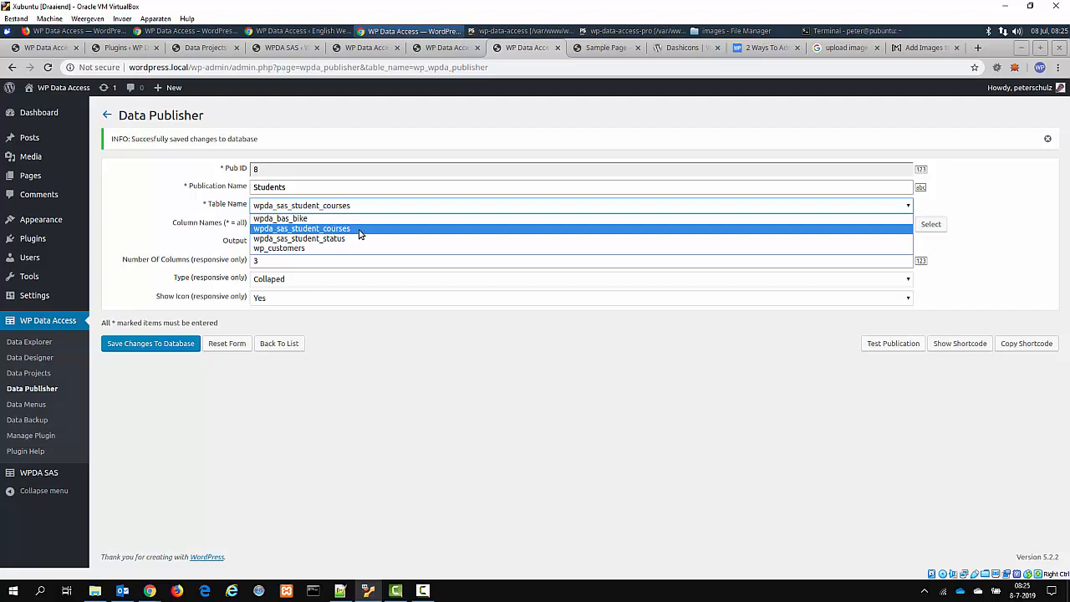
mouse_move(298, 247)
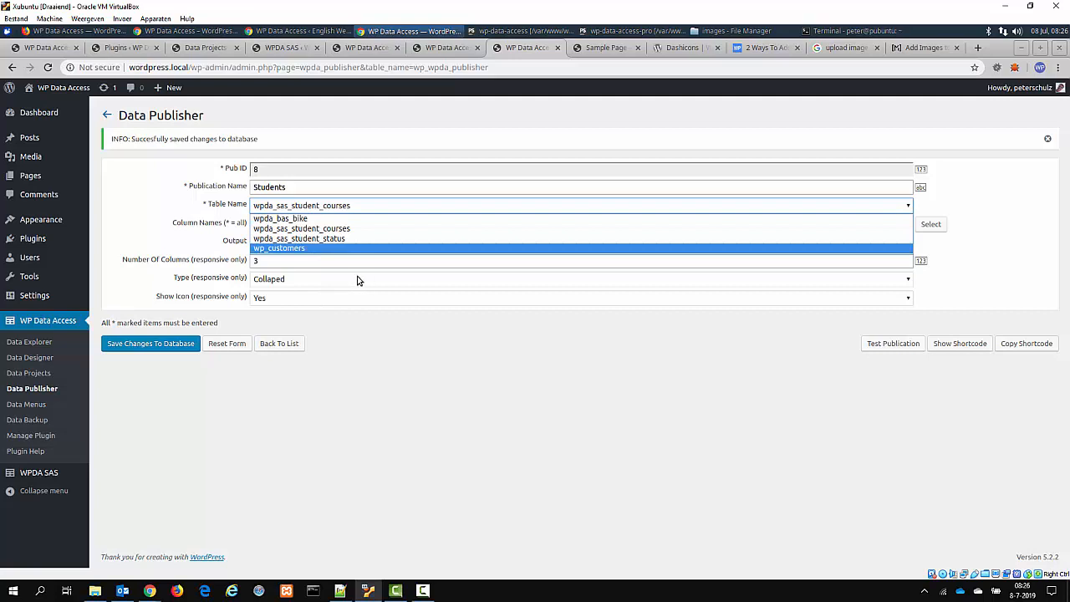
mouse_move(40, 346)
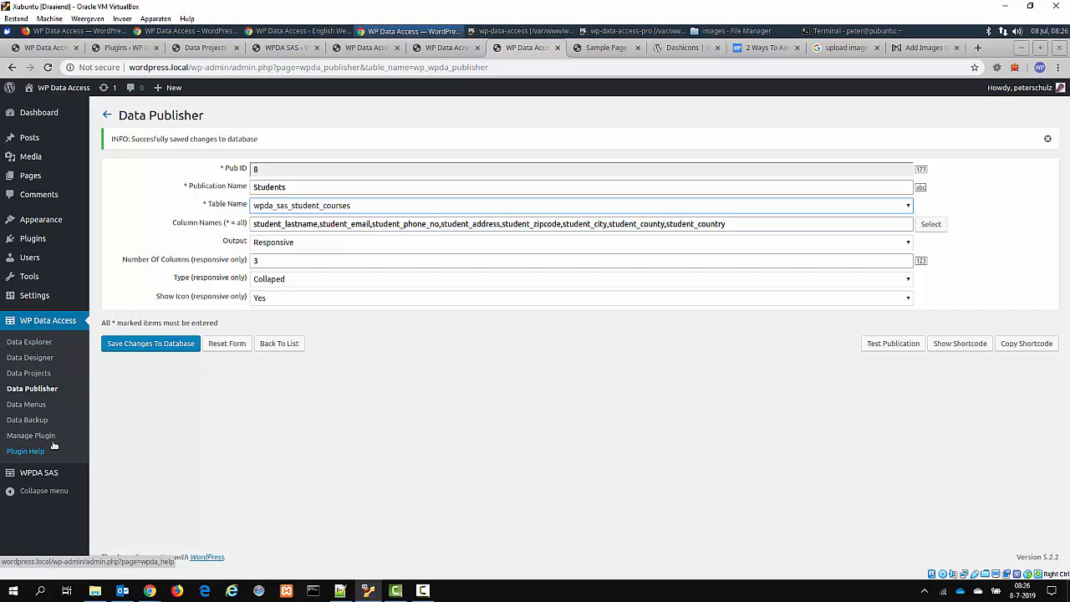
click(30, 435)
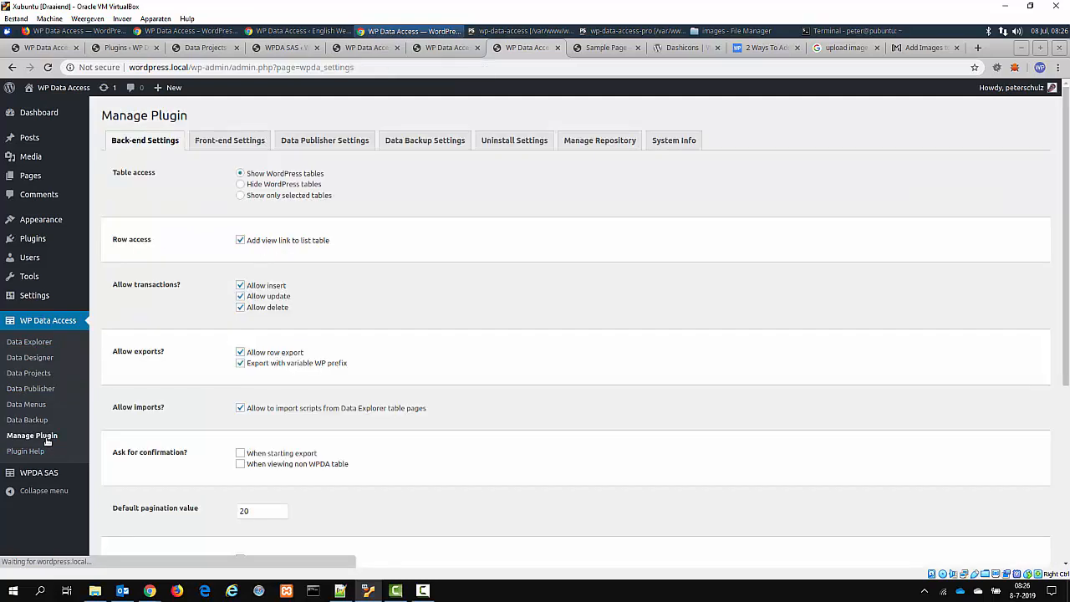
Grant front-end access to only the selected student tables, save, and show the publications list.
click(229, 141)
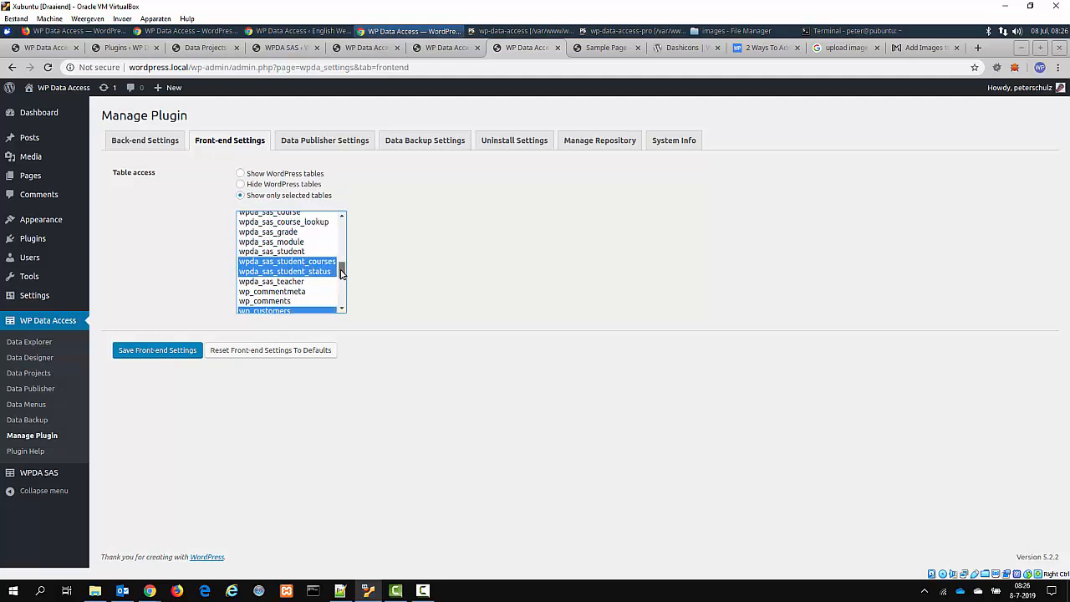
click(271, 281)
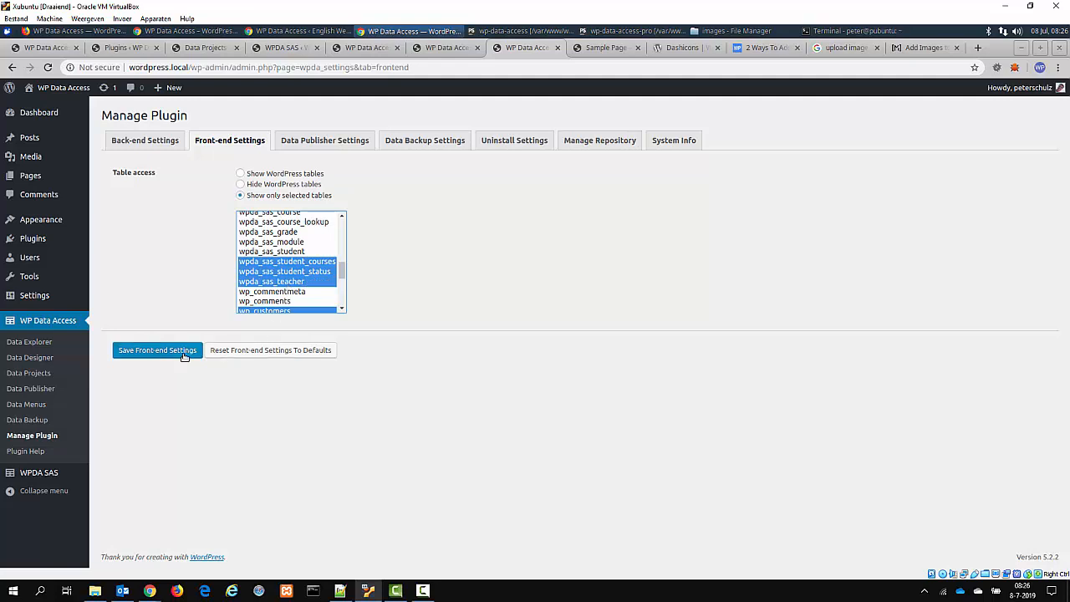
click(157, 349)
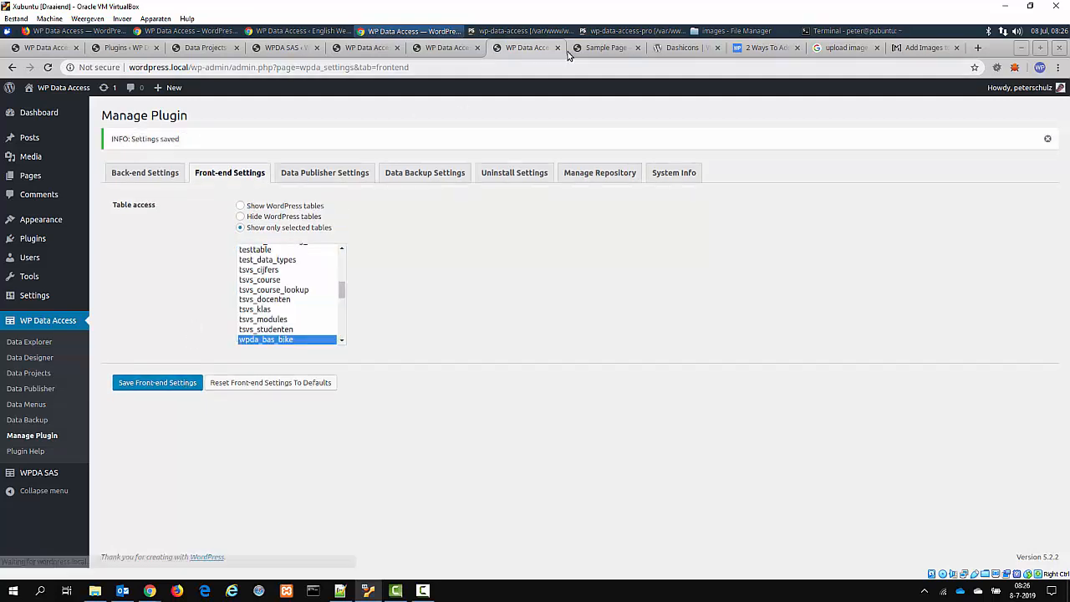
click(606, 47)
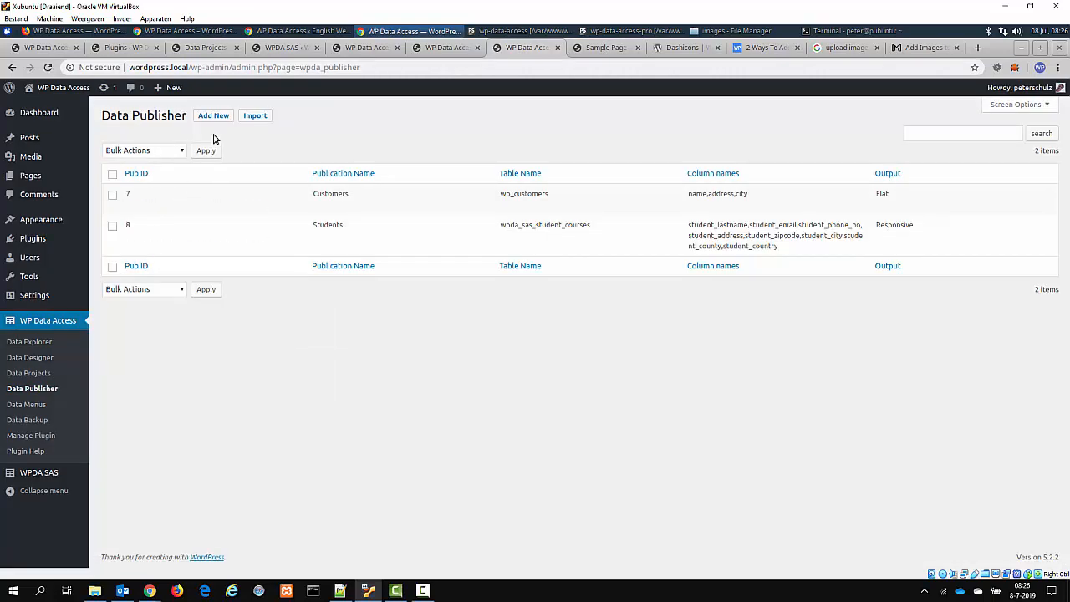
Start a new publication form with wpda_bas_bike, then go to the Manage Plugin settings.
click(214, 115)
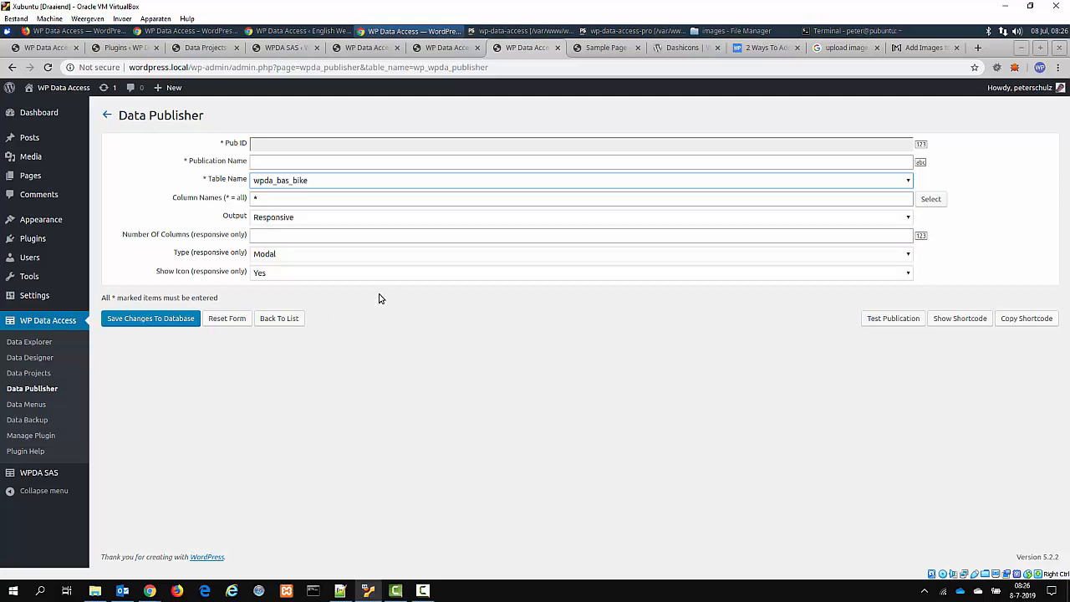
mouse_move(259, 381)
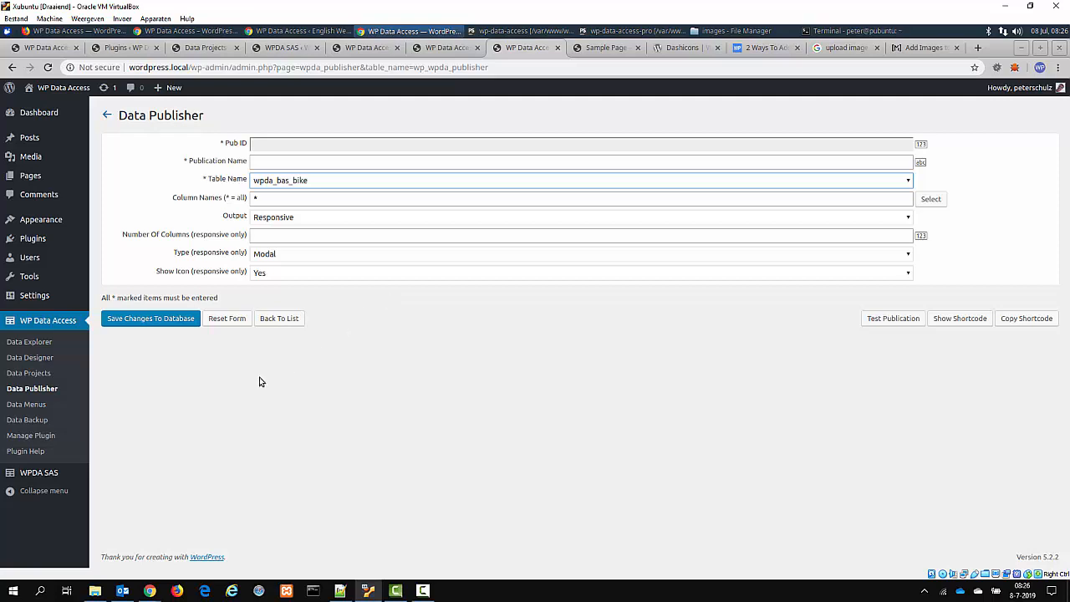
click(31, 435)
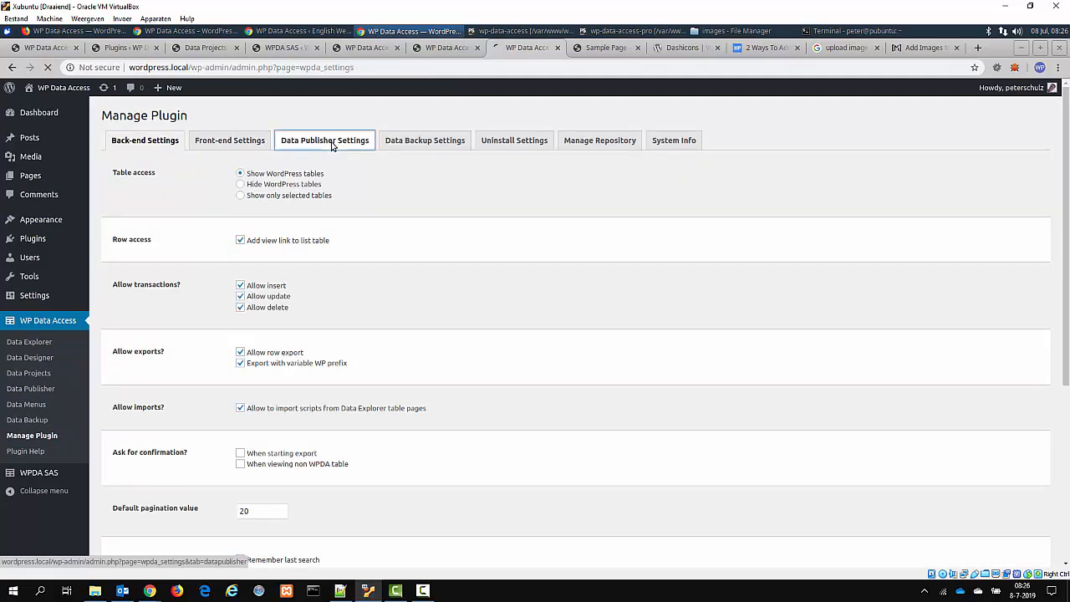
Review Data Publisher settings showing DataTables and Responsive scripts loaded in back end and front end.
click(324, 141)
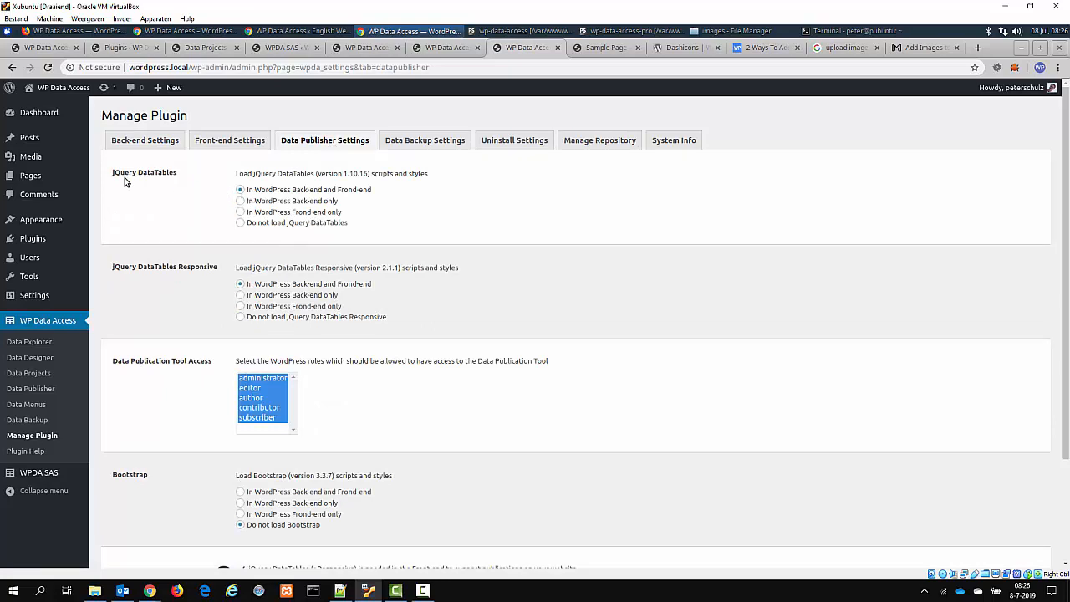
mouse_move(132, 281)
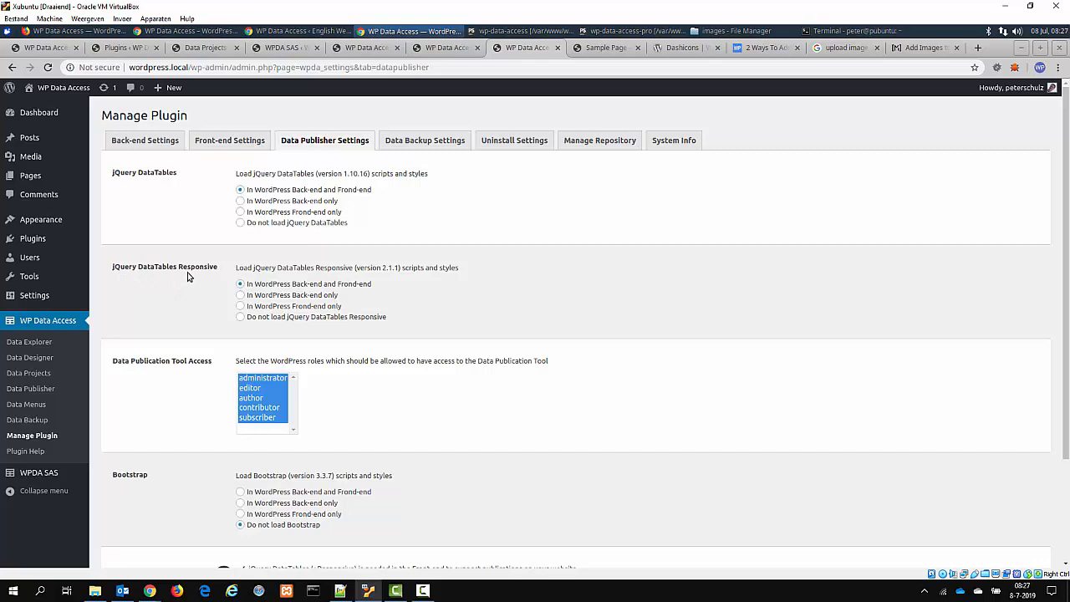
mouse_move(278, 192)
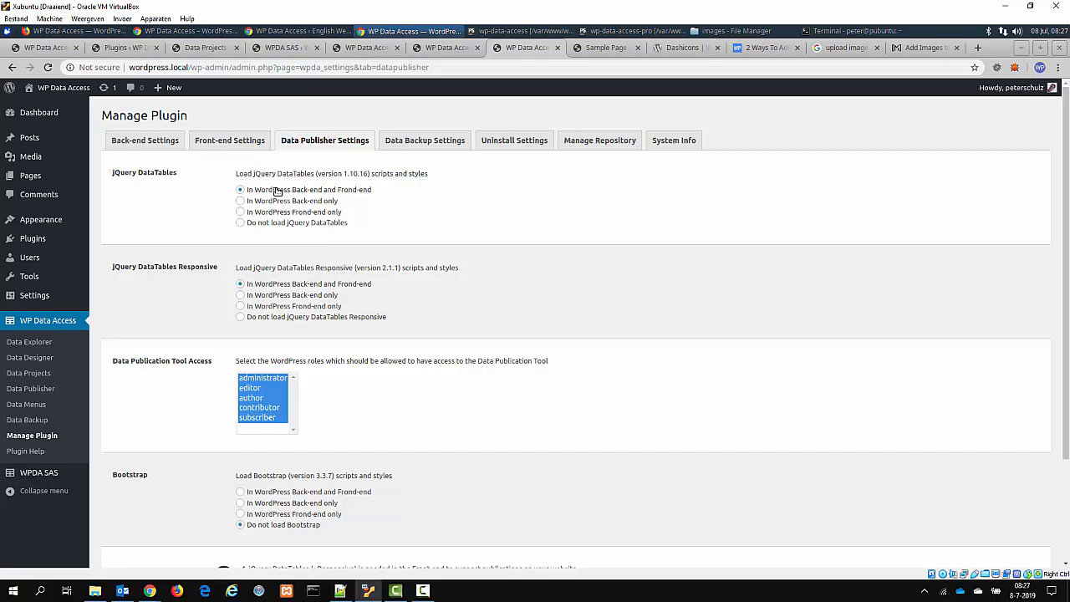
mouse_move(304, 199)
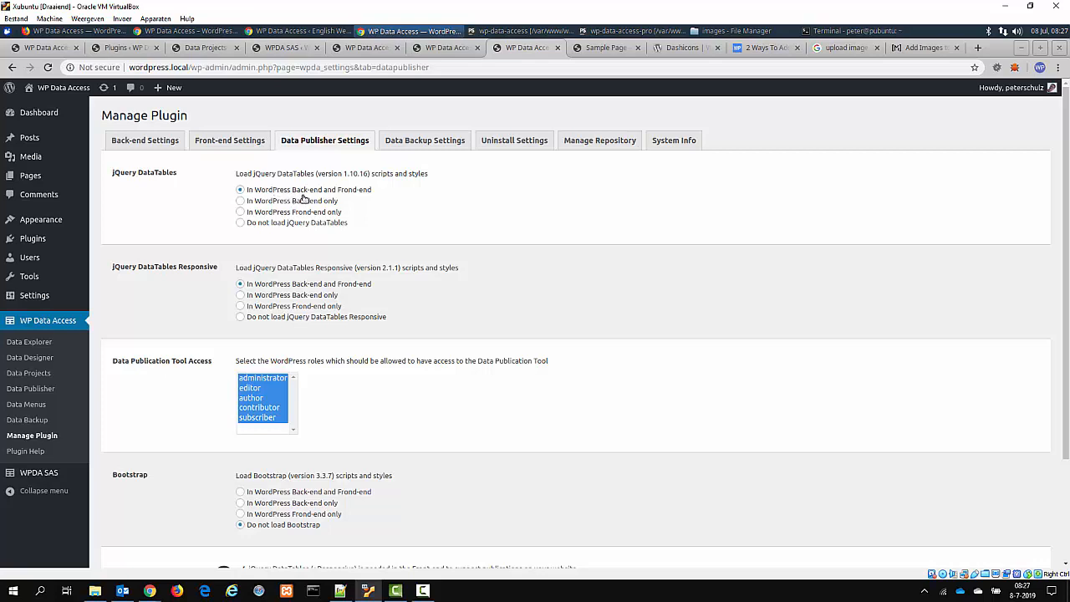
mouse_move(308, 194)
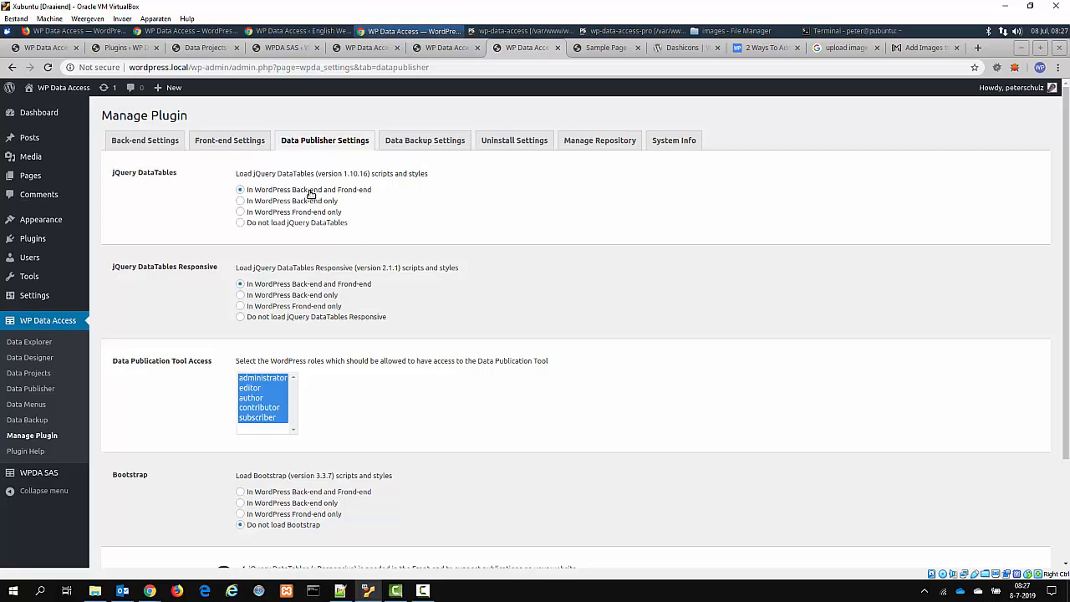
mouse_move(314, 218)
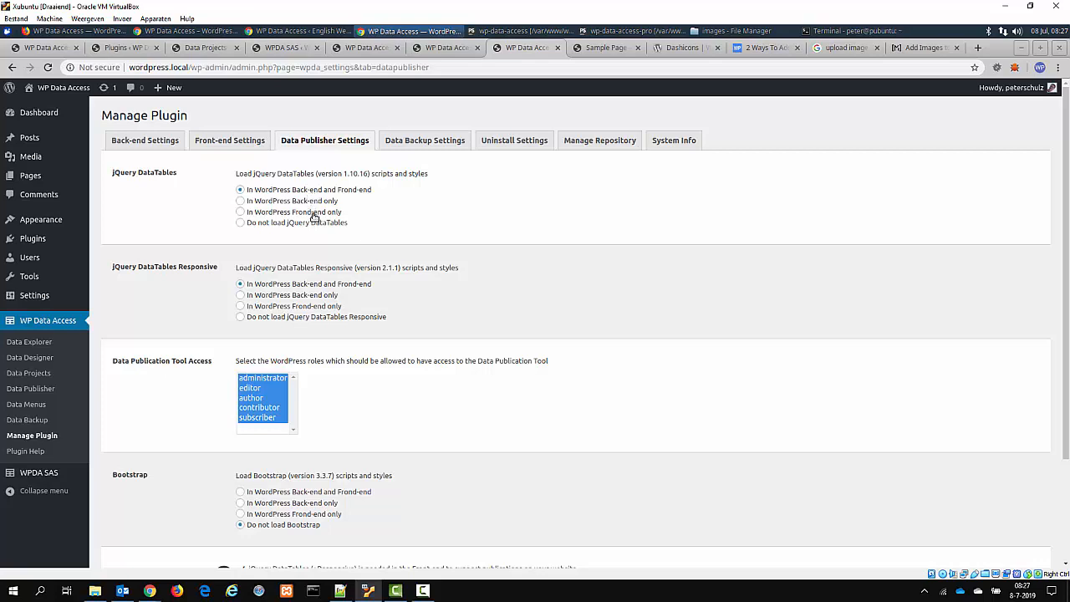
mouse_move(216, 207)
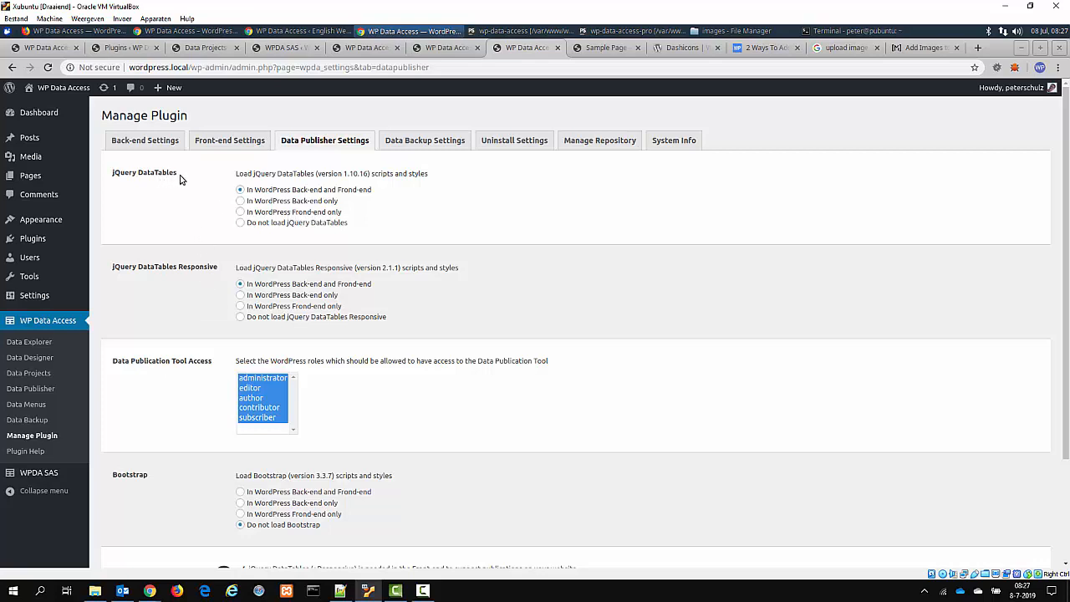
mouse_move(200, 269)
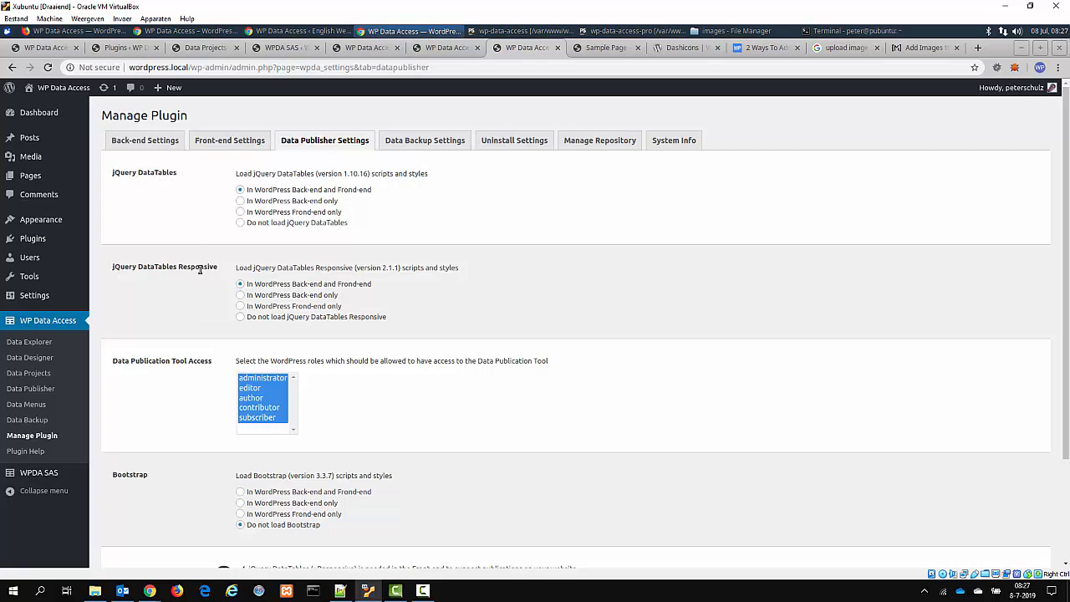
mouse_move(162, 190)
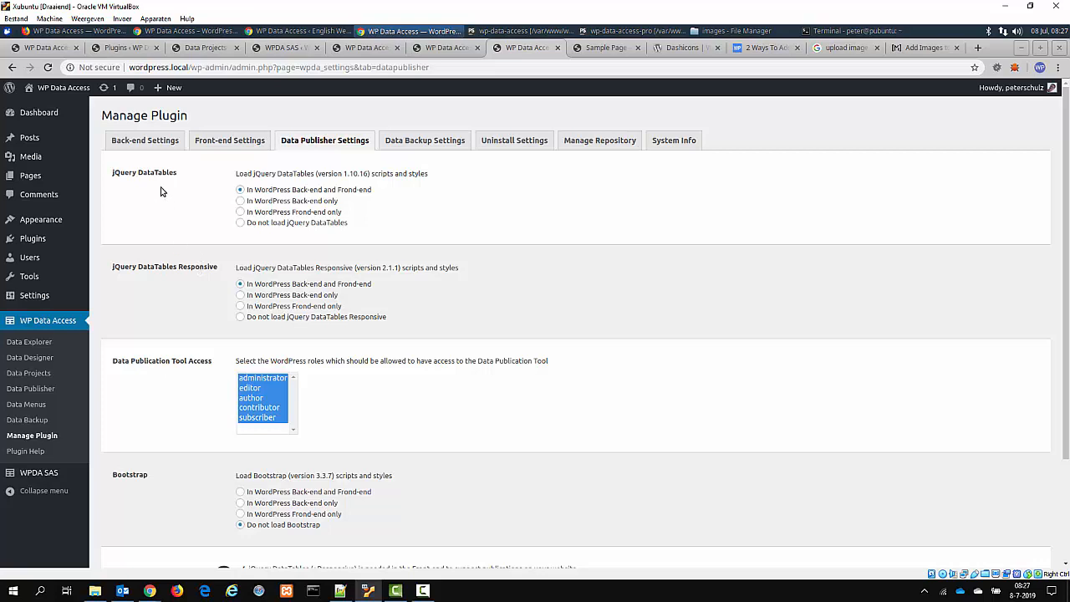
mouse_move(187, 264)
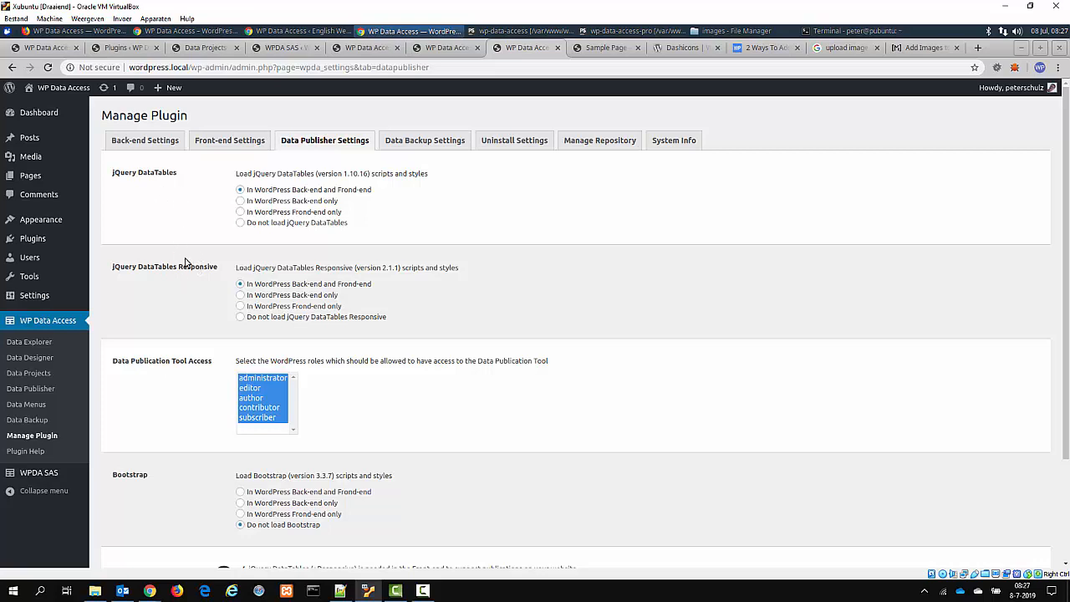
mouse_move(175, 286)
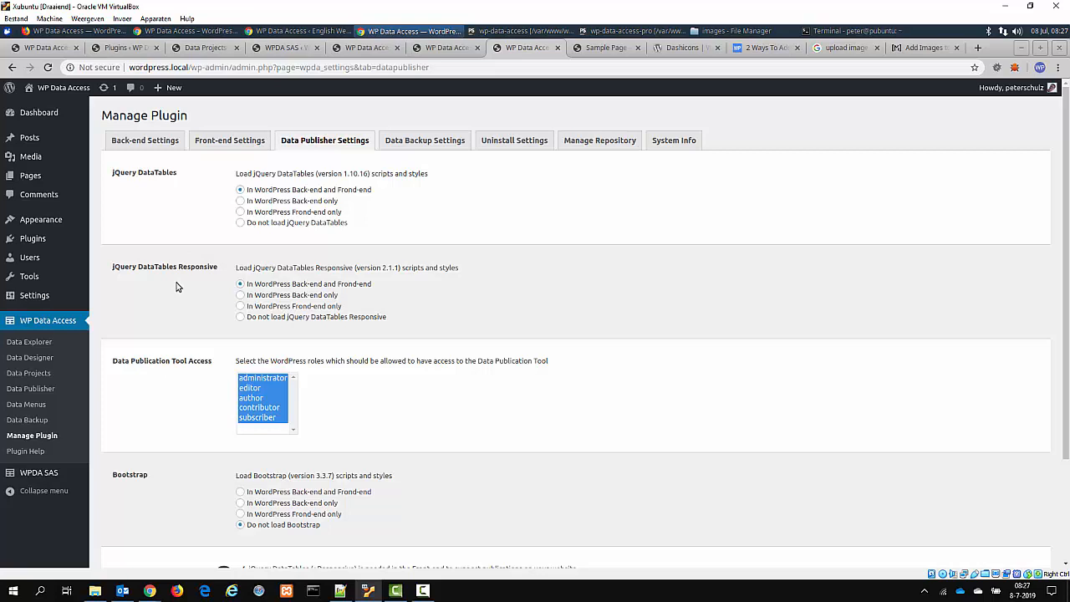